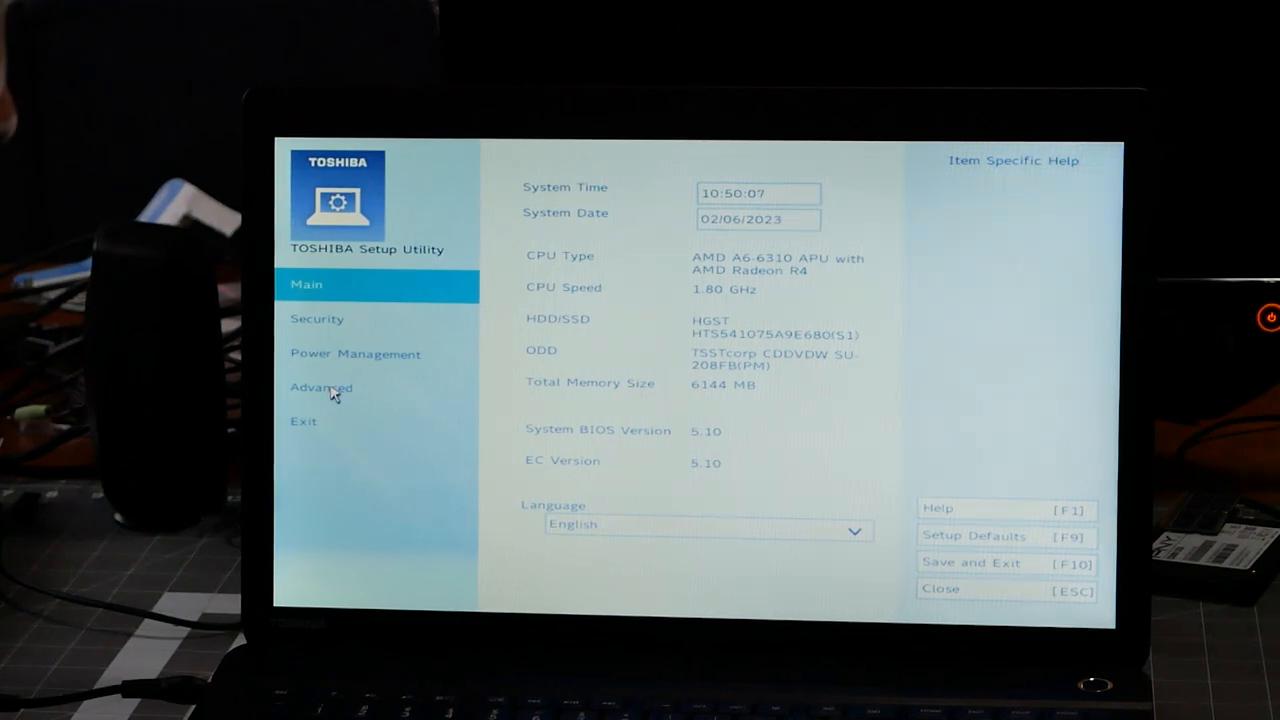
# Review Power Management, Security and the boot order with optical drive first, then go to Exit.
pyautogui.click(354, 353)
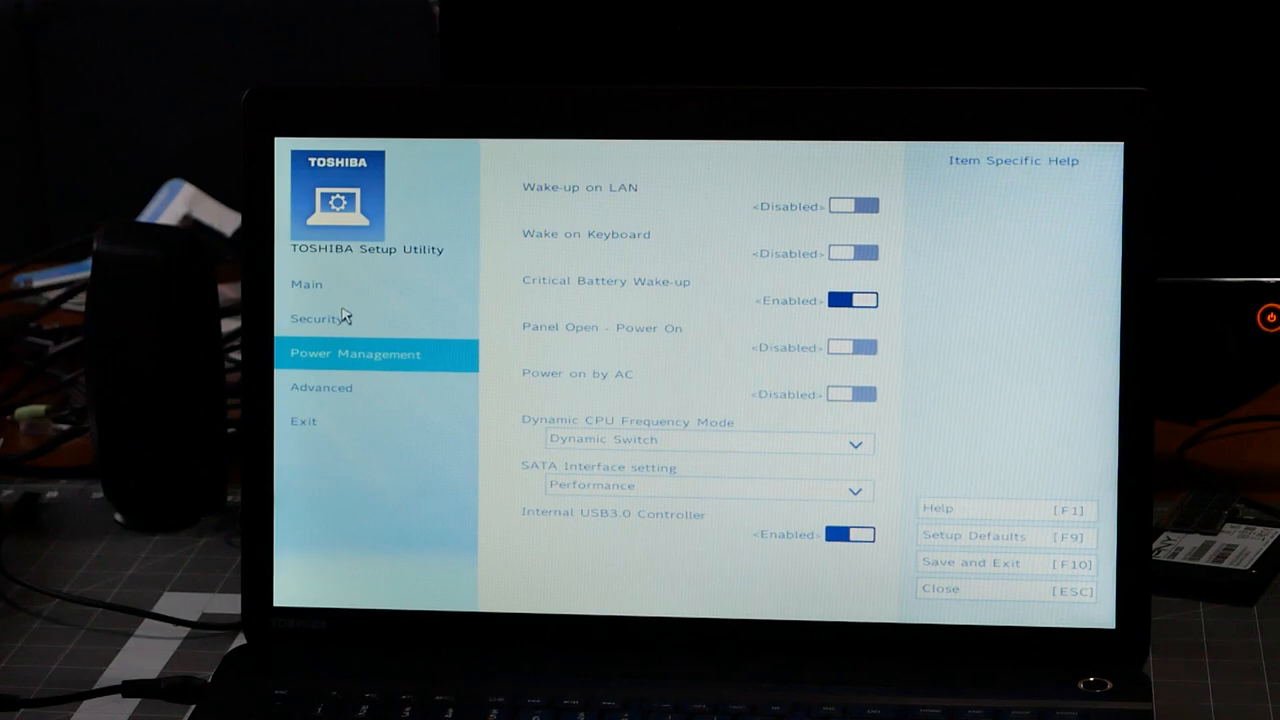
pyautogui.click(320, 318)
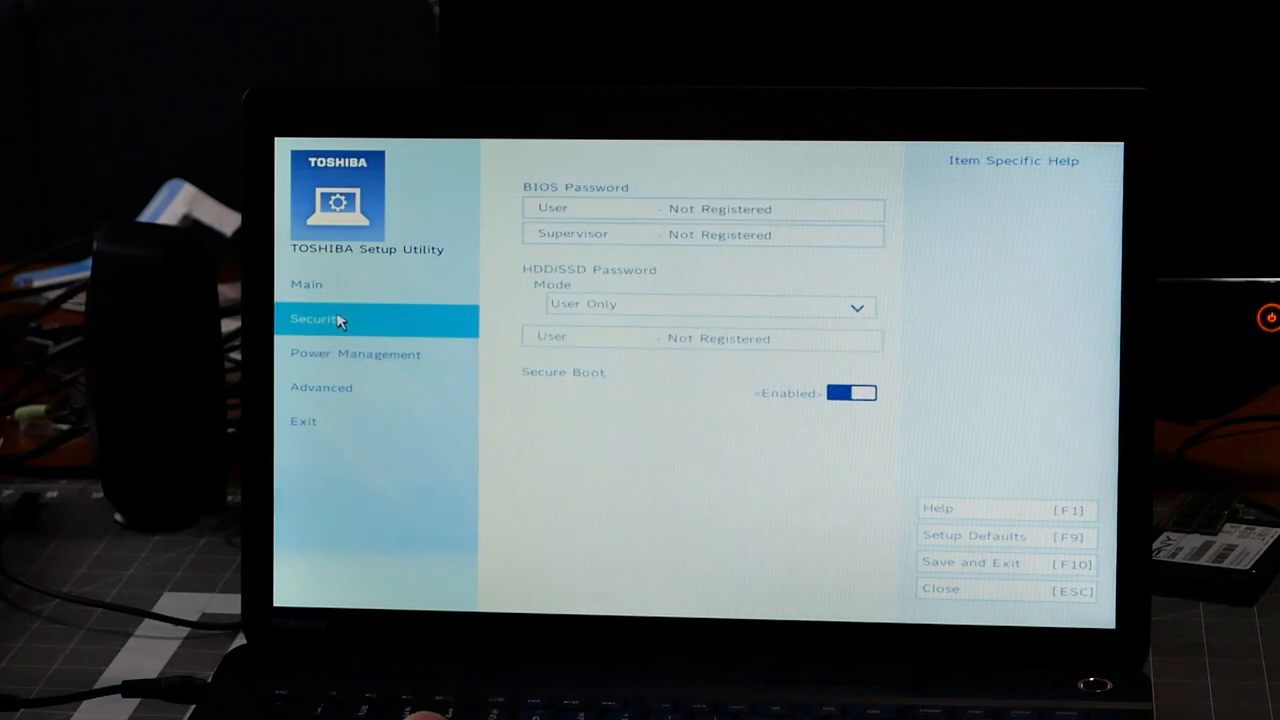
pyautogui.click(321, 388)
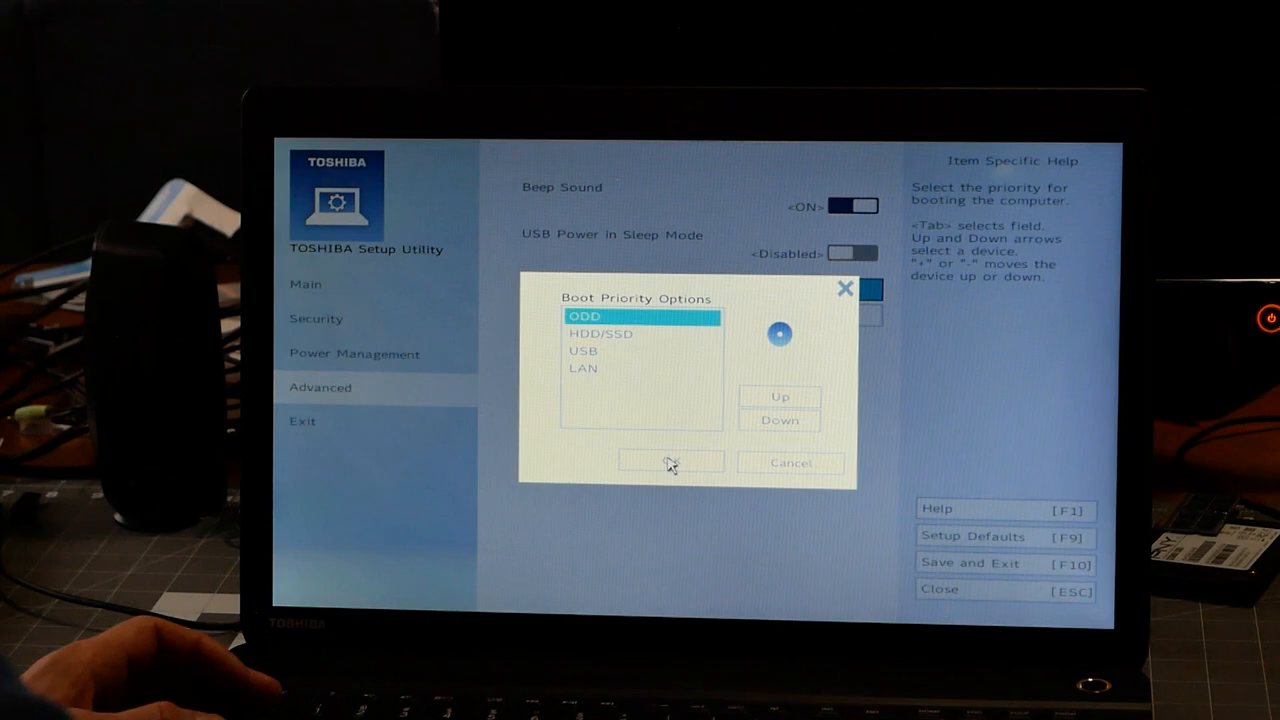
pyautogui.moveTo(663, 406)
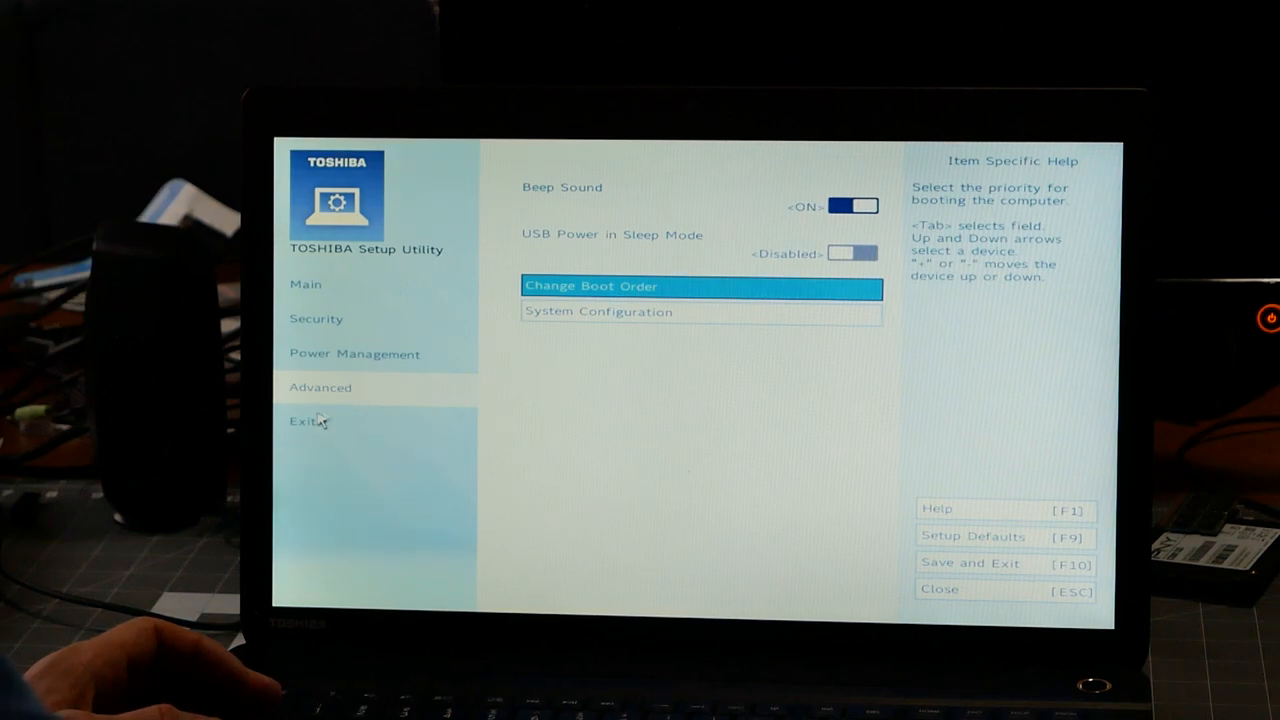
pyautogui.click(303, 421)
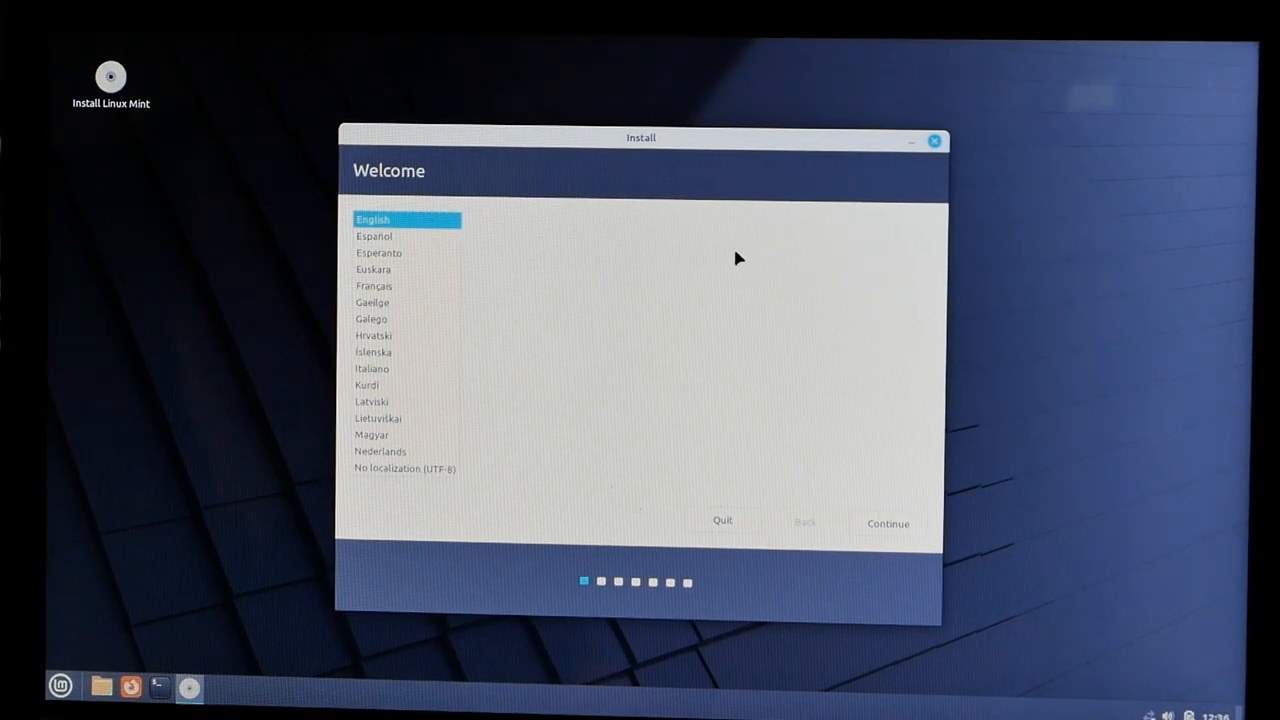
pyautogui.moveTo(882, 510)
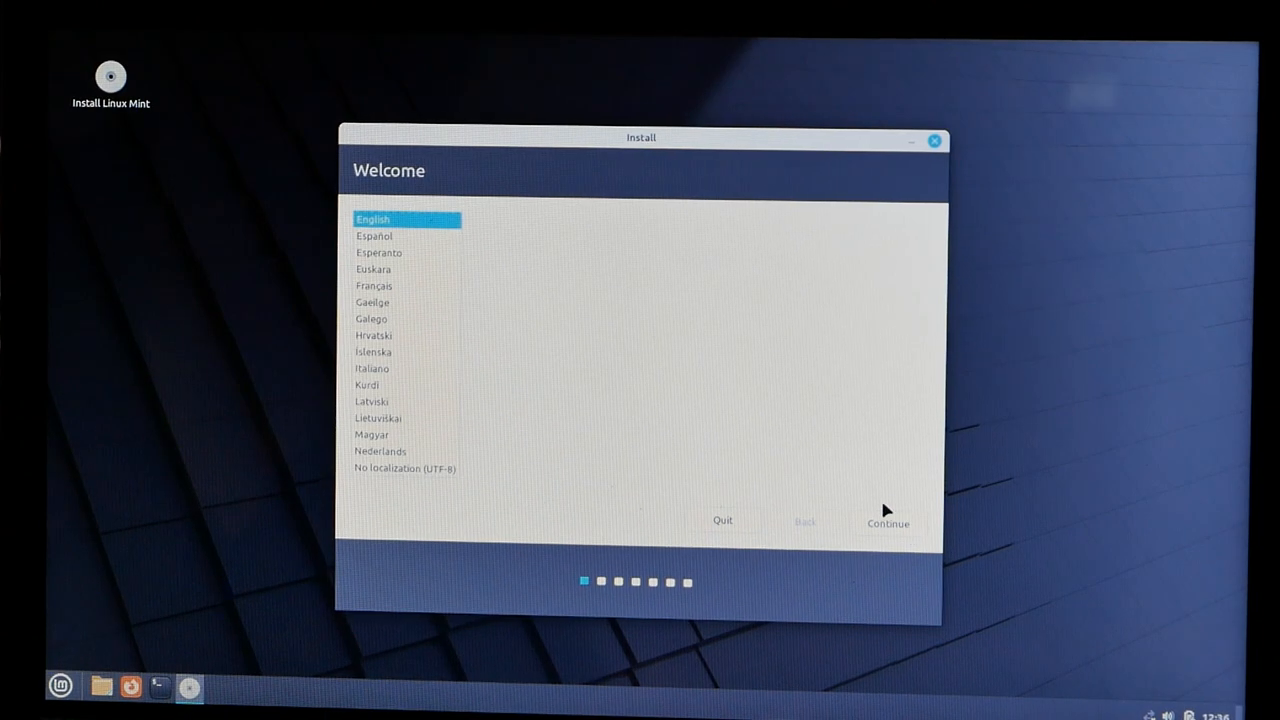
# Keep English as the installer language and skip connecting to a Wi-Fi network.
pyautogui.click(886, 523)
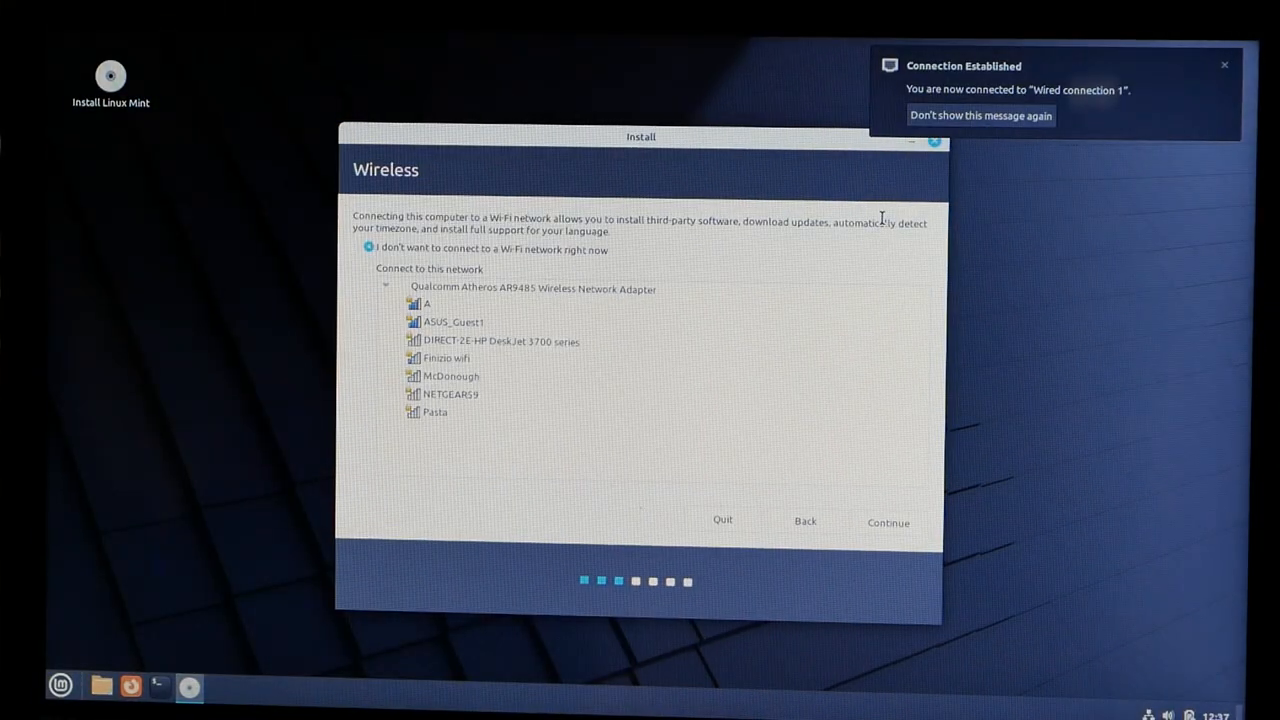
pyautogui.click(887, 522)
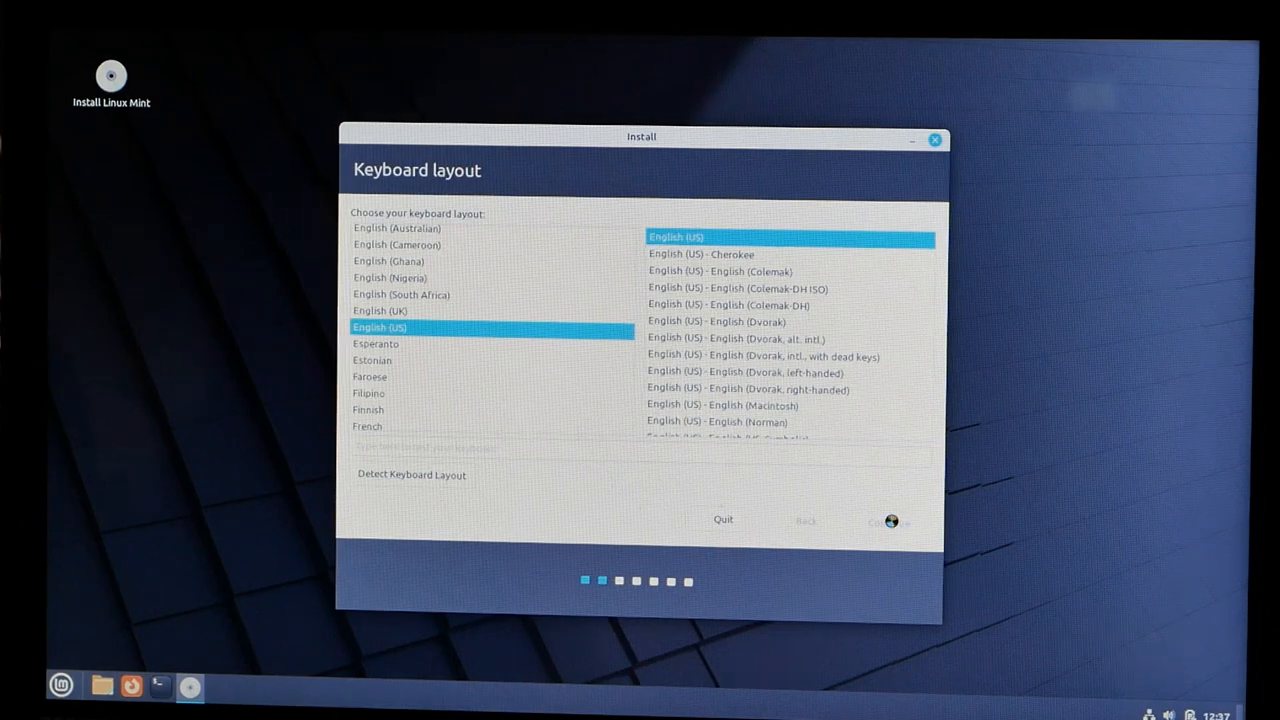
# Accept the English (US) layout, enable multimedia codecs with a Secure Boot password, and continue.
pyautogui.click(887, 521)
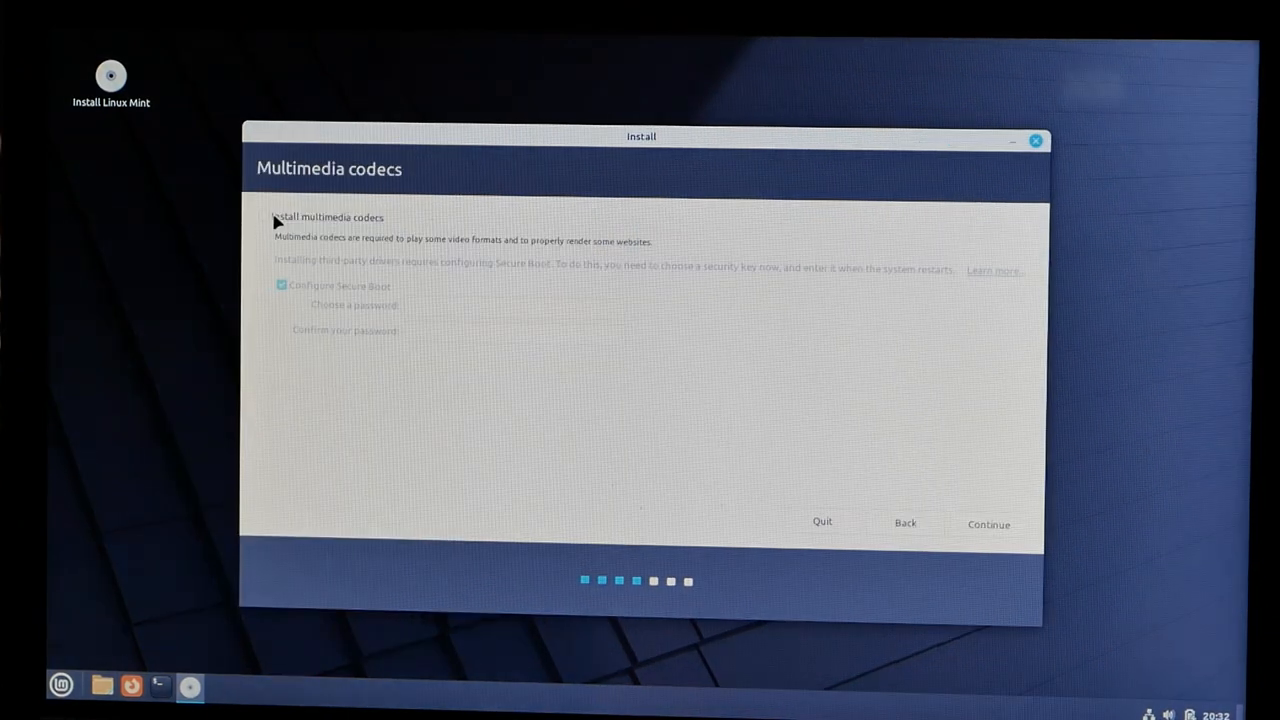
pyautogui.click(263, 217)
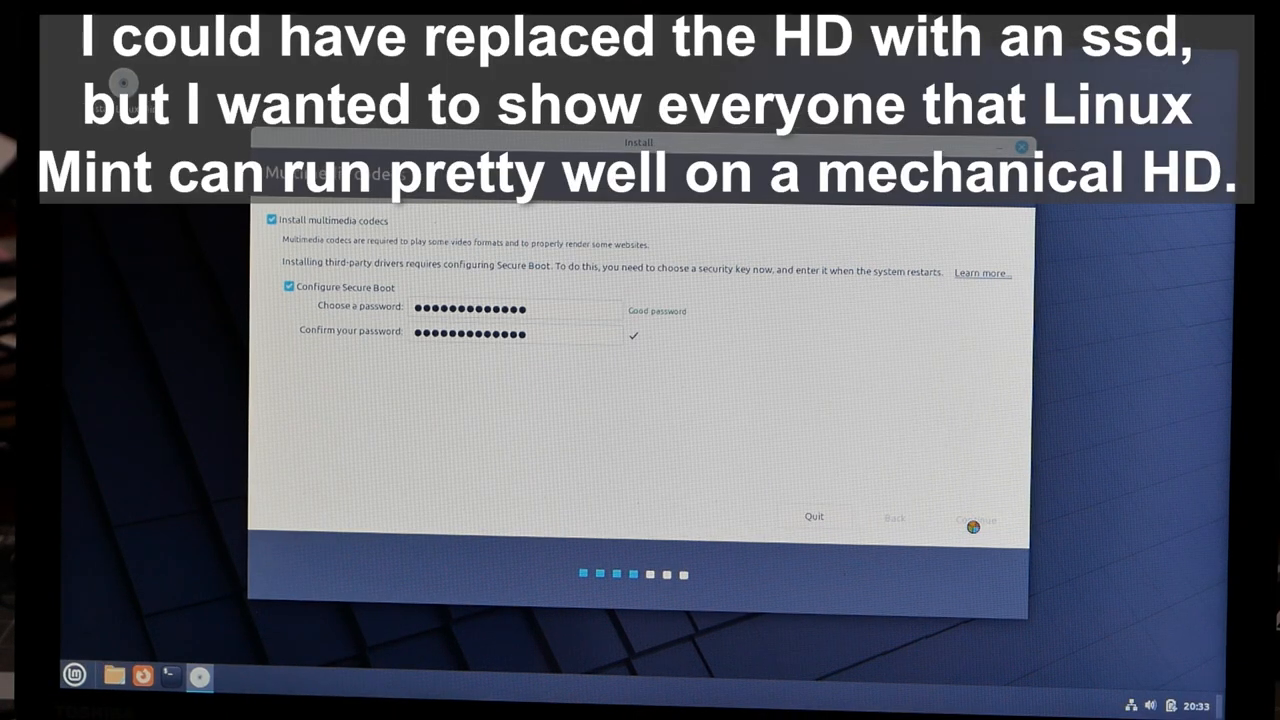
pyautogui.click(974, 519)
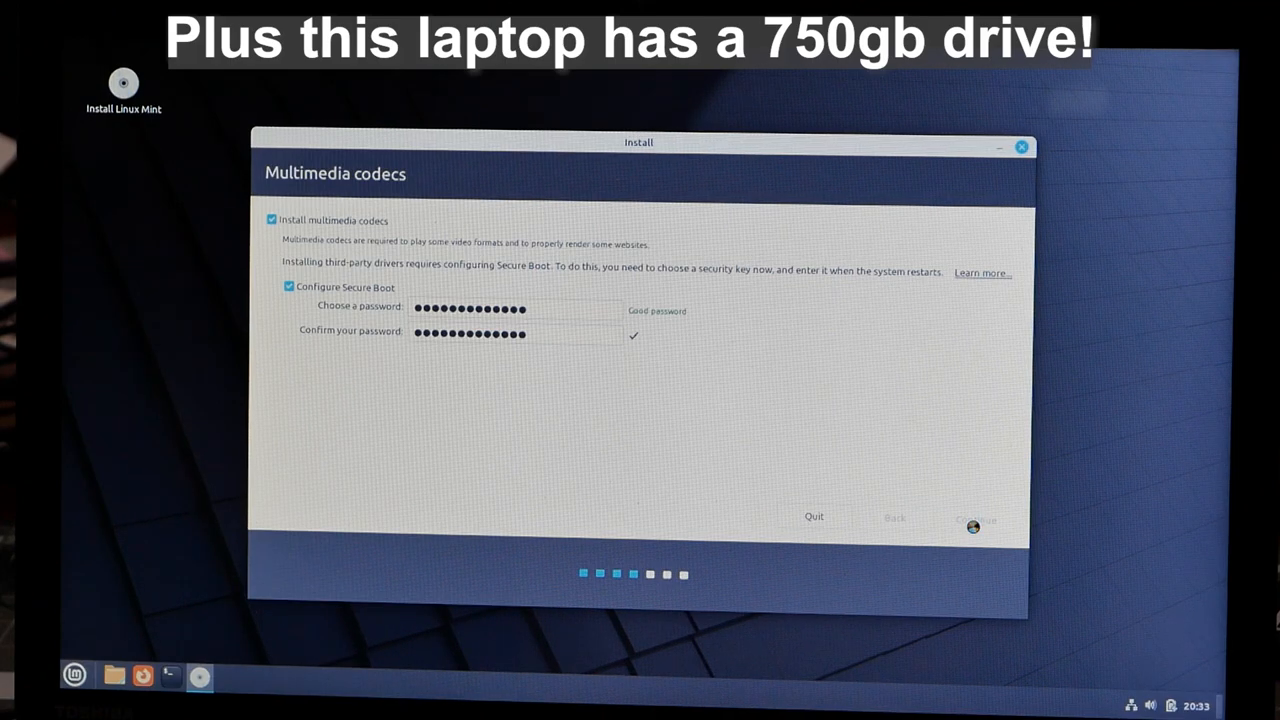
pyautogui.click(975, 519)
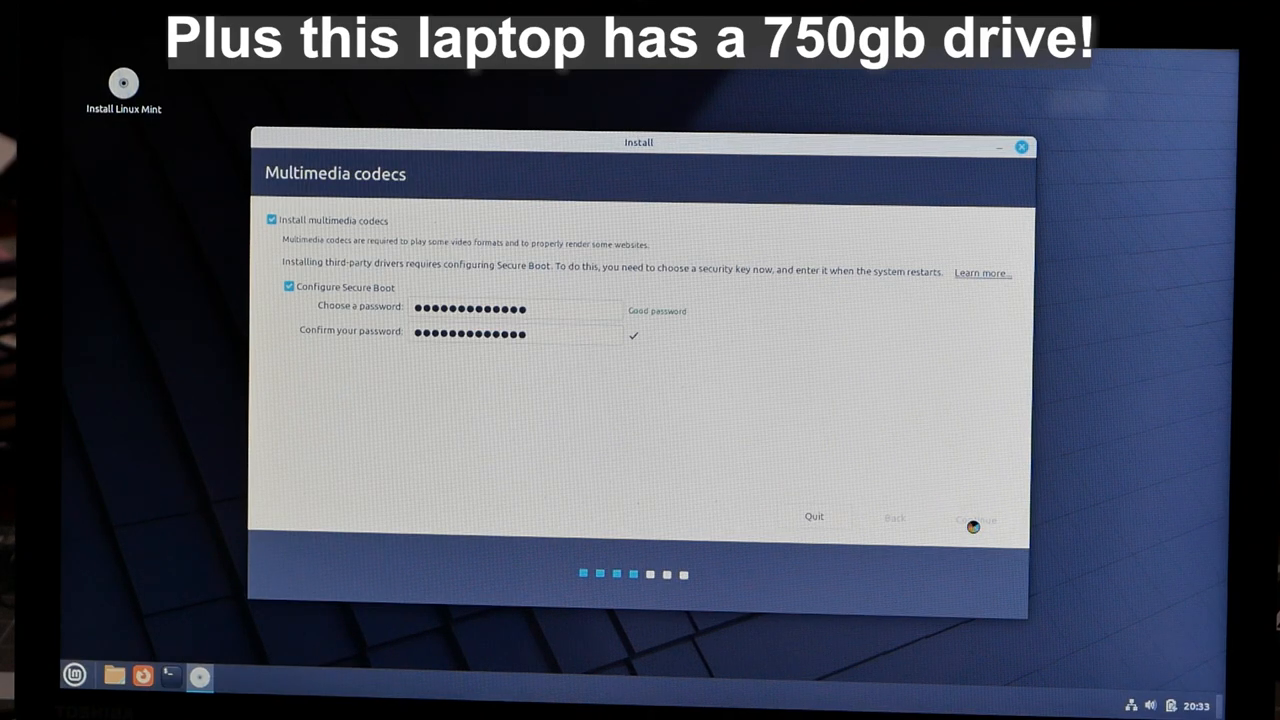
pyautogui.click(975, 519)
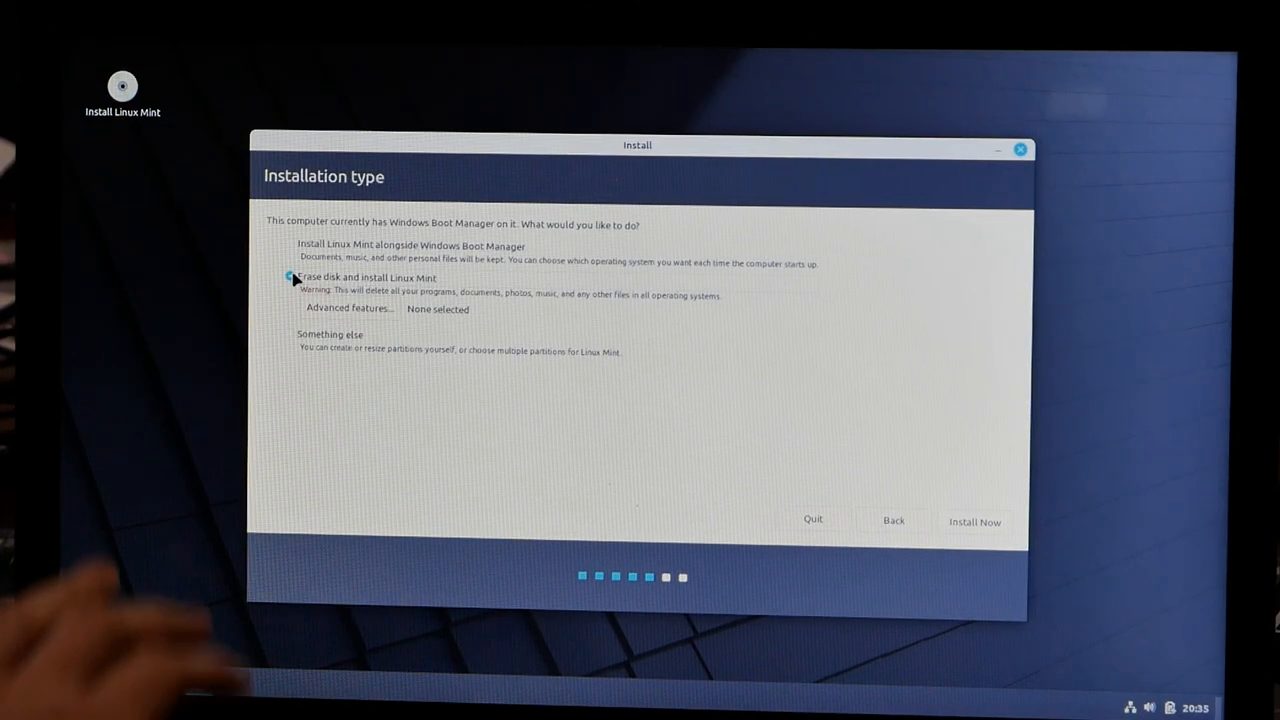
# Choose 'Erase disk and install Linux Mint' and start the installation.
pyautogui.click(290, 277)
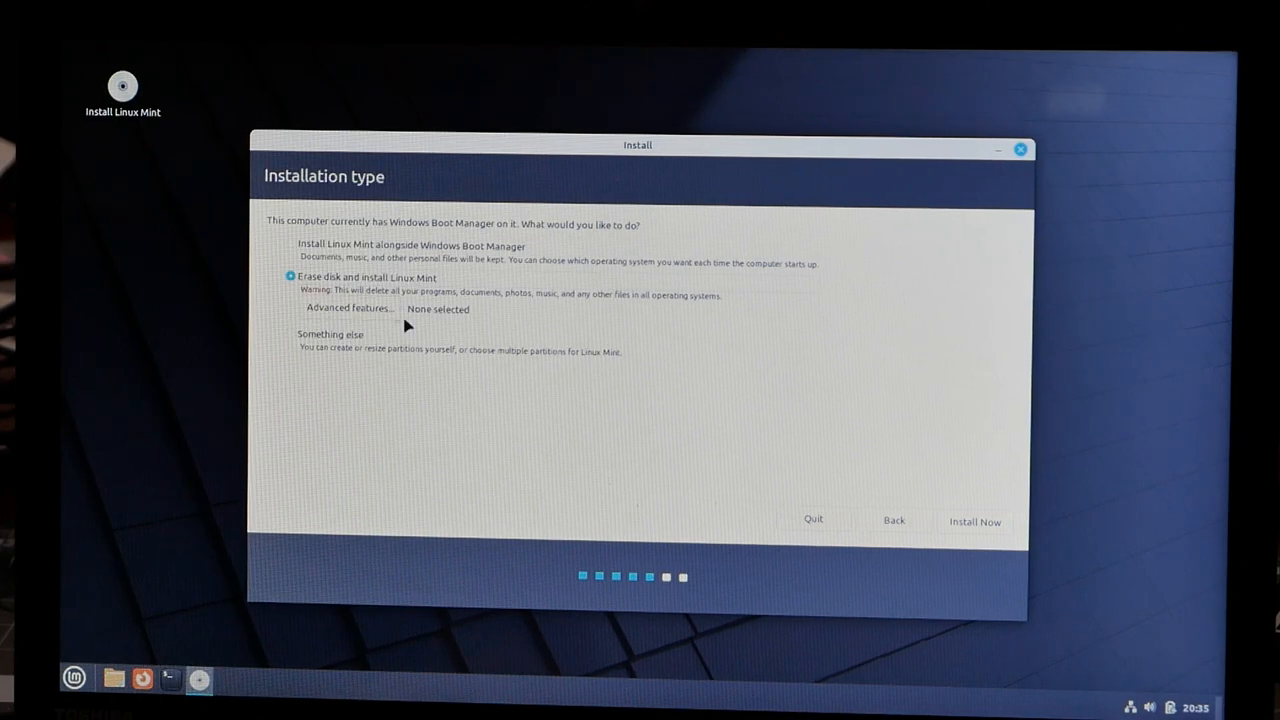
pyautogui.click(974, 522)
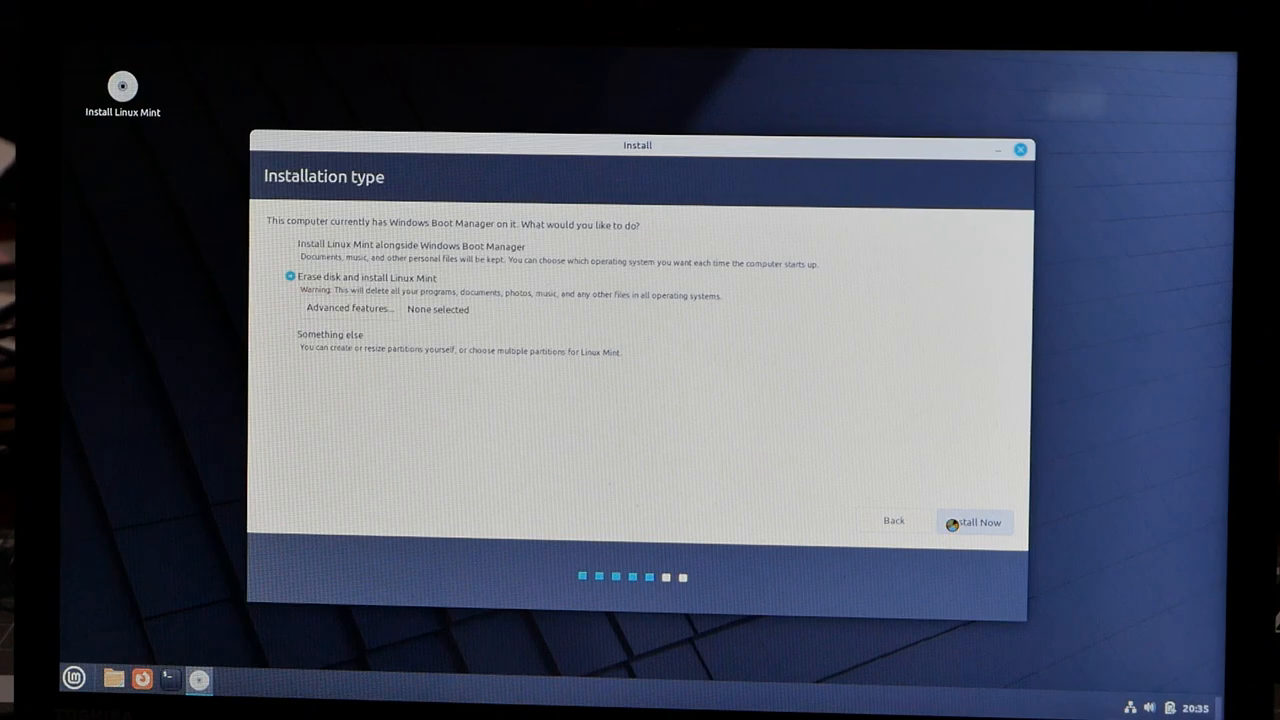
pyautogui.click(974, 522)
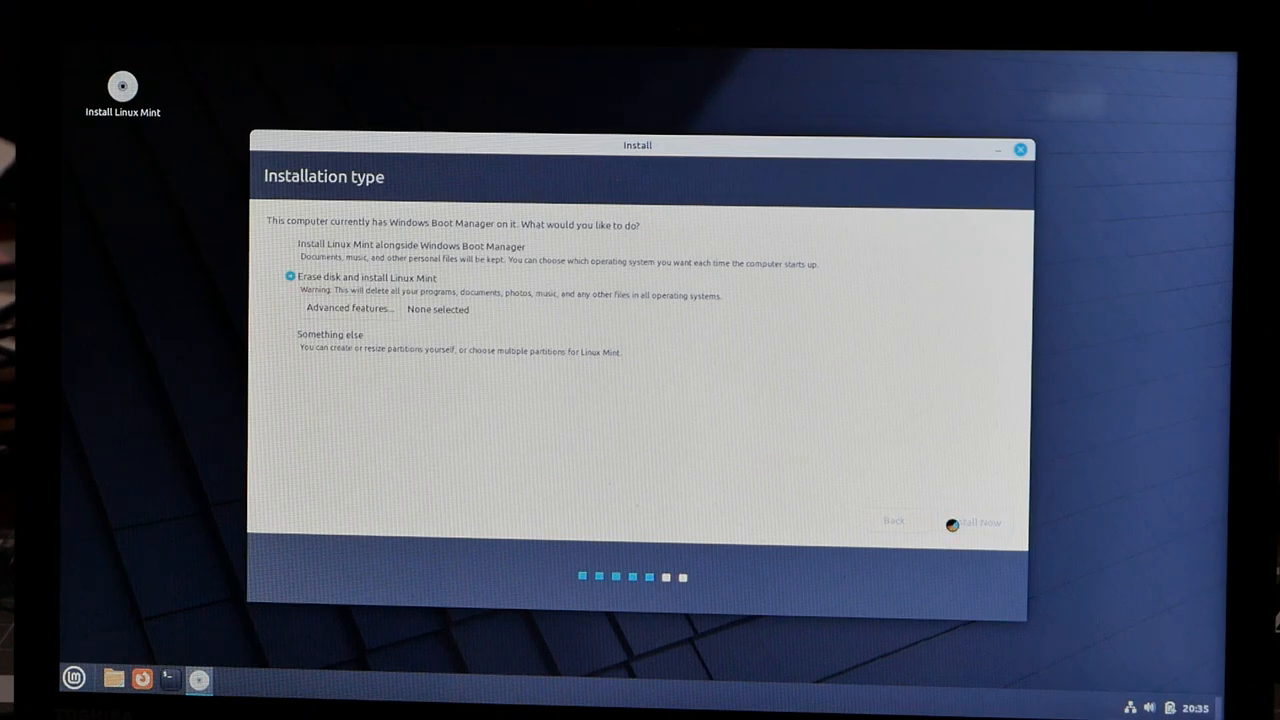
pyautogui.click(974, 523)
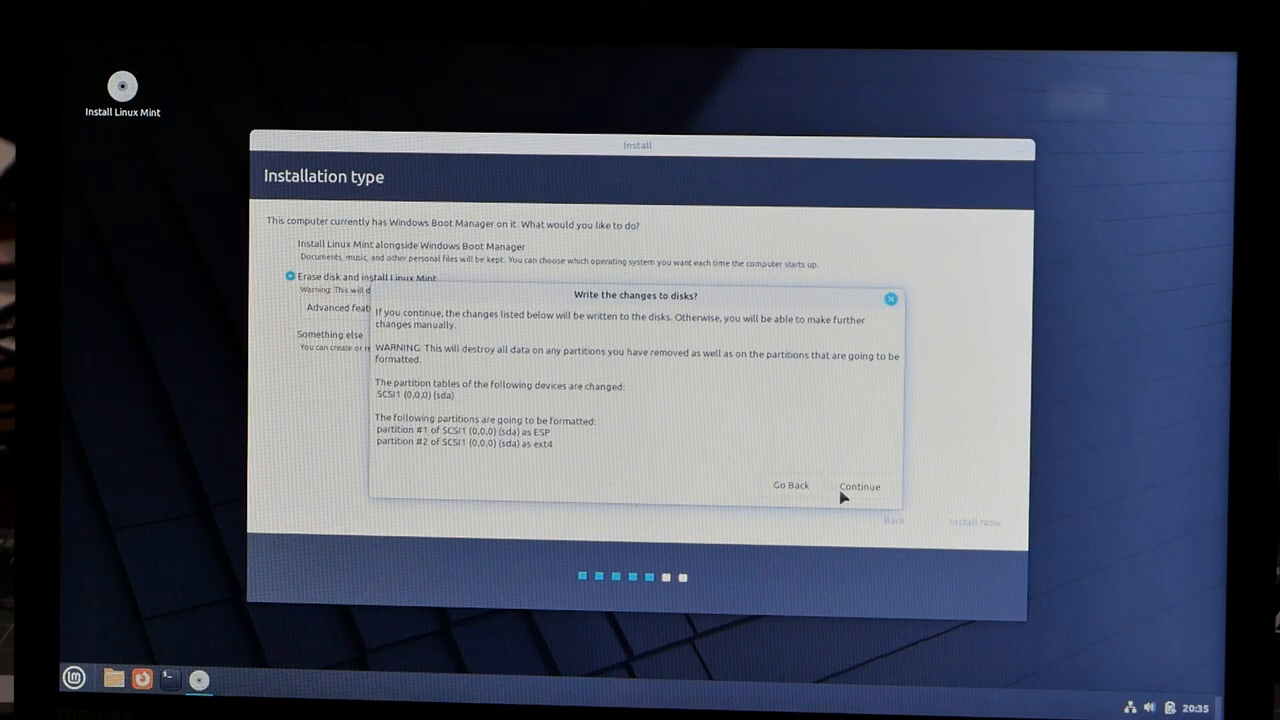
# Approve writing the partition changes to disk and accept New York as the location.
pyautogui.click(858, 486)
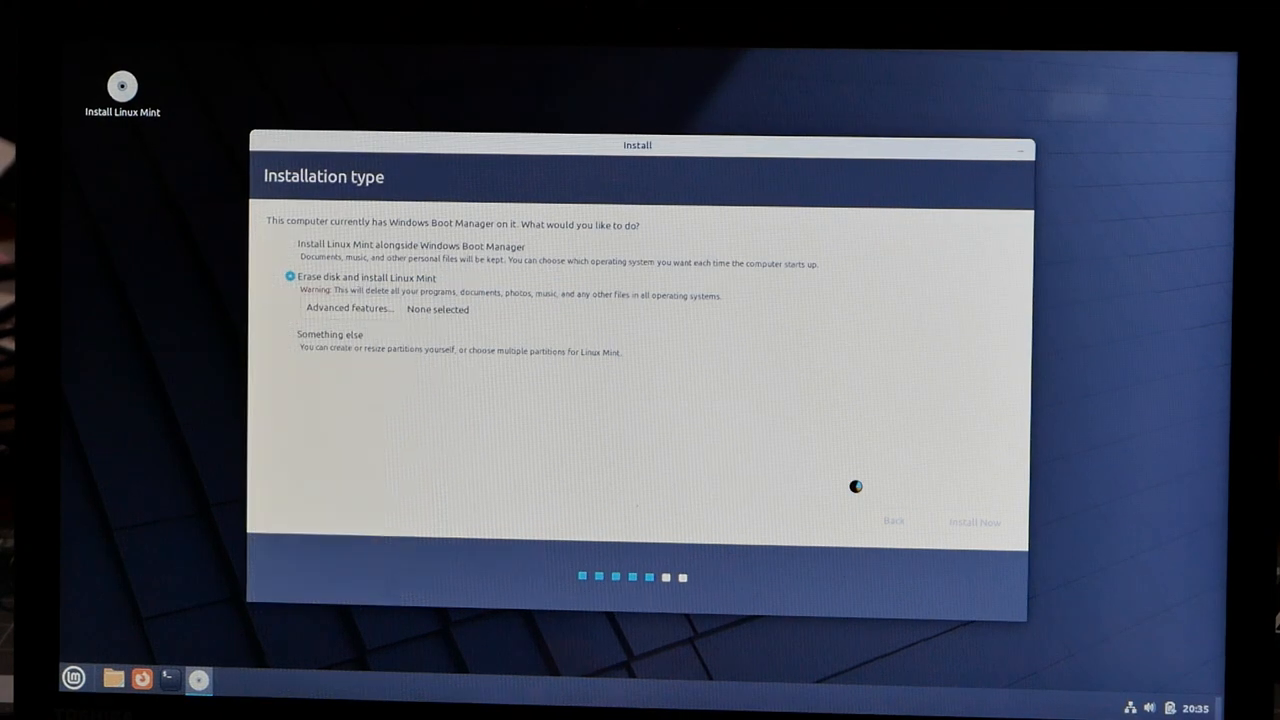
pyautogui.click(972, 521)
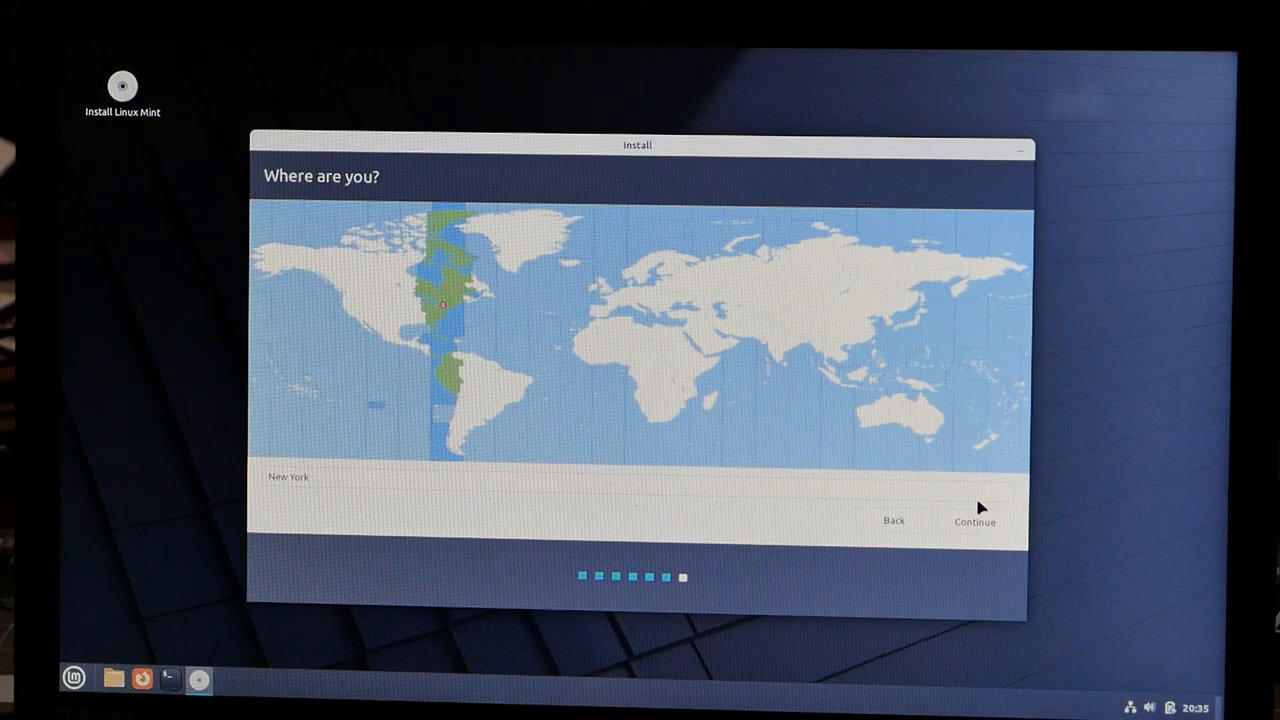
pyautogui.click(973, 521)
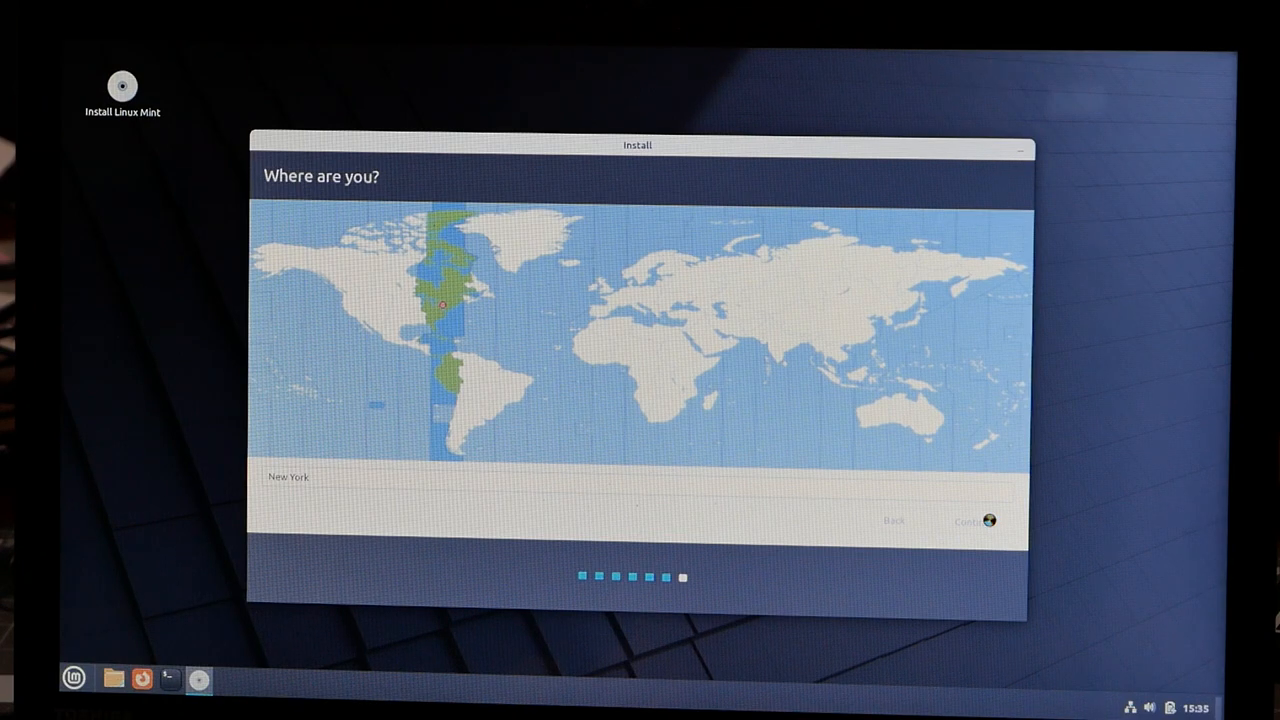
# Reach the 'Who are you?' page and enter 'RTT' as the account details.
pyautogui.click(968, 521)
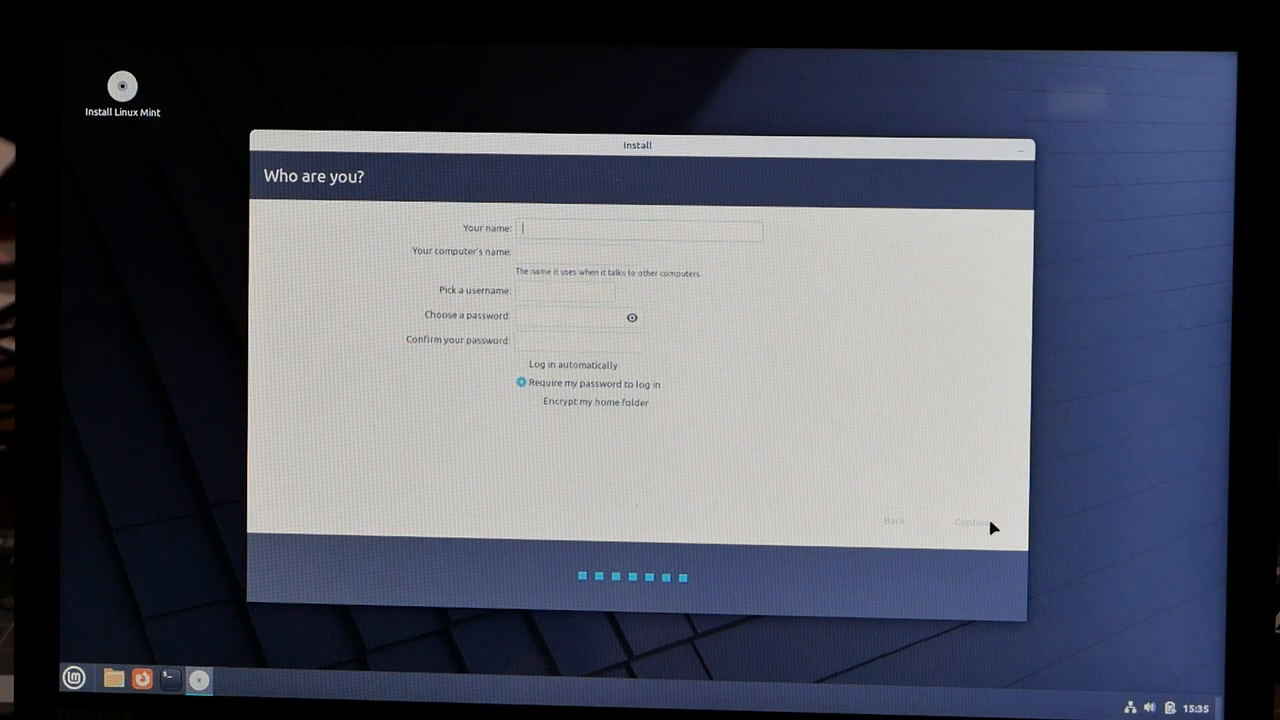
pyautogui.write('RTT')
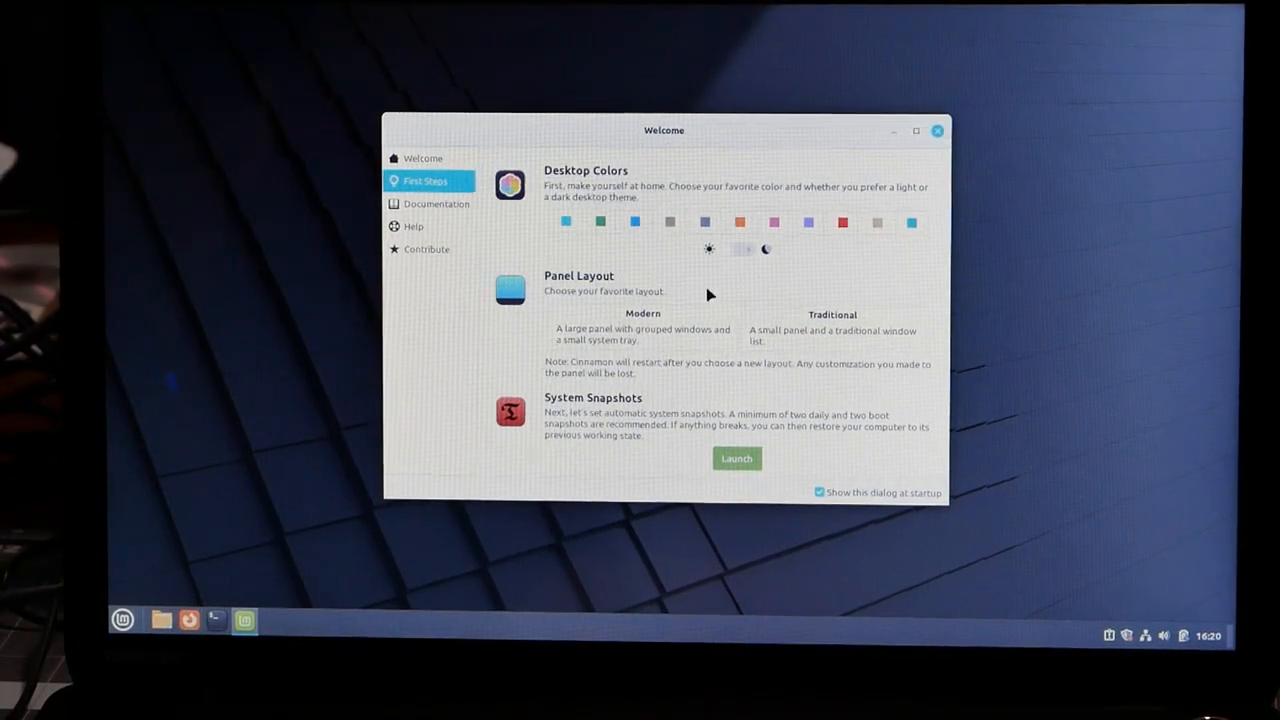
pyautogui.moveTo(680, 180)
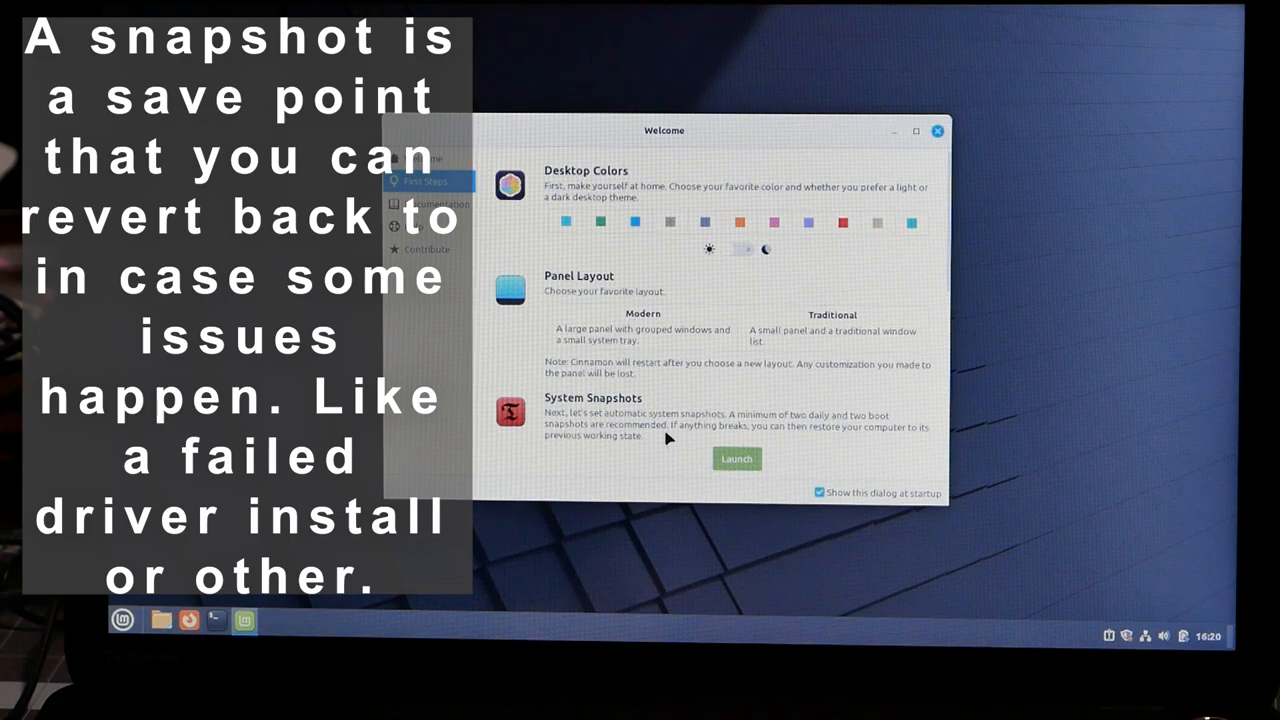
pyautogui.moveTo(703, 442)
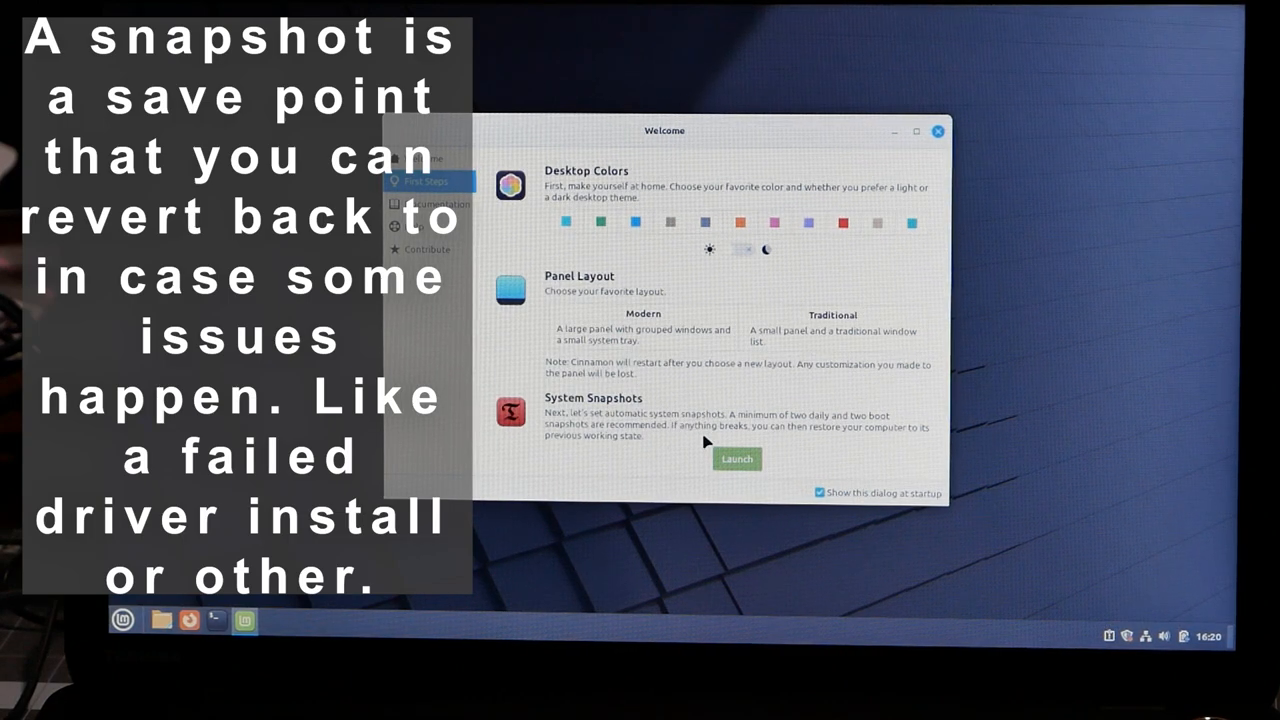
# Scroll the First Steps list past System Snapshots to Driver Manager and Update Manager.
pyautogui.scroll(-3)
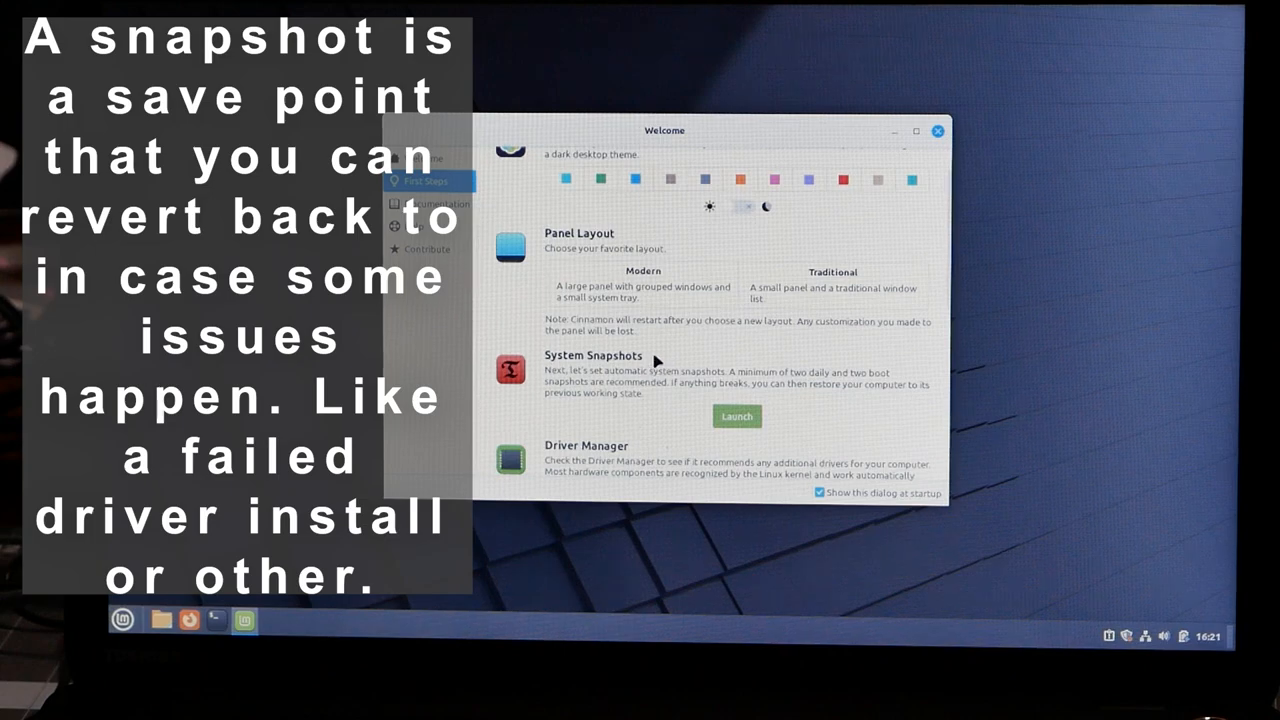
pyautogui.scroll(-3)
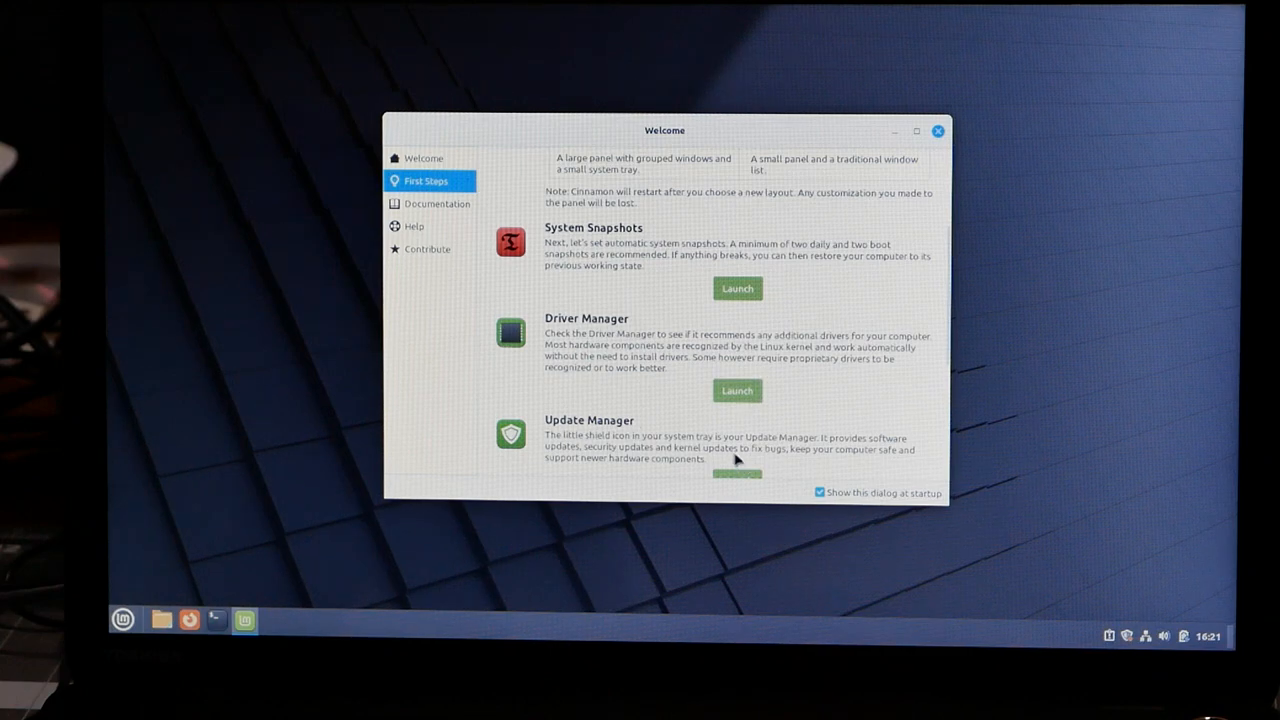
pyautogui.scroll(-3)
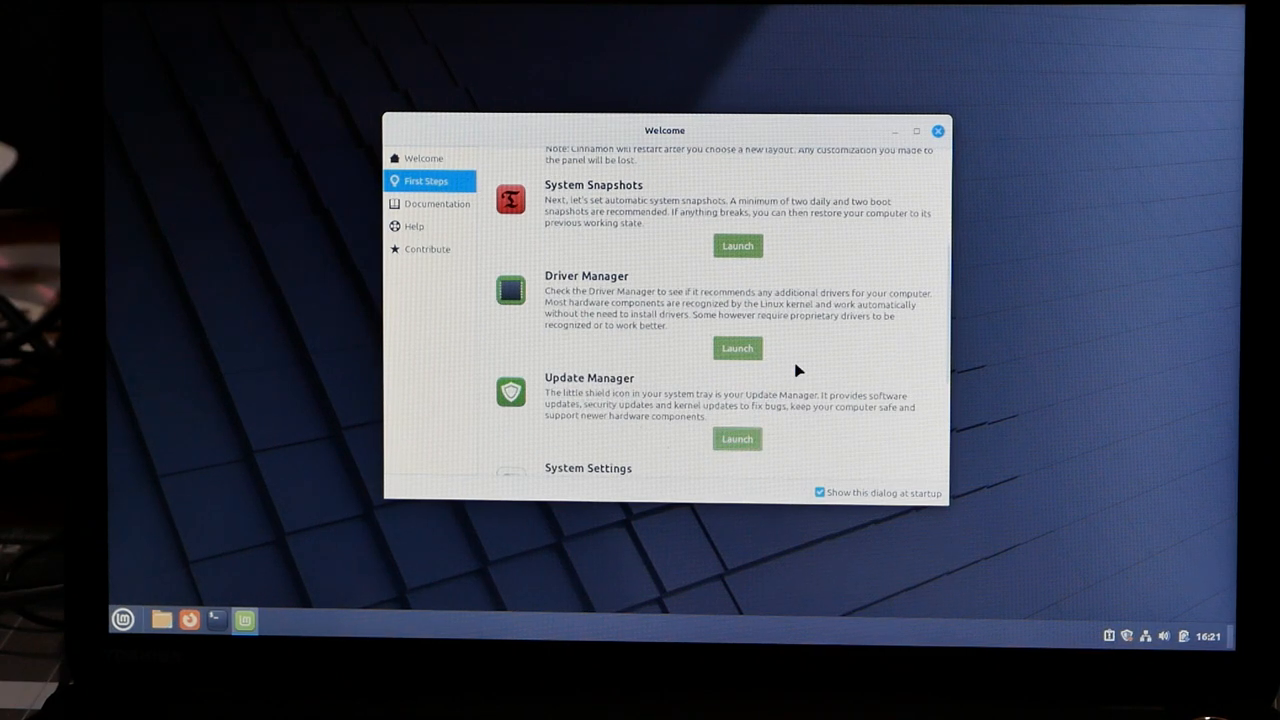
# Launch Update Manager, apply its own update after authenticating, and load the available updates.
pyautogui.click(736, 439)
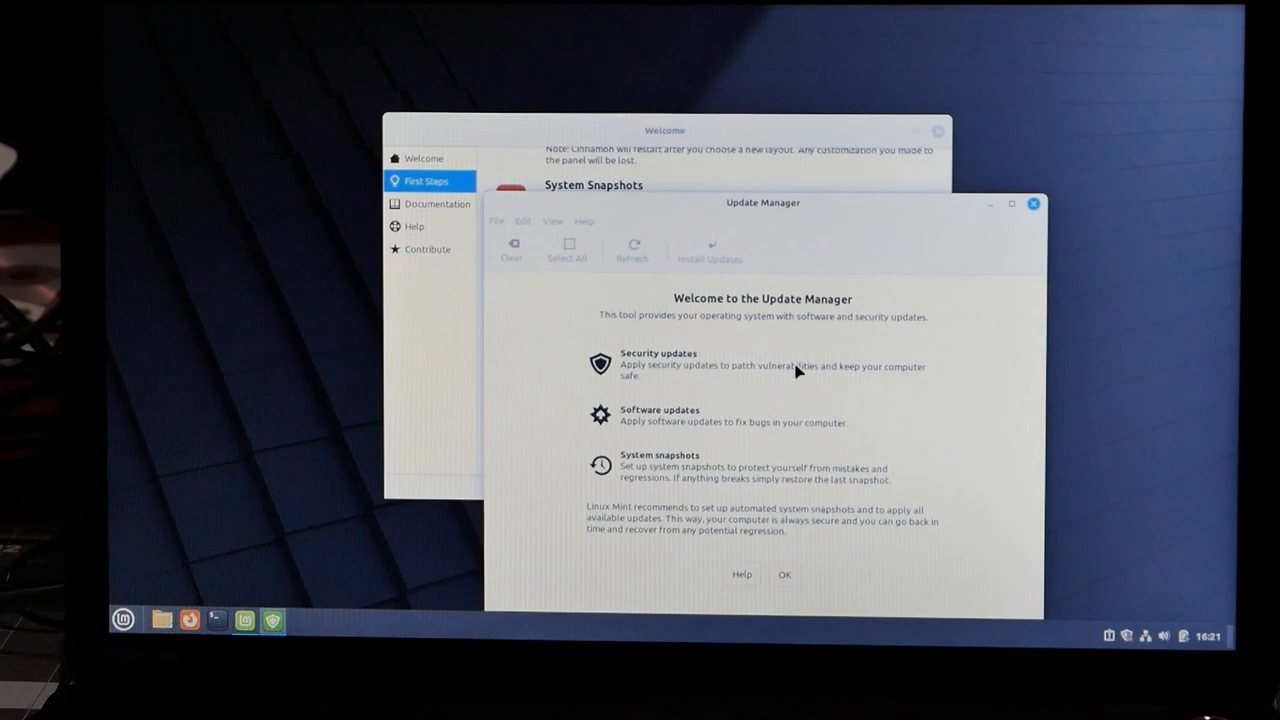
pyautogui.moveTo(677, 432)
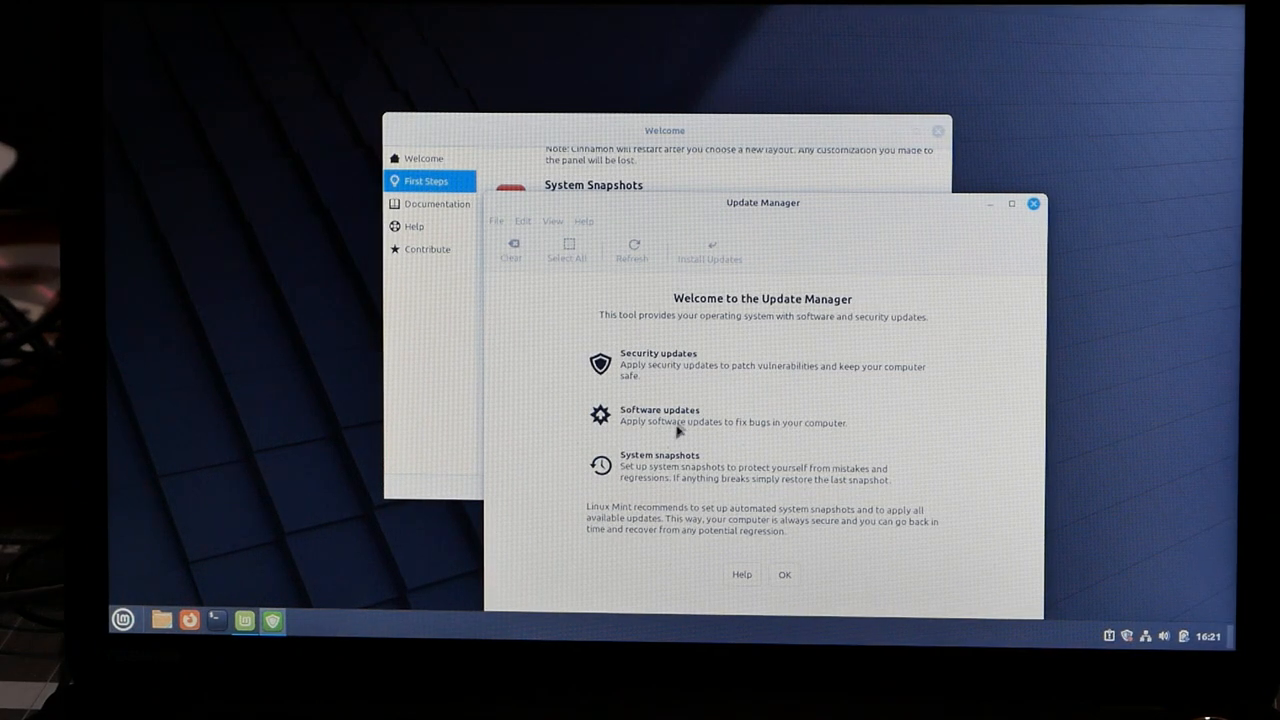
pyautogui.moveTo(812, 447)
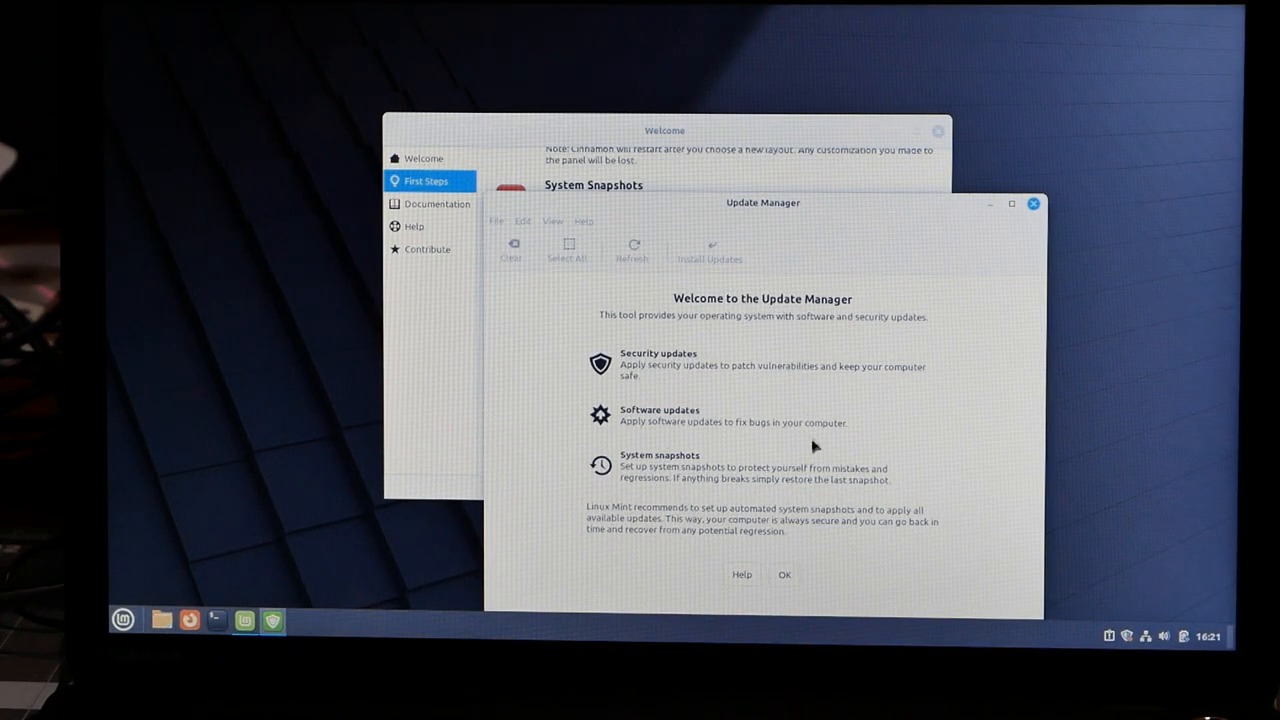
pyautogui.moveTo(650, 412)
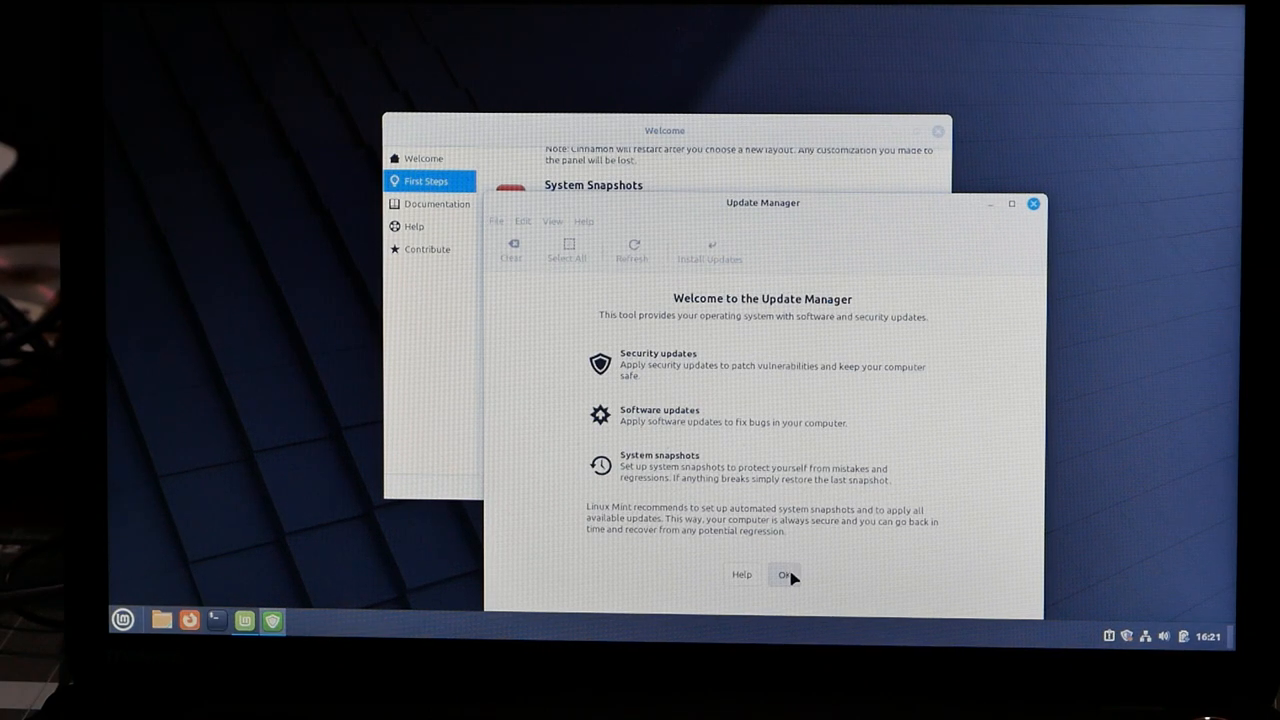
pyautogui.click(785, 575)
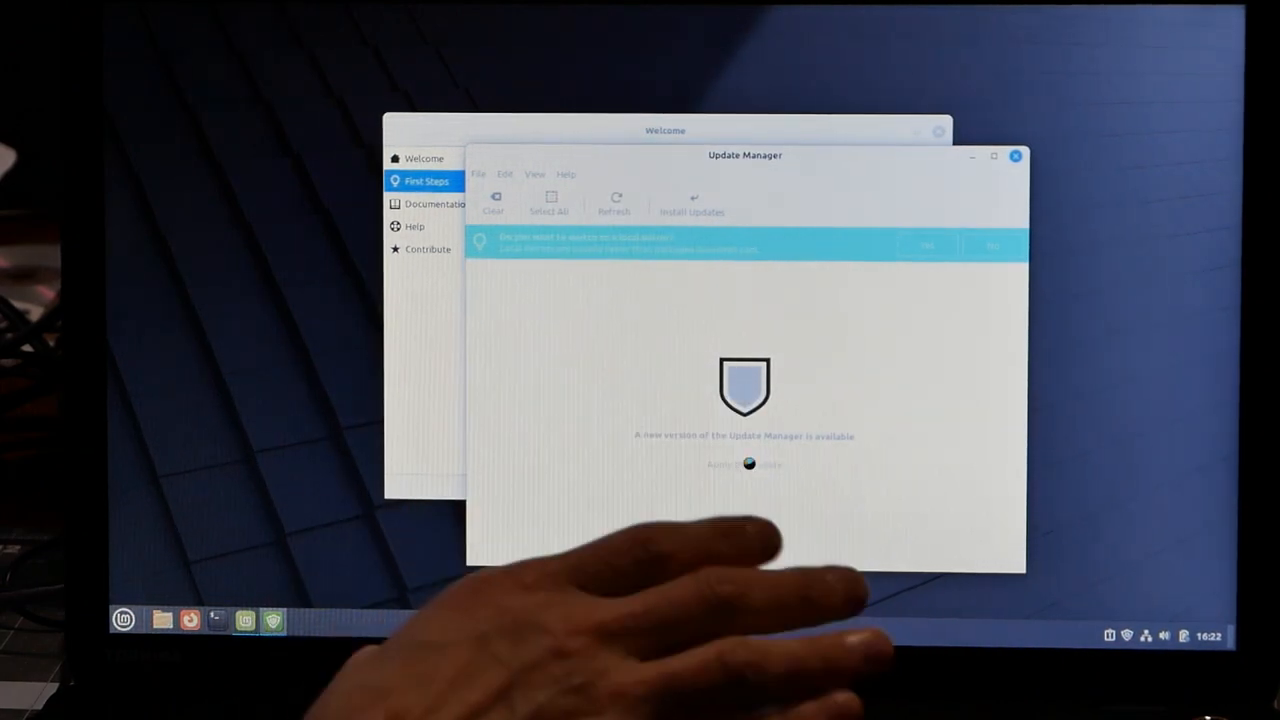
pyautogui.click(745, 463)
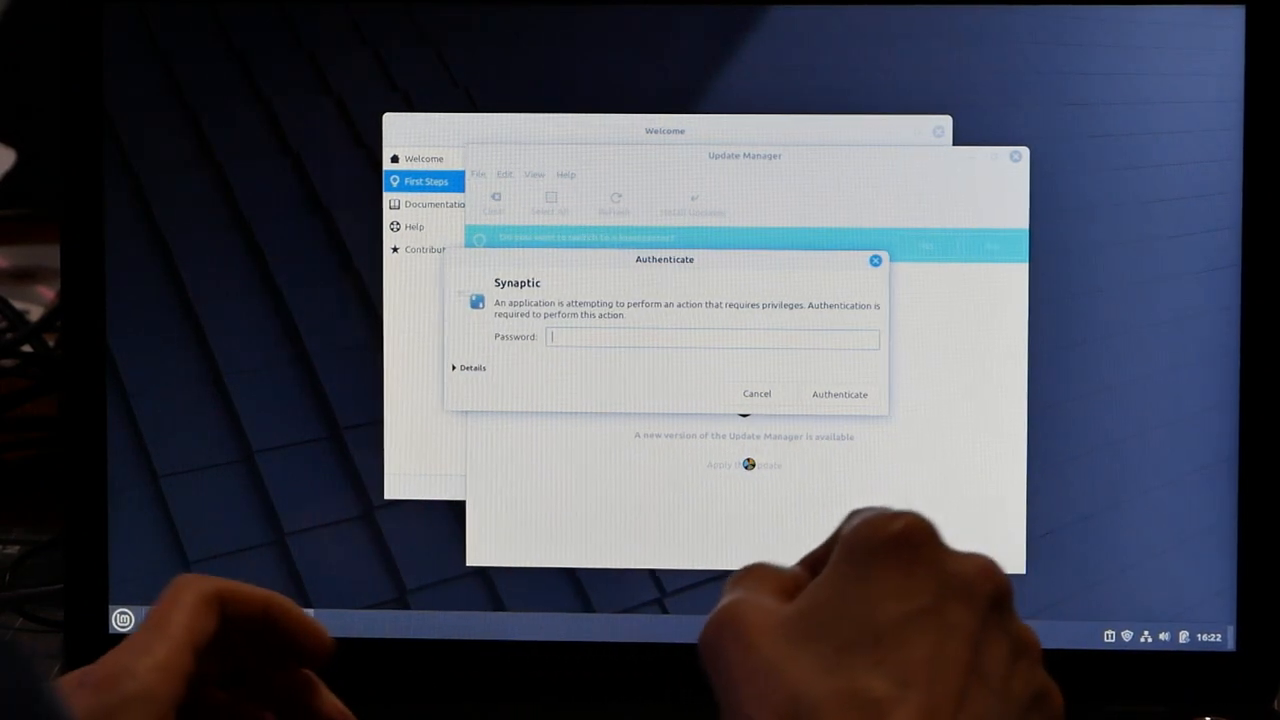
pyautogui.click(756, 393)
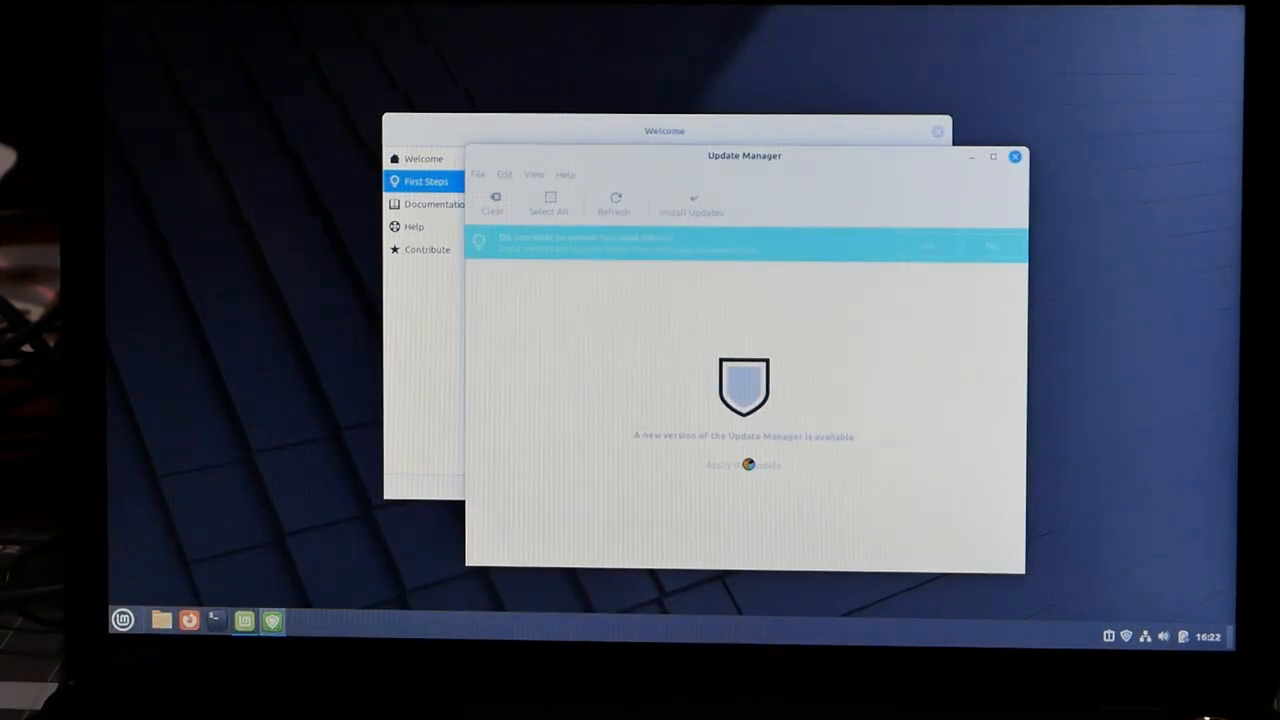
pyautogui.click(742, 464)
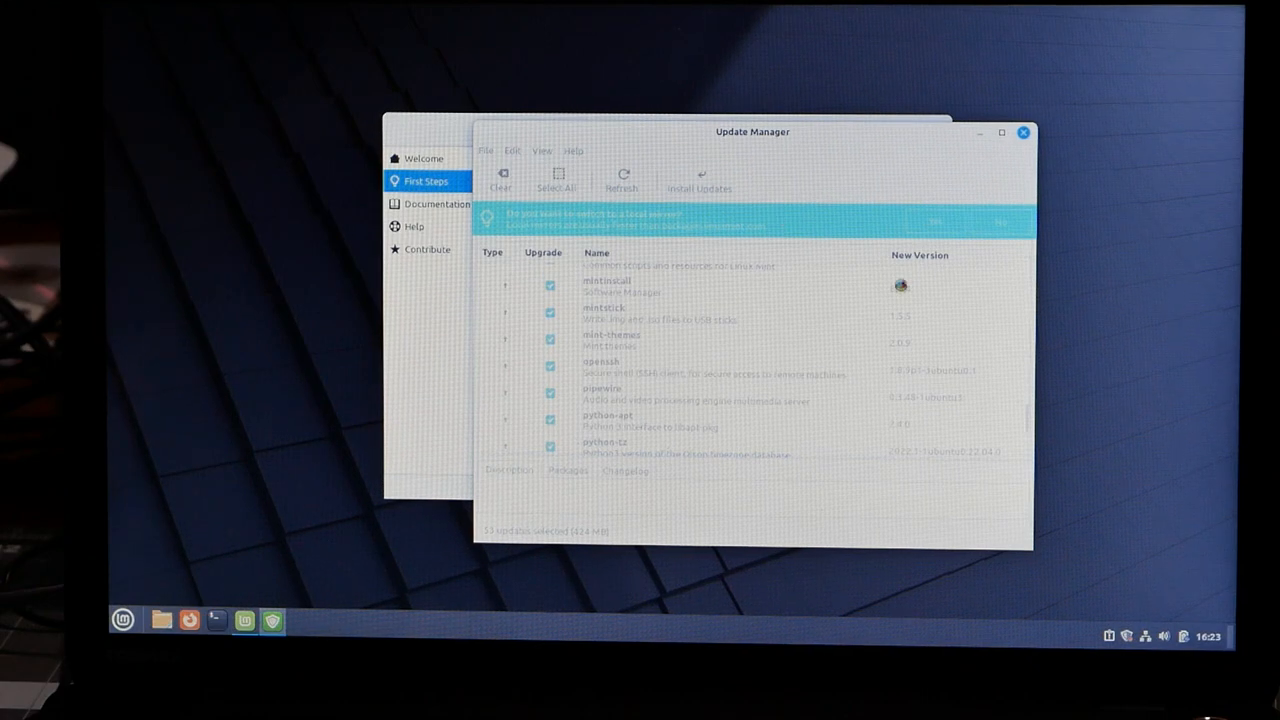
pyautogui.moveTo(855, 341)
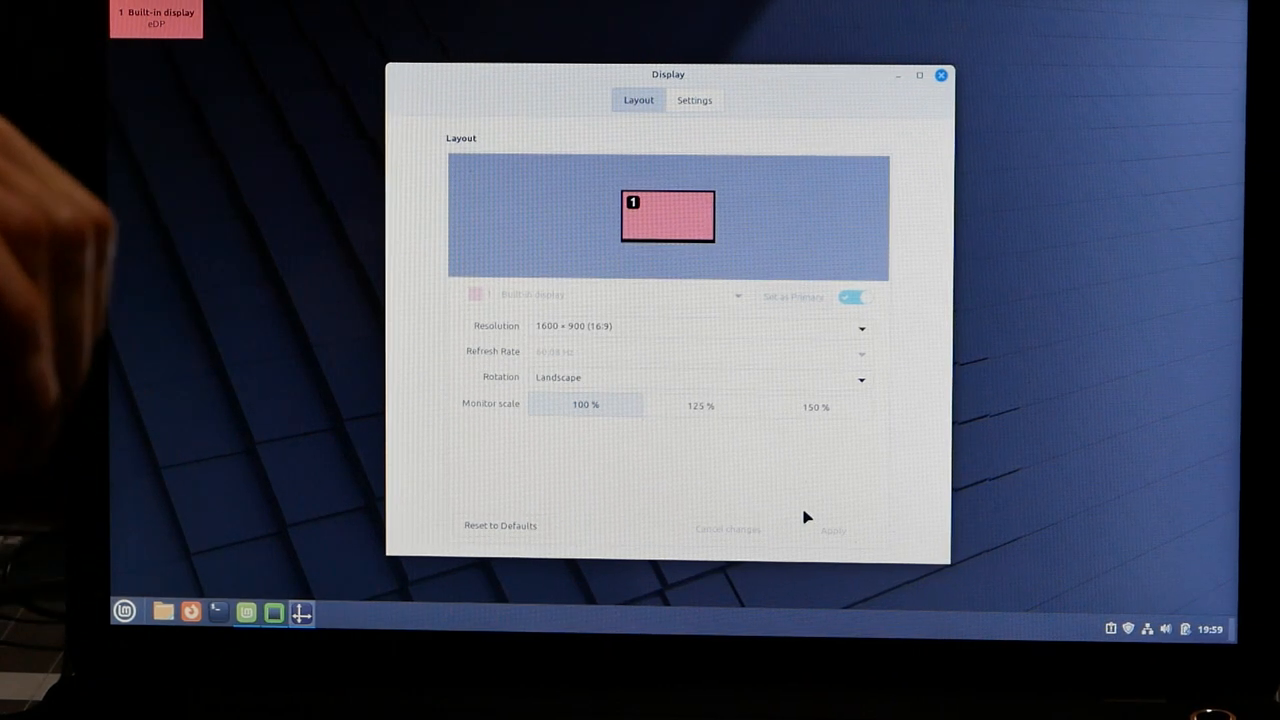
pyautogui.moveTo(843, 452)
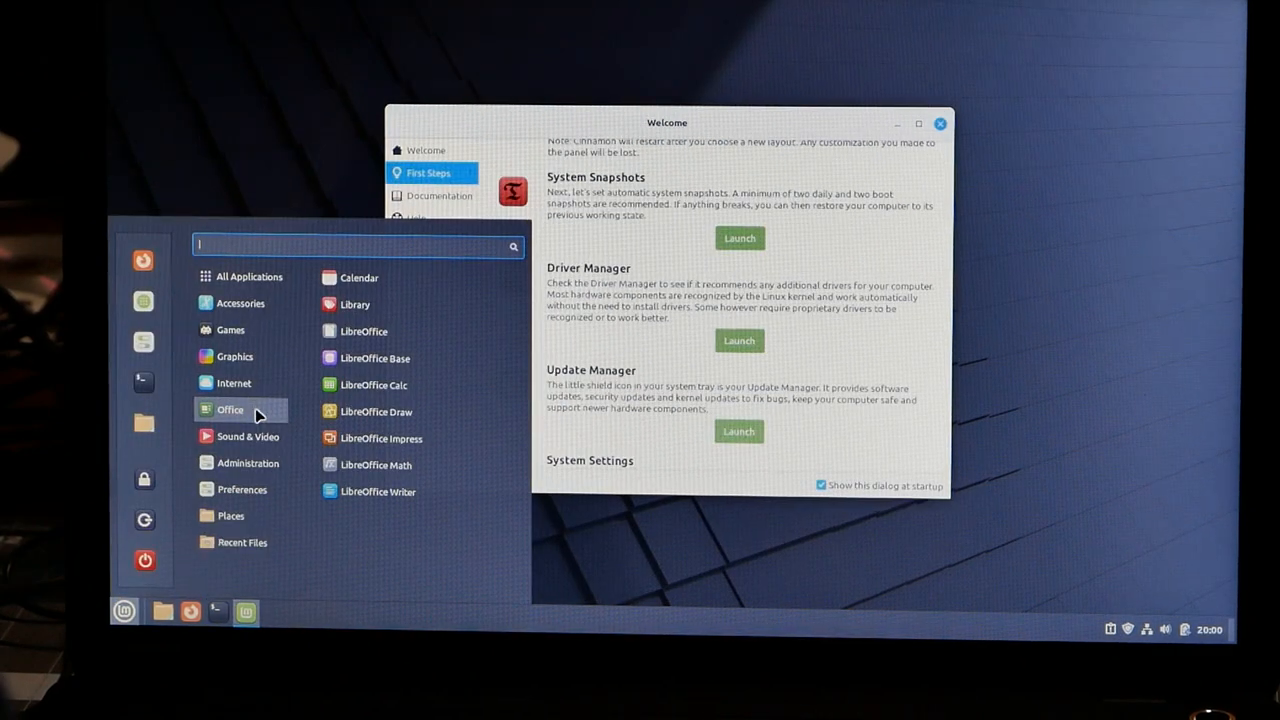
pyautogui.moveTo(310, 413)
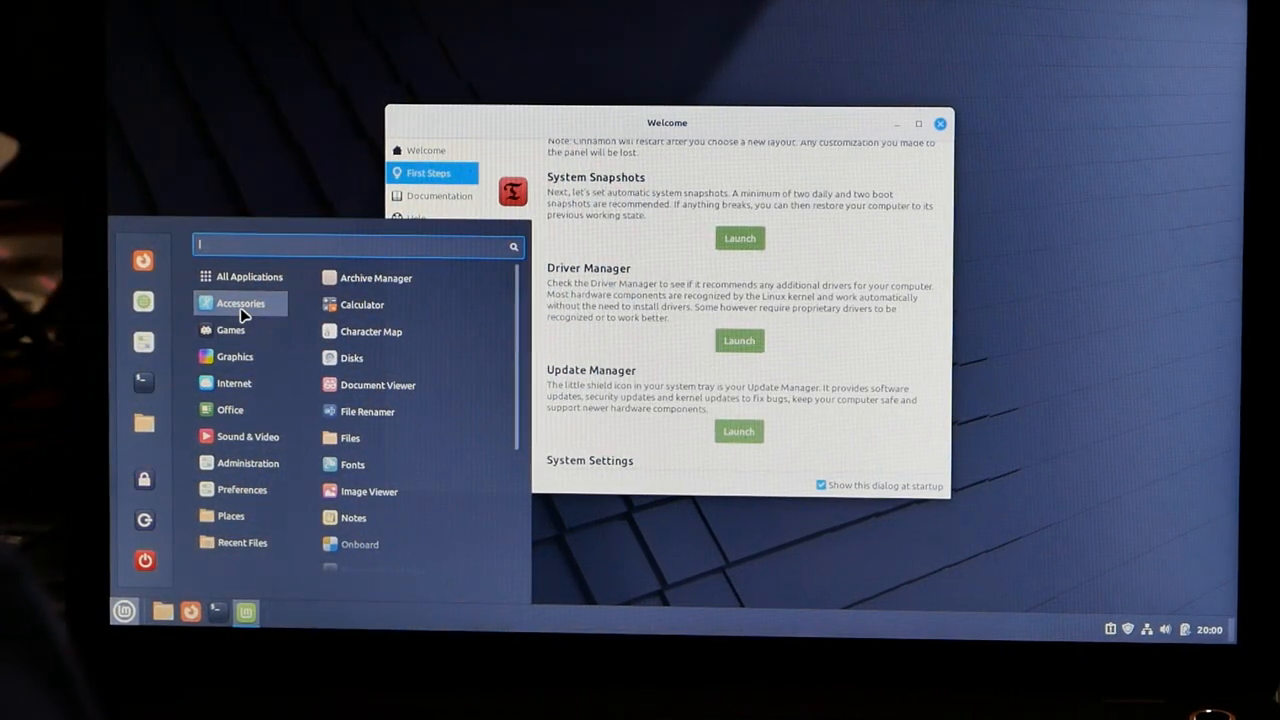
pyautogui.moveTo(250, 316)
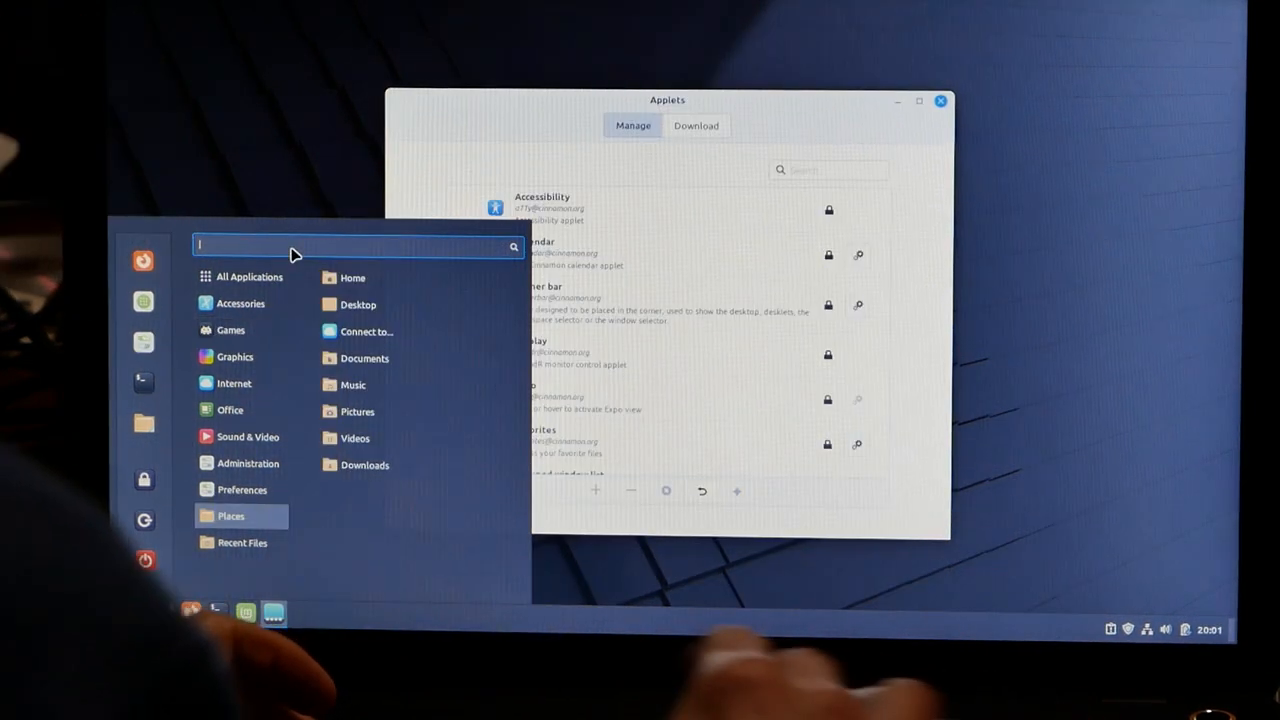
# Search the application menu for 'firefox' and scroll through the list.
pyautogui.write('firefox')
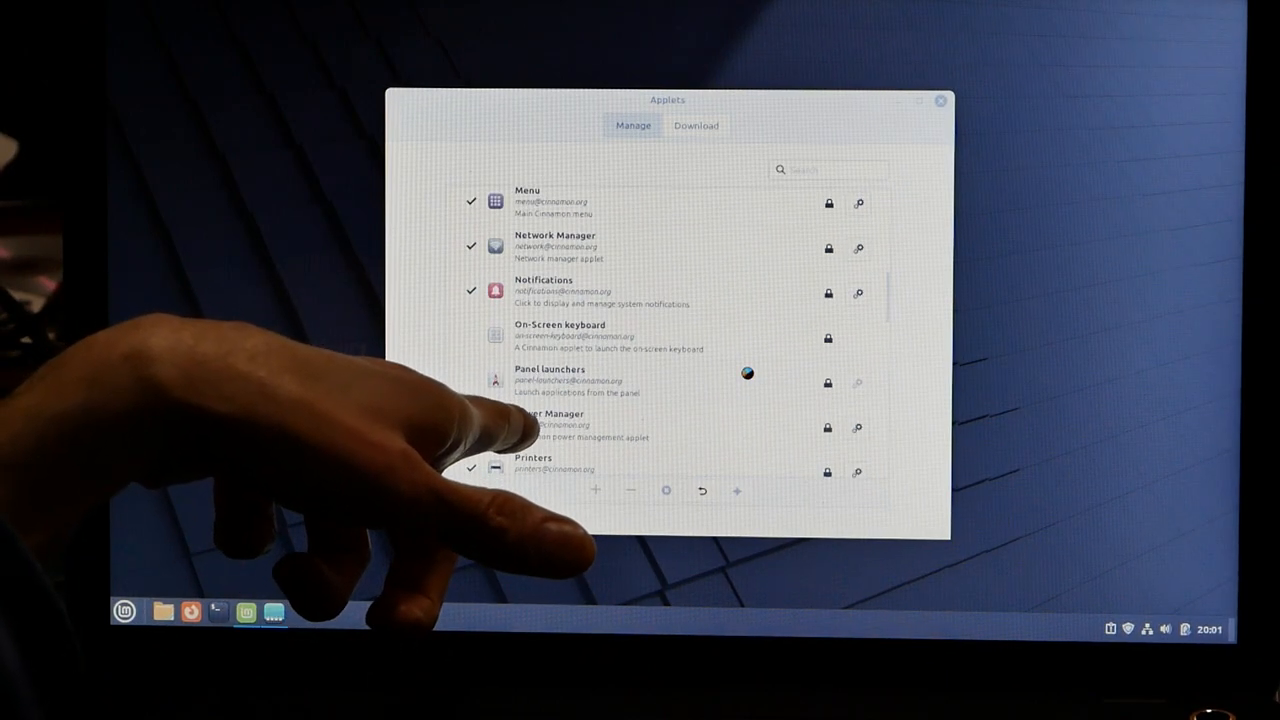
pyautogui.scroll(-3)
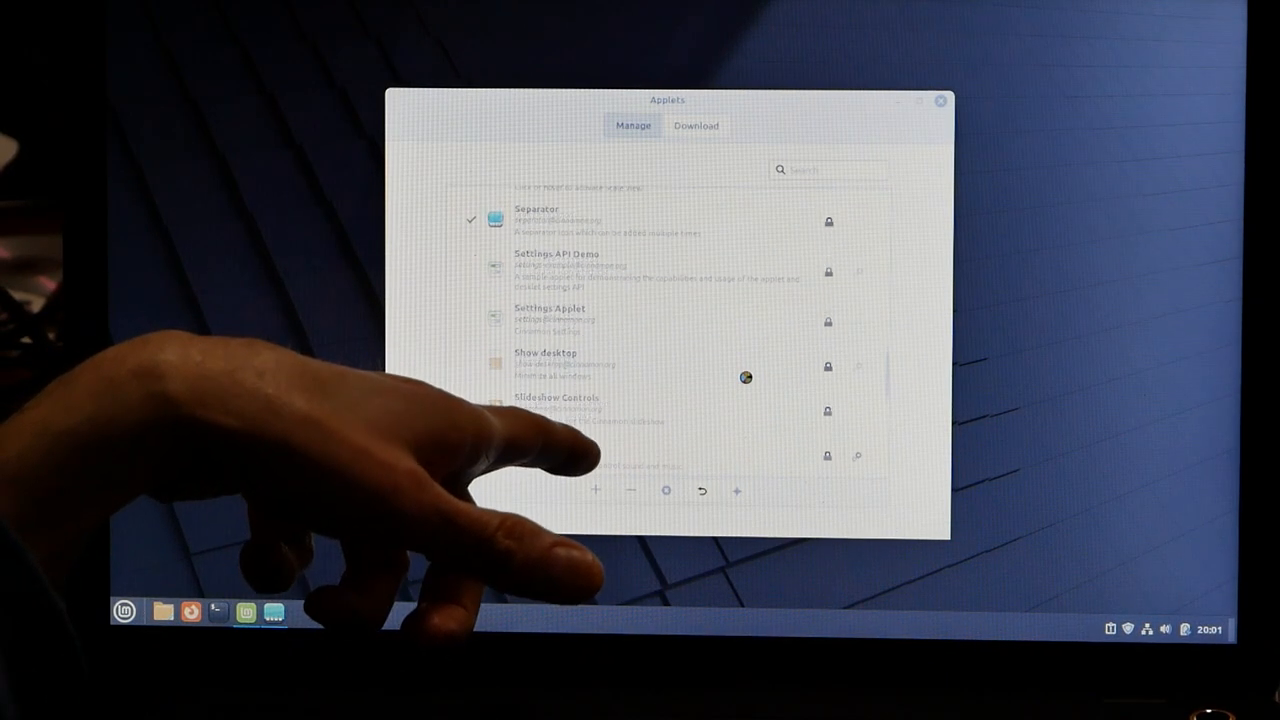
pyautogui.scroll(-3)
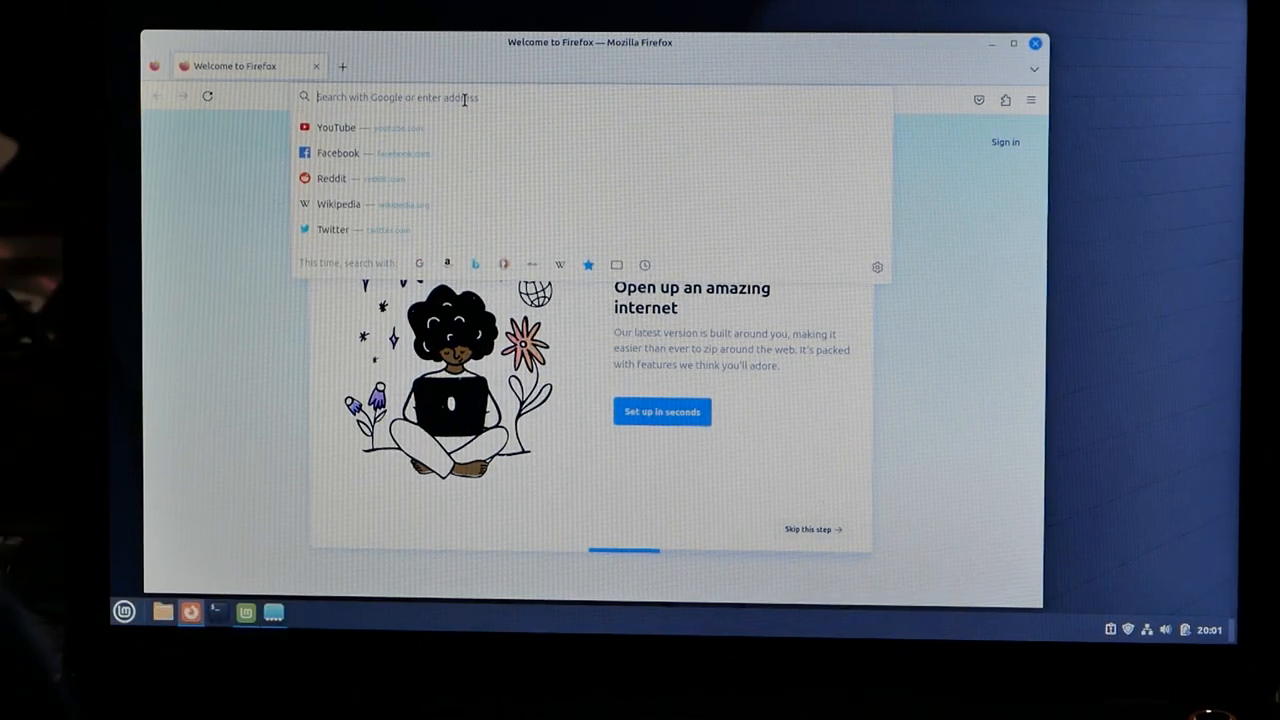
# Open YouTube from the suggested sites and search for 'remember this tech'.
pyautogui.click(336, 127)
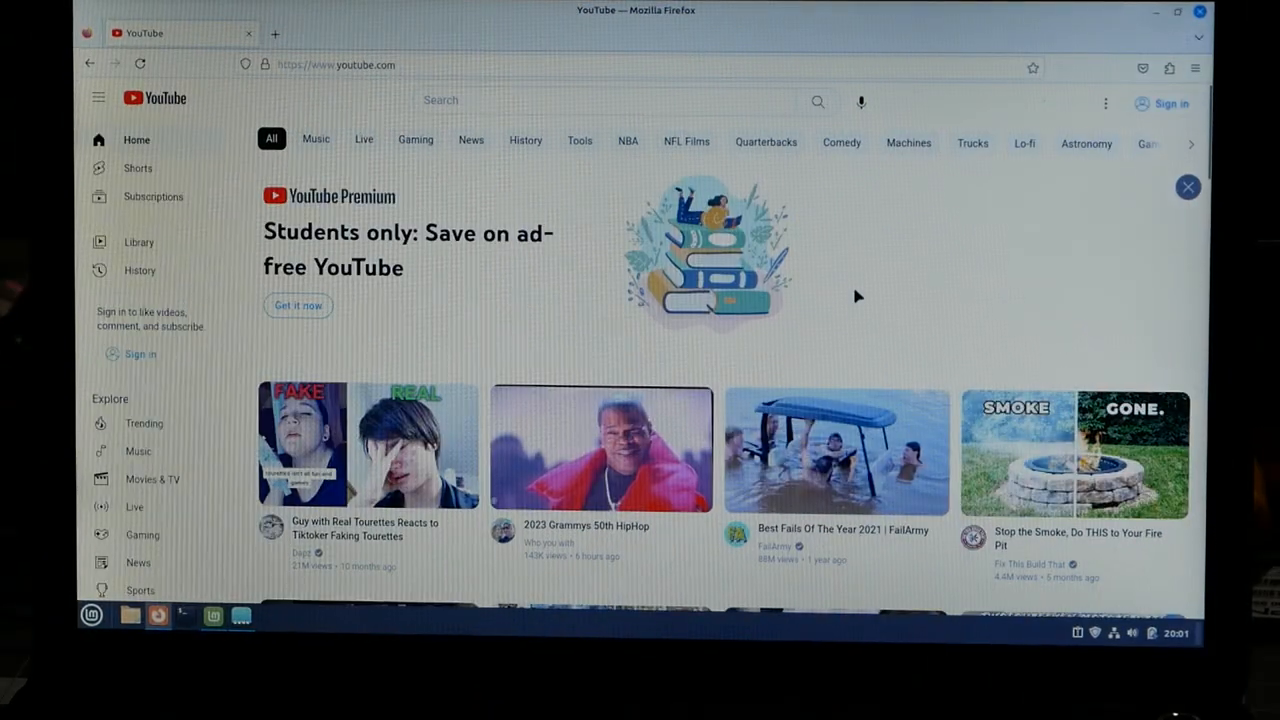
pyautogui.click(600, 100)
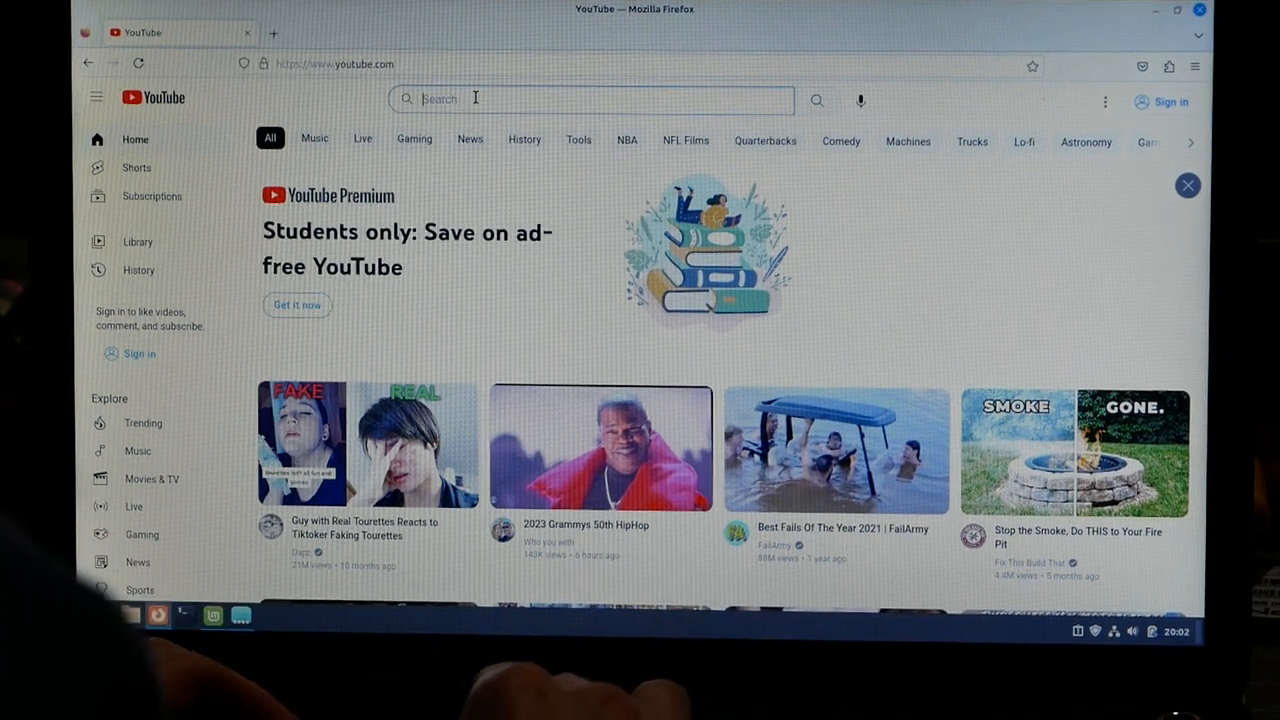
pyautogui.write('remember this tech')
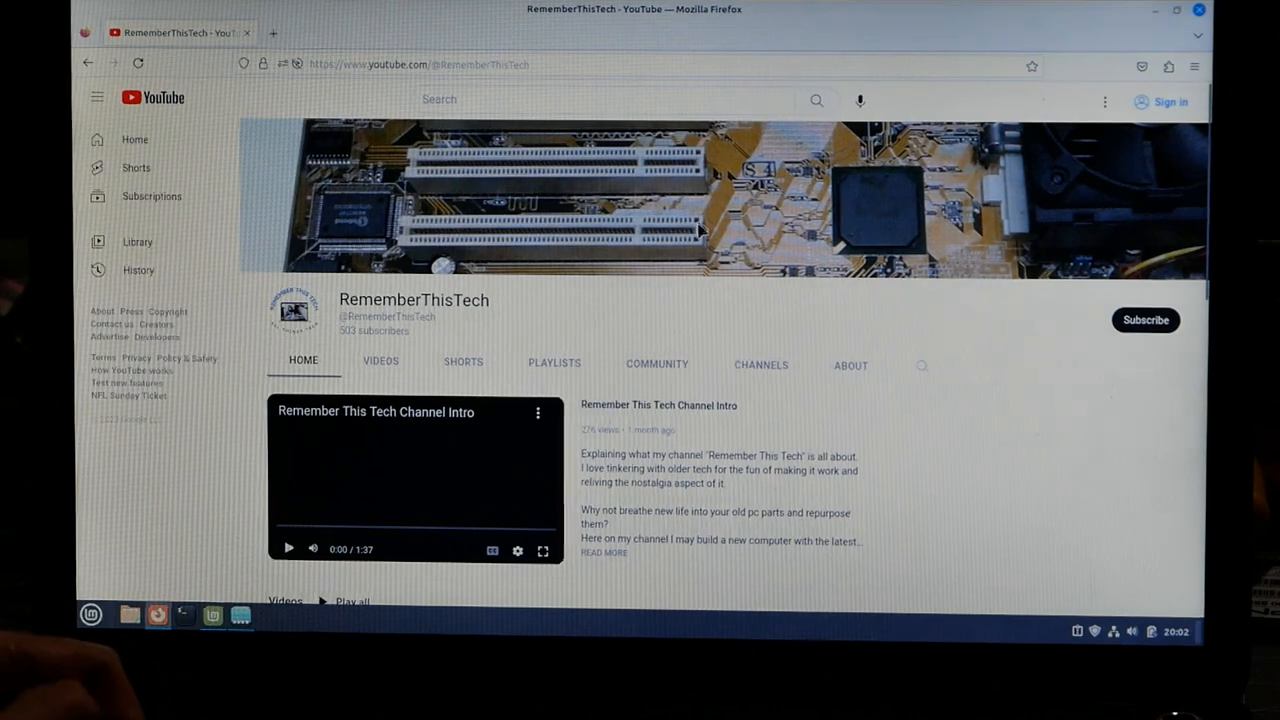
# Play the budget 1080p gaming video full screen, then close its tab.
pyautogui.scroll(-3)
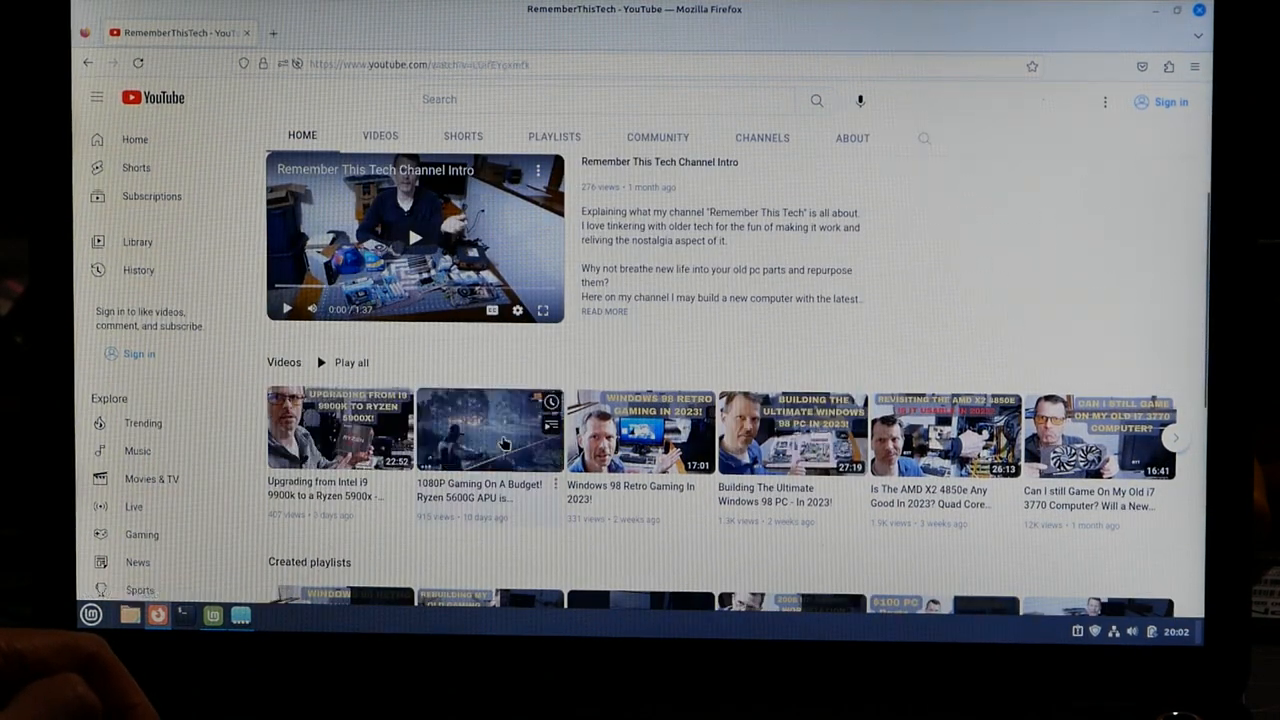
pyautogui.click(414, 237)
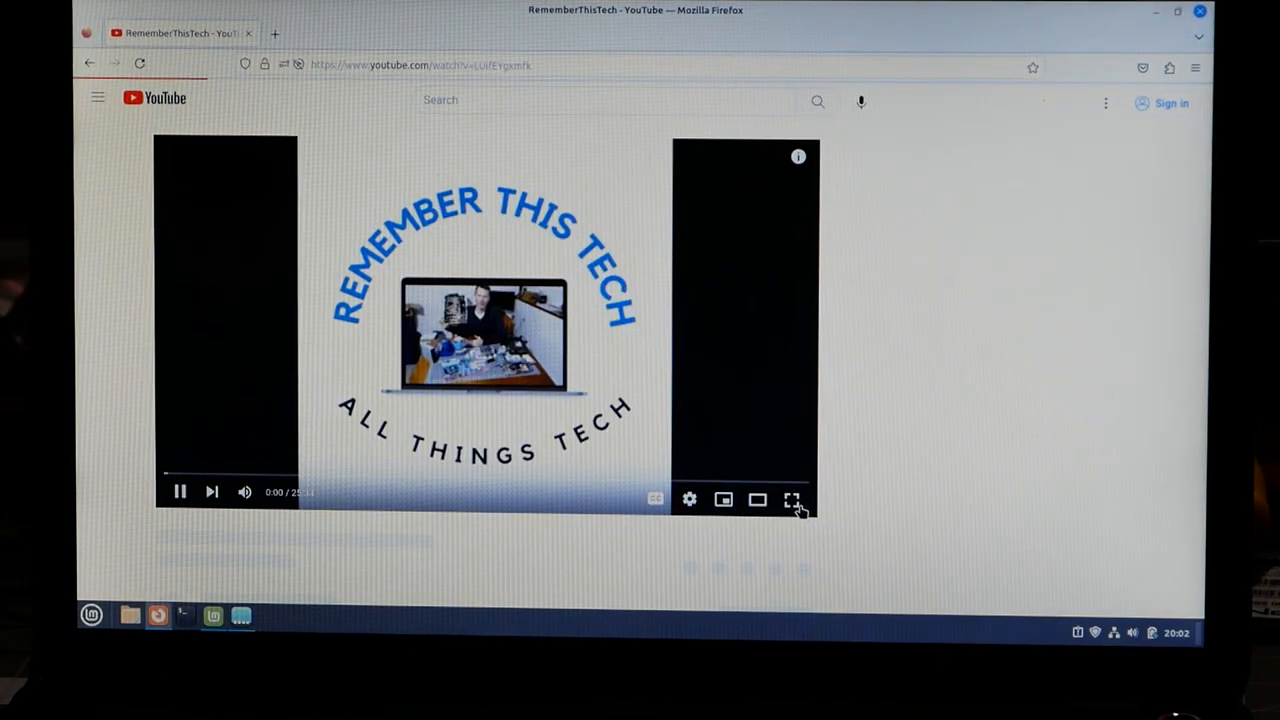
pyautogui.click(791, 499)
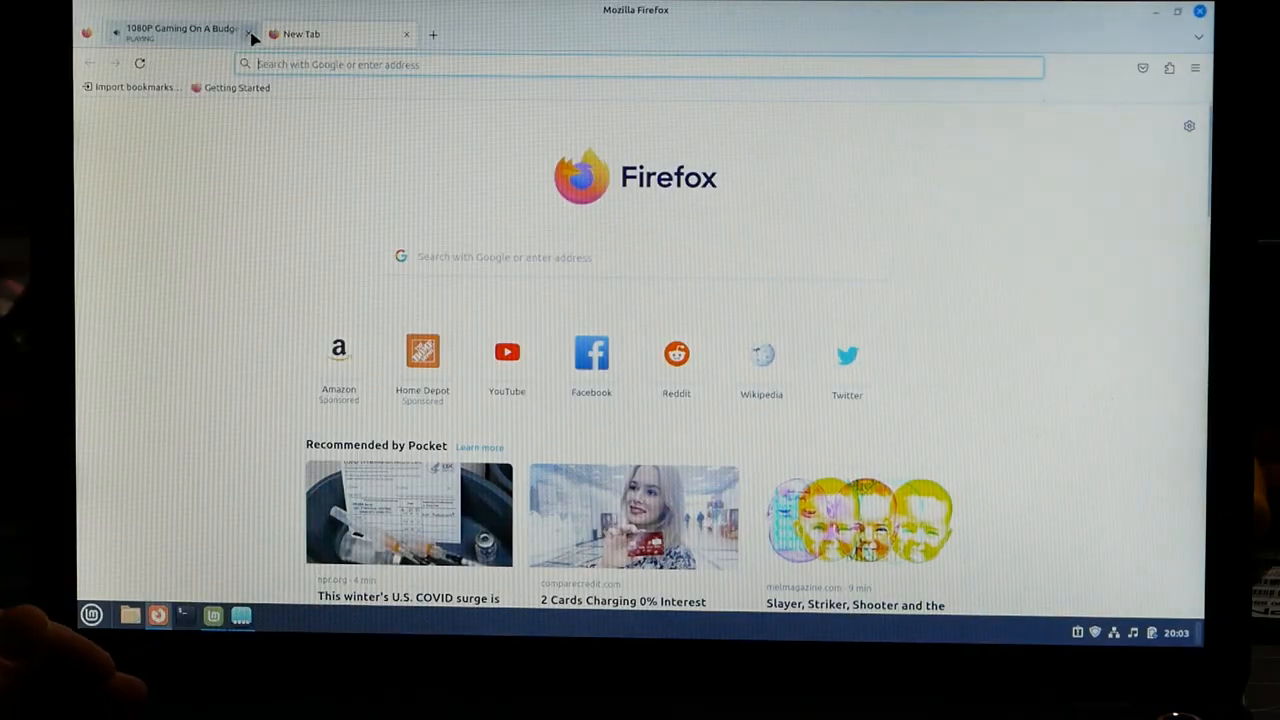
pyautogui.click(249, 33)
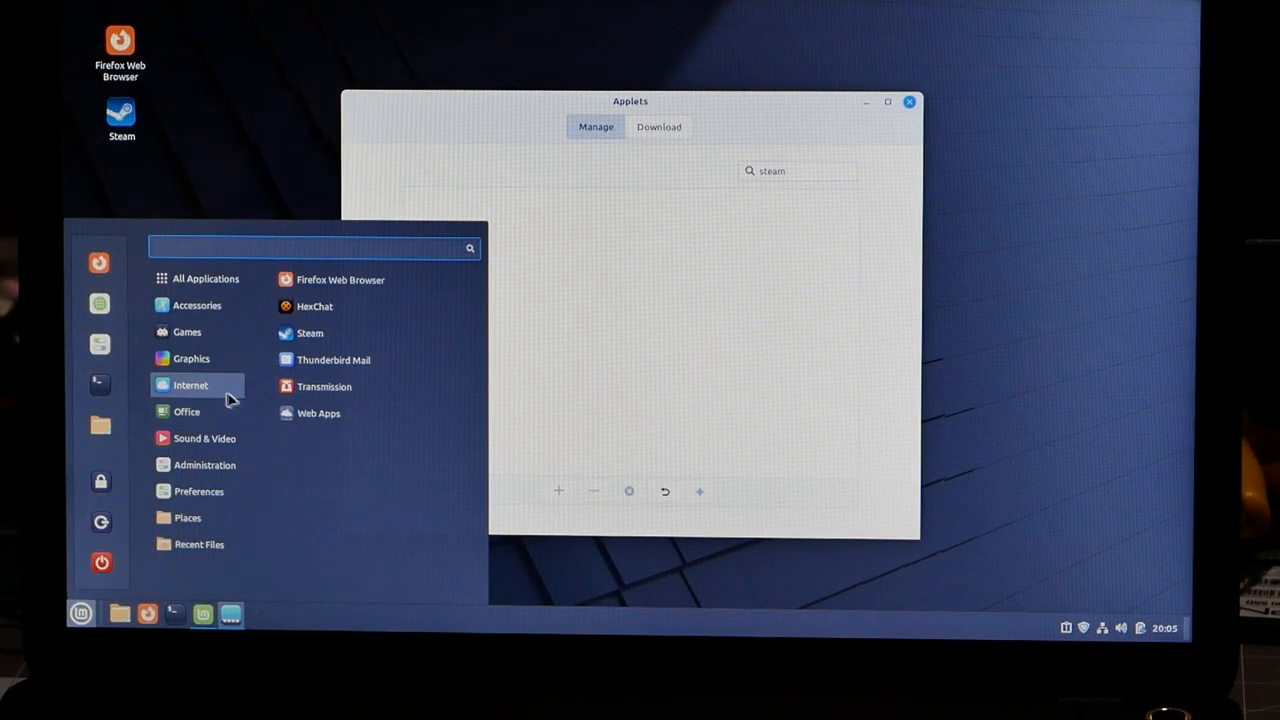
# Launch Screenshot from the Accessories category of the Mint menu.
pyautogui.click(197, 305)
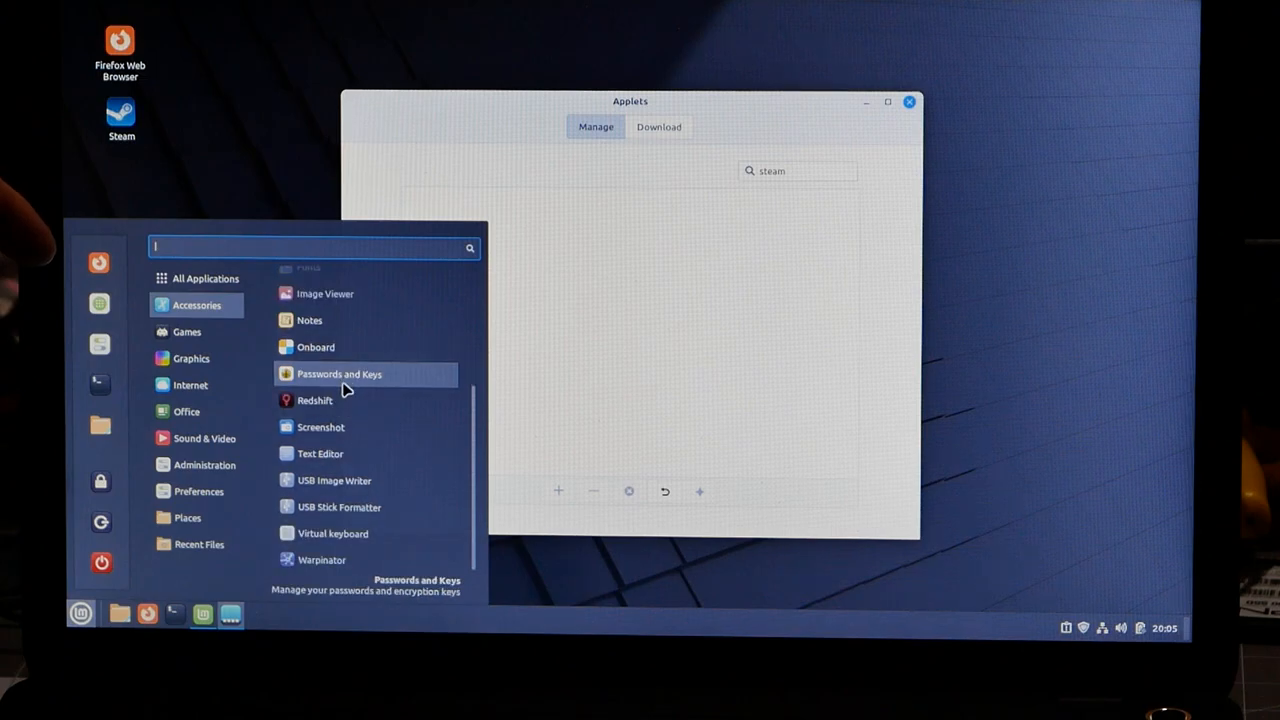
pyautogui.moveTo(345, 435)
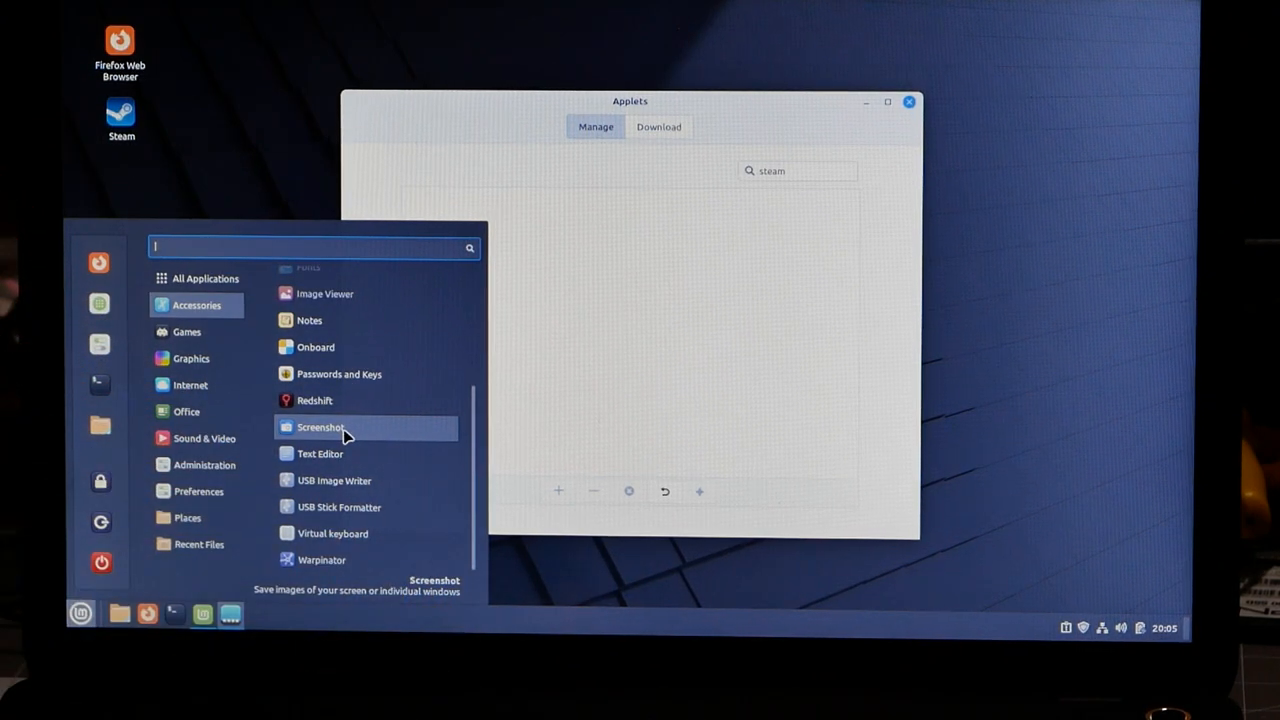
pyautogui.moveTo(297, 438)
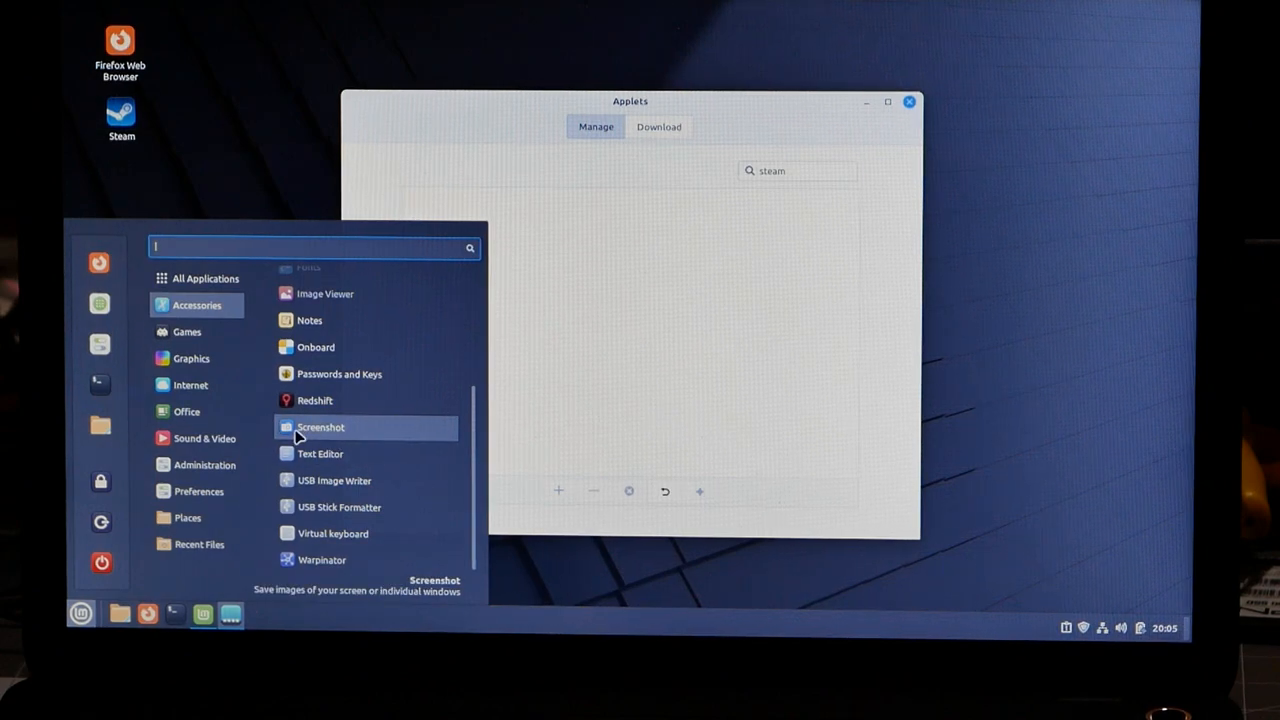
pyautogui.click(204, 464)
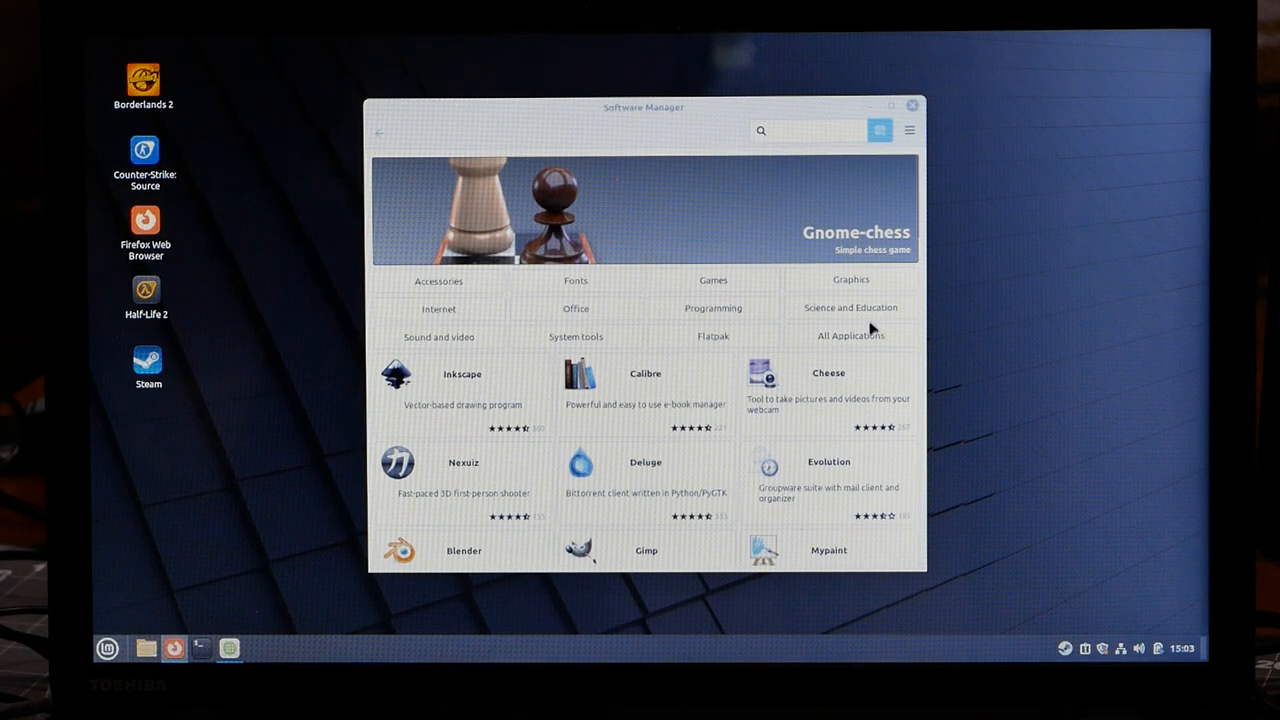
pyautogui.moveTo(710, 290)
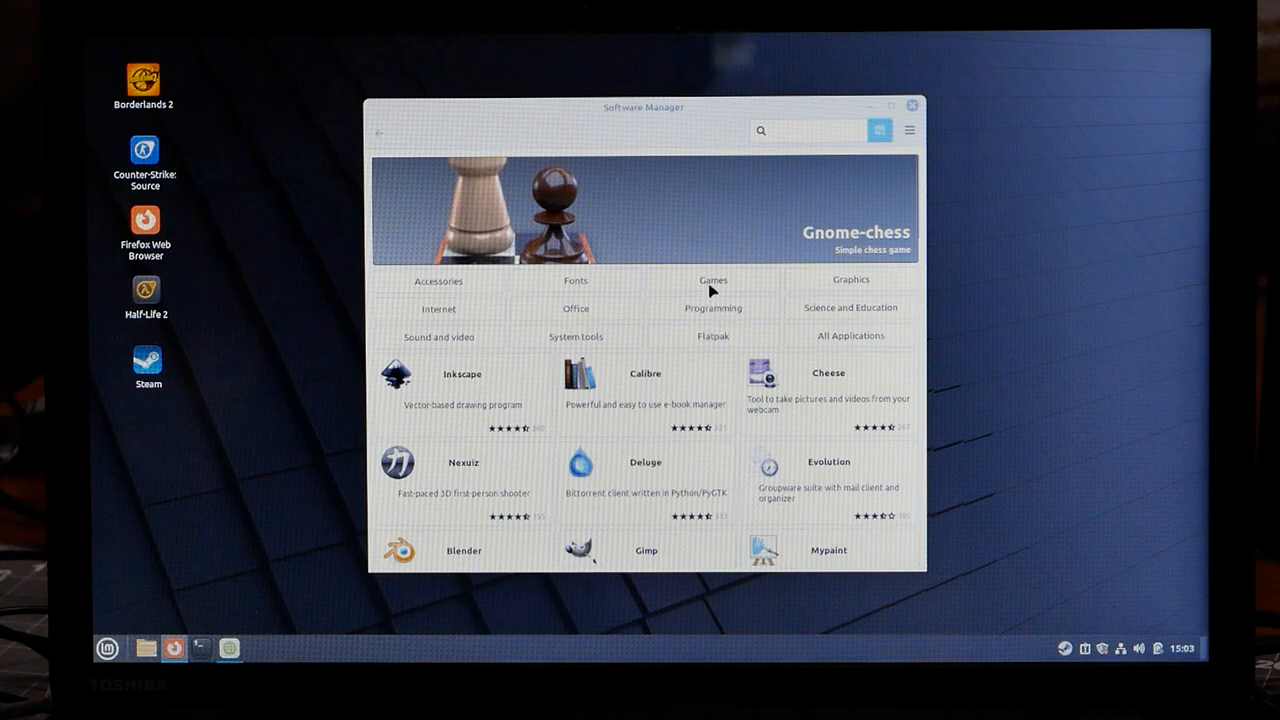
pyautogui.moveTo(700, 460)
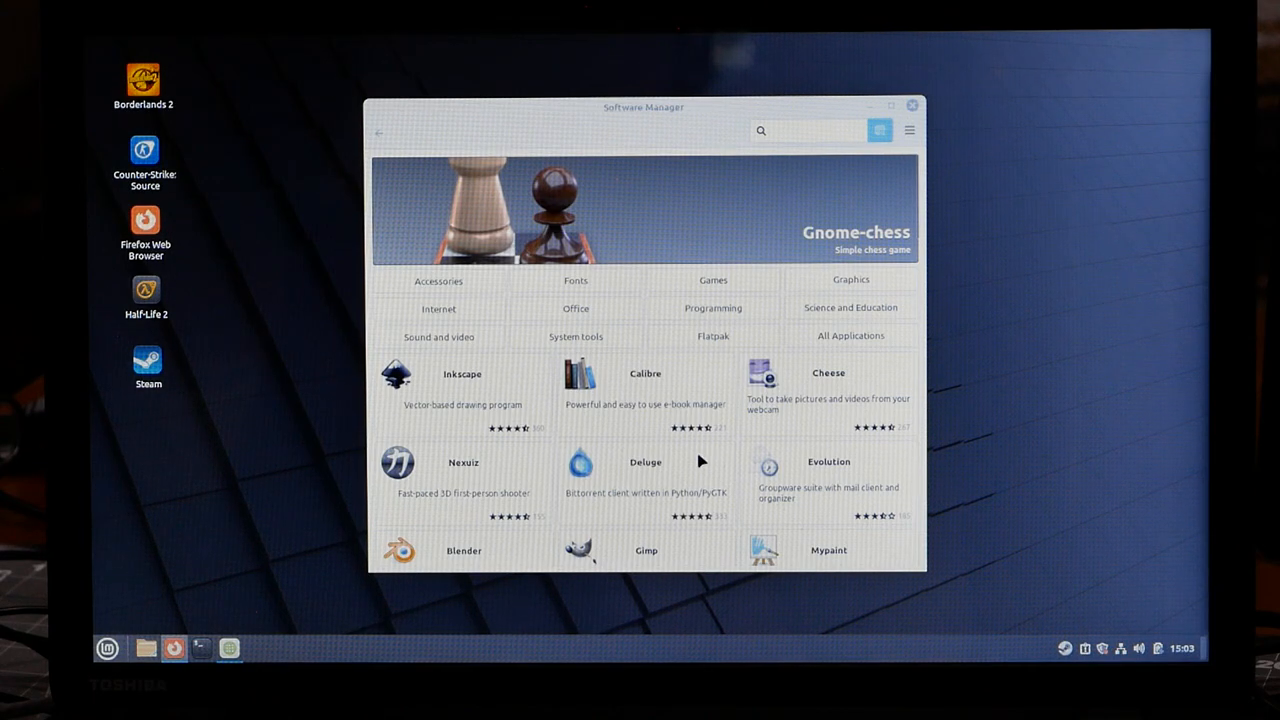
# Scroll down the featured apps list toward Dosbox, Wine and Teeworlds.
pyautogui.scroll(-3)
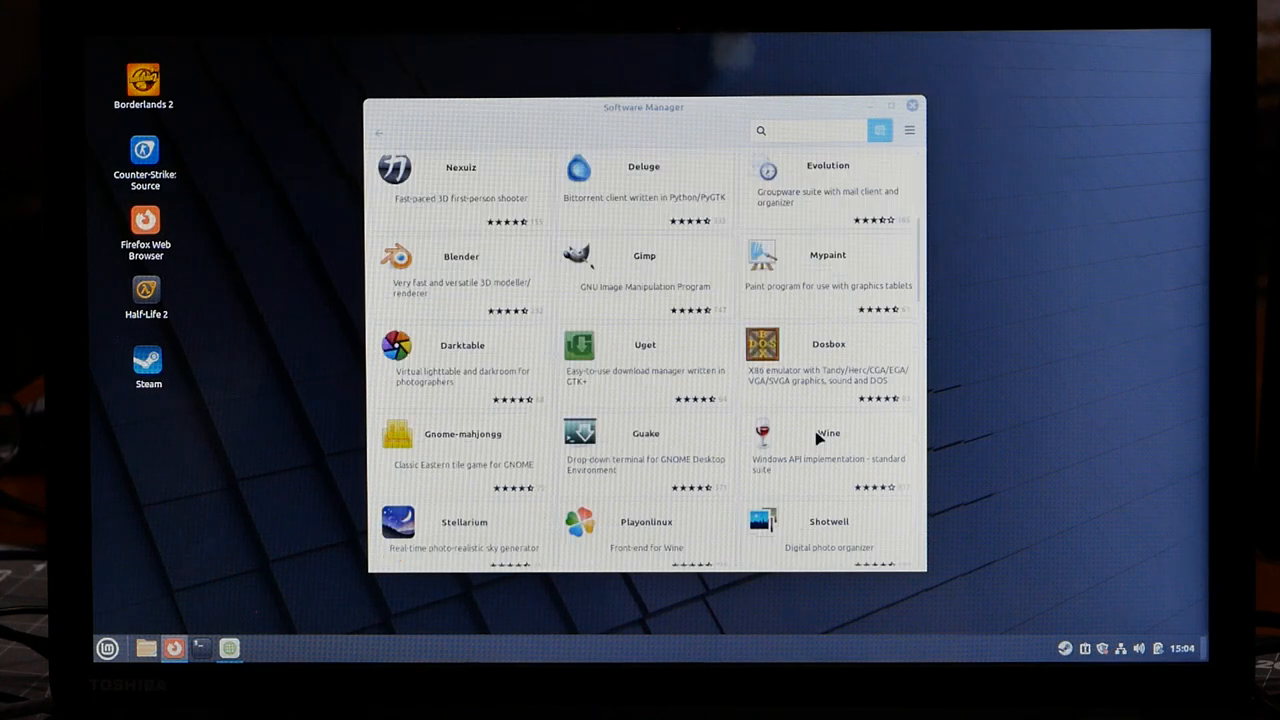
pyautogui.moveTo(760, 370)
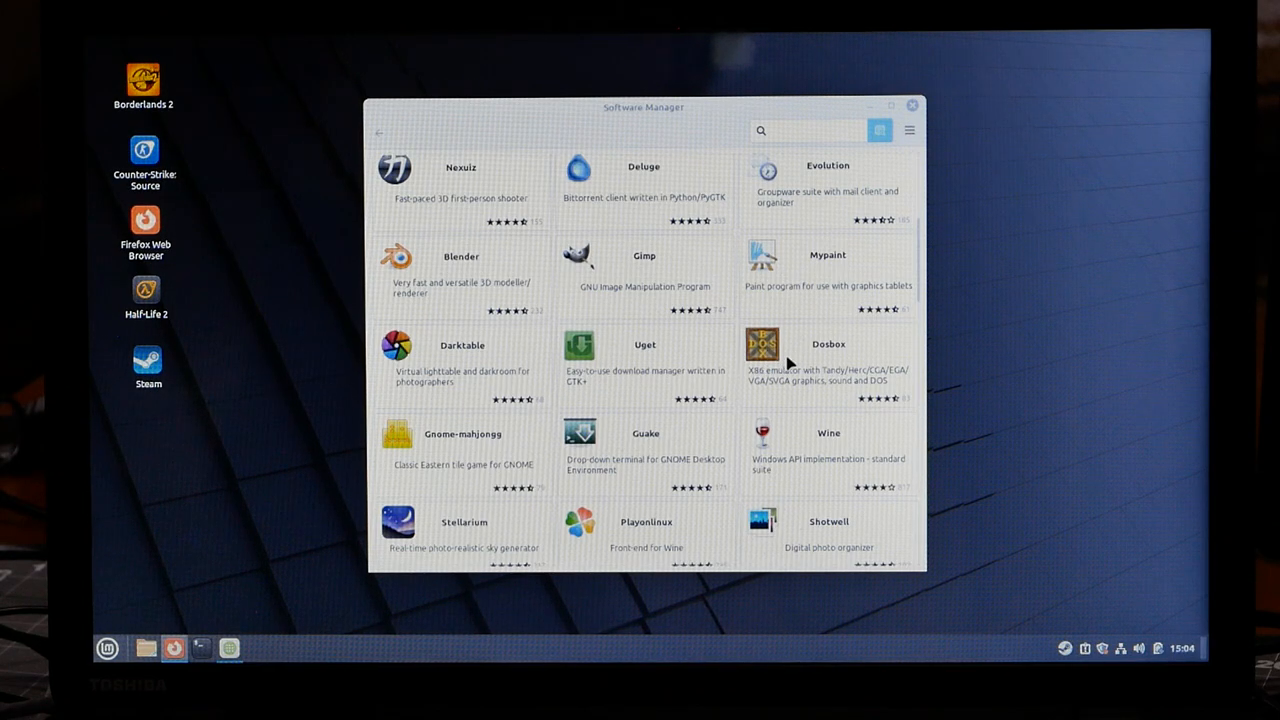
pyautogui.moveTo(780, 365)
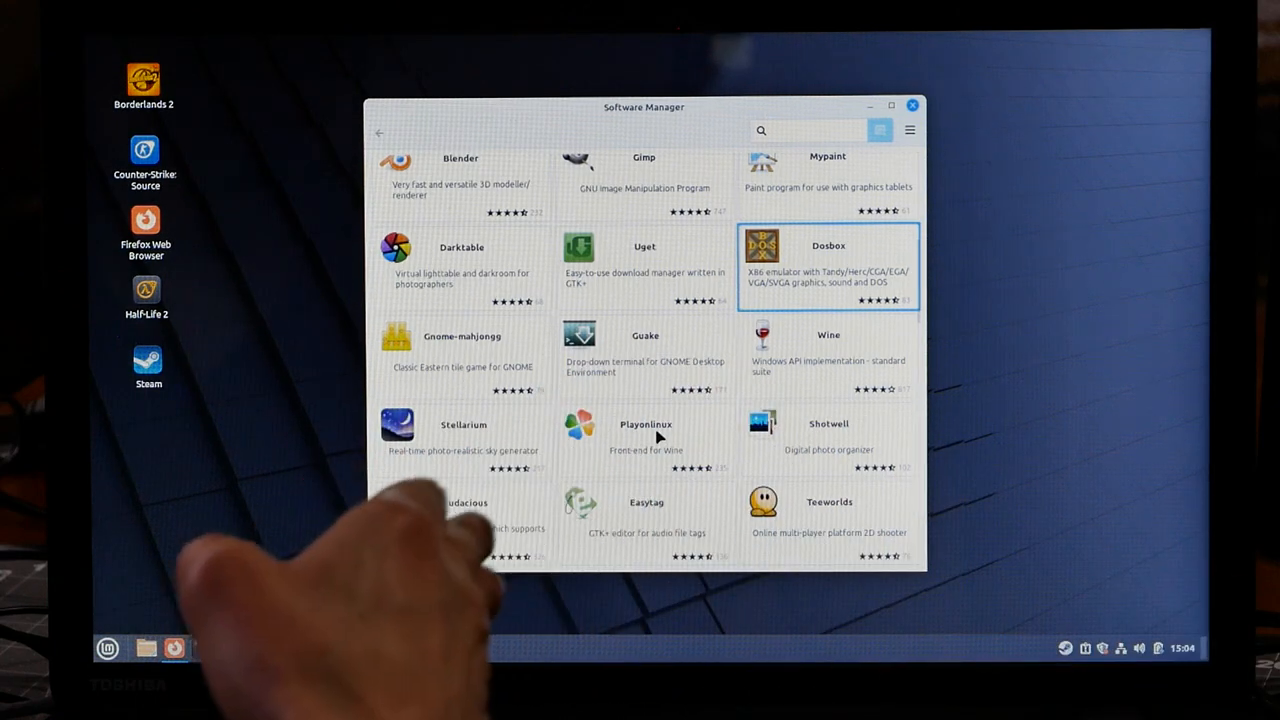
pyautogui.click(828, 265)
pyautogui.write('quake')
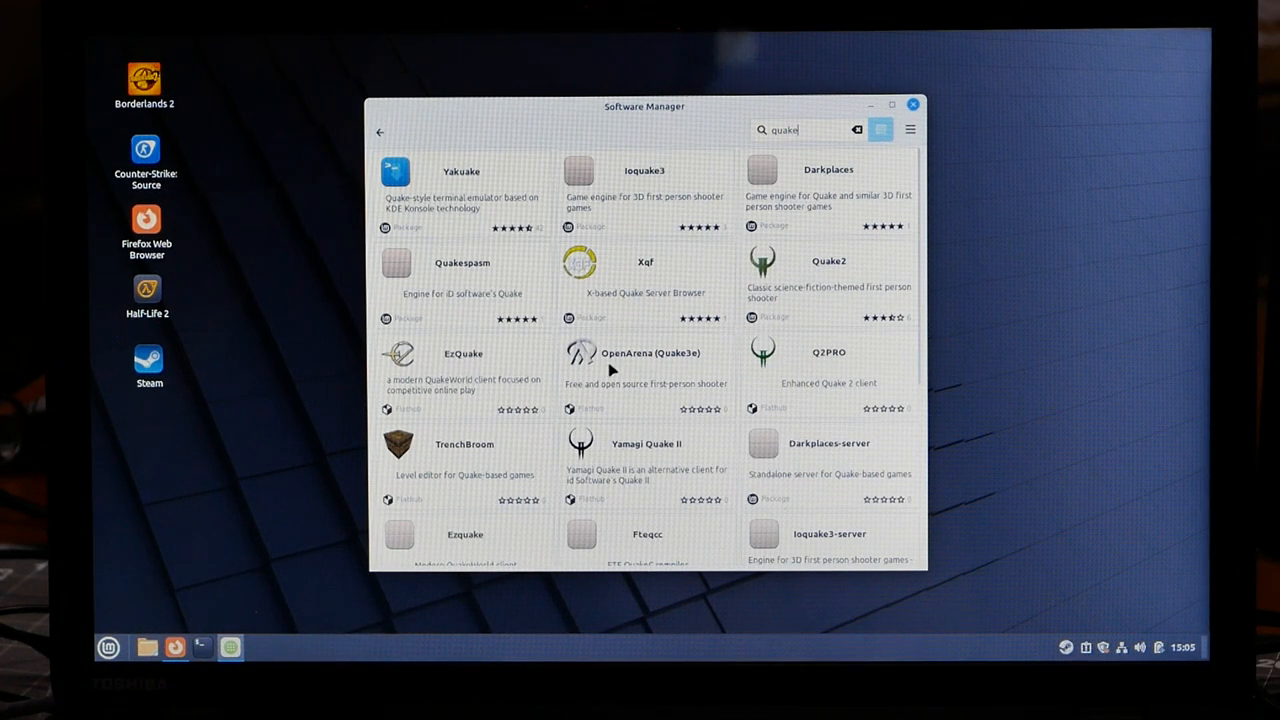
pyautogui.moveTo(672, 395)
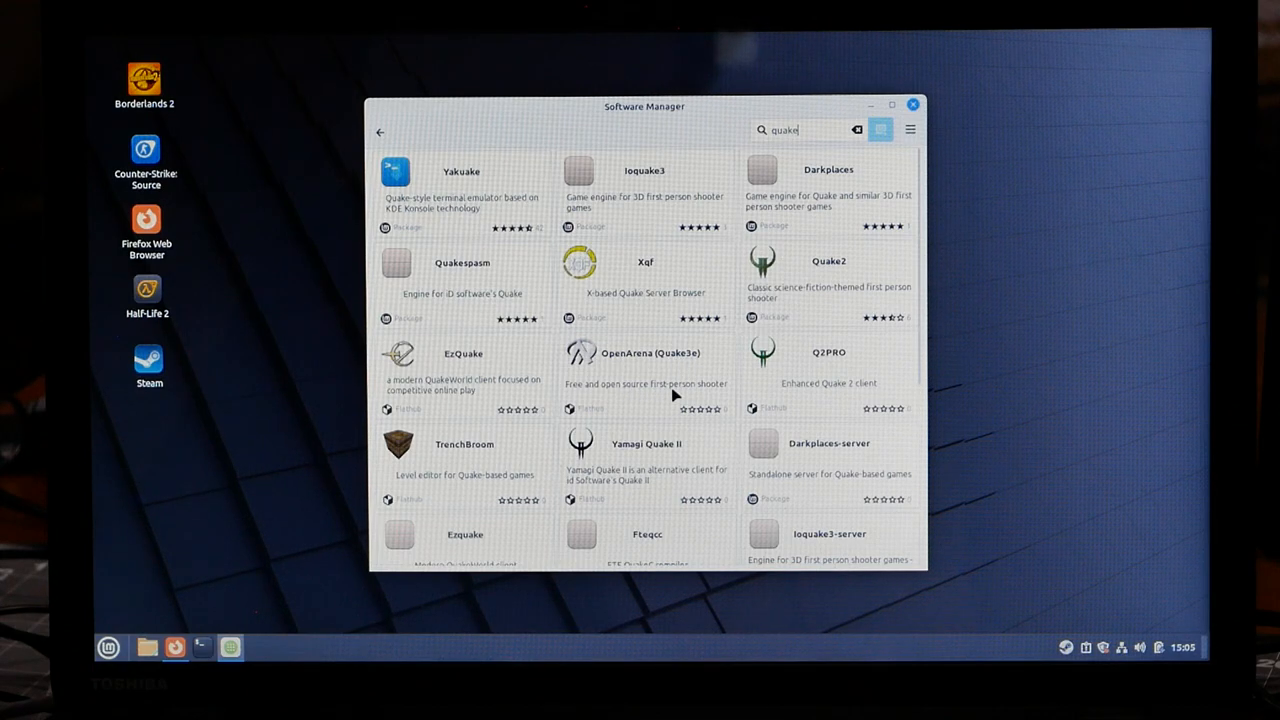
pyautogui.moveTo(802, 316)
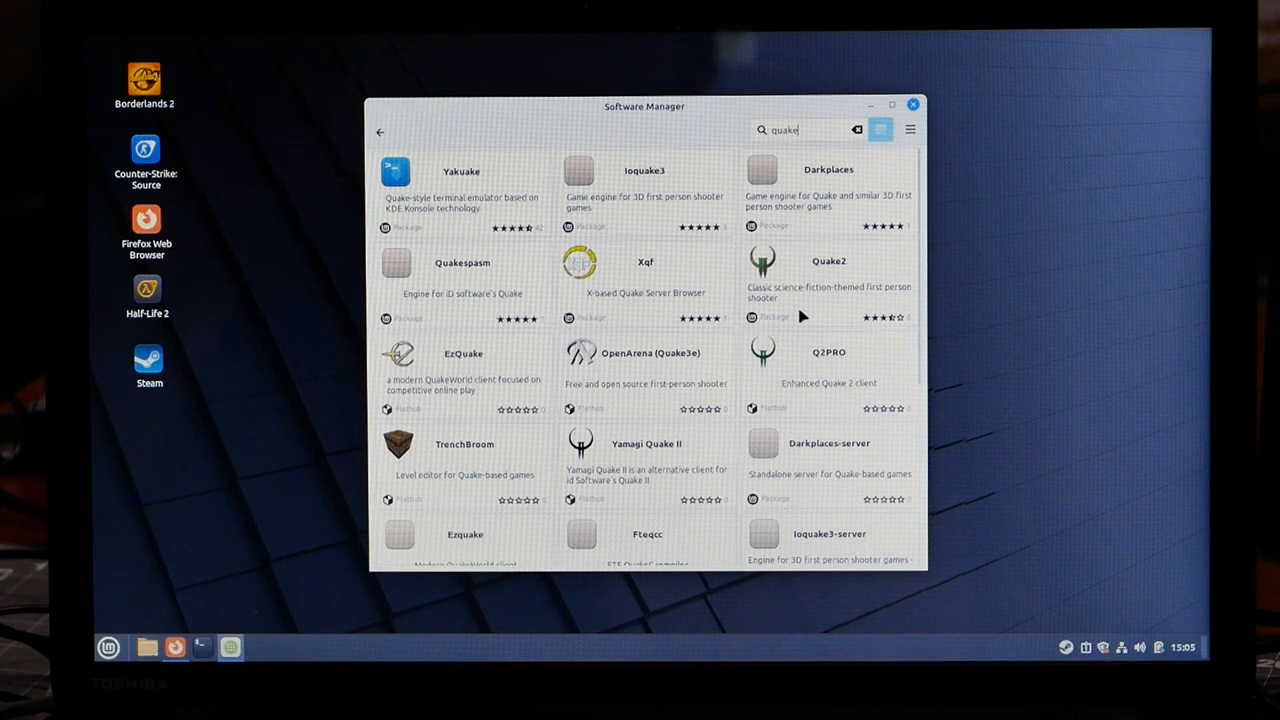
pyautogui.moveTo(800, 270)
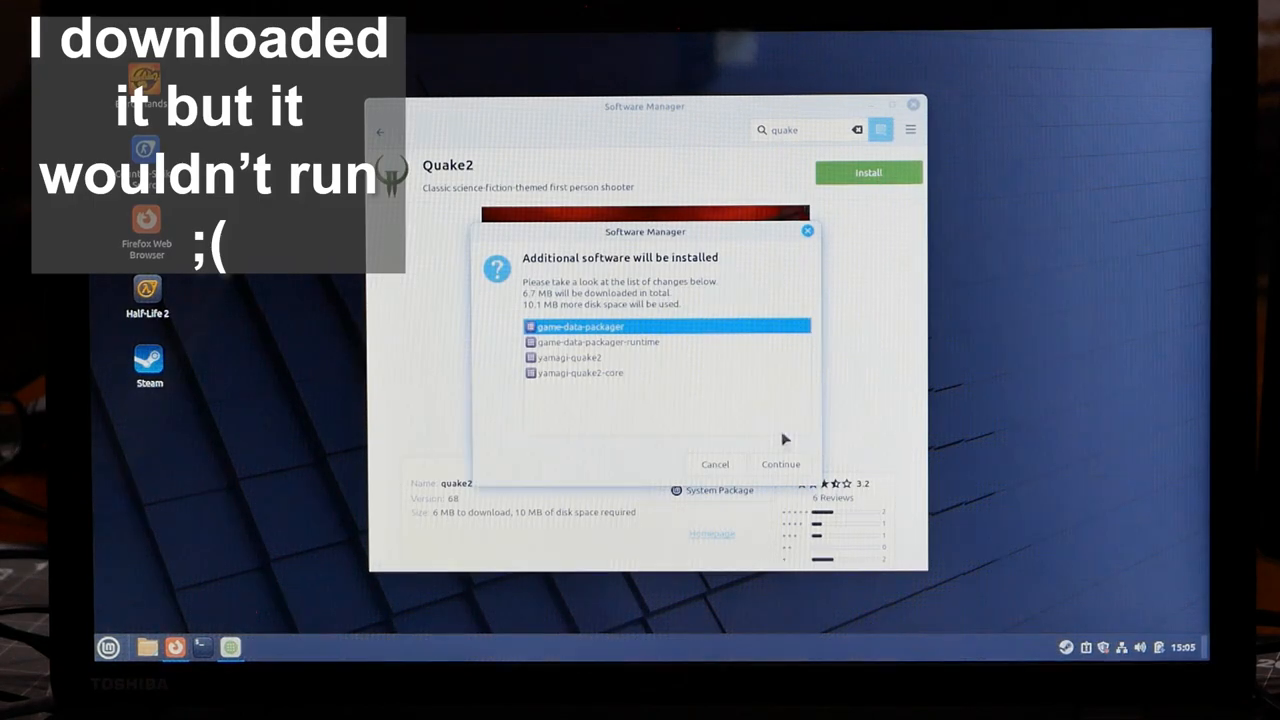
# Approve Quake2's additional required packages, then search the catalogue for 'doom'.
pyautogui.click(780, 464)
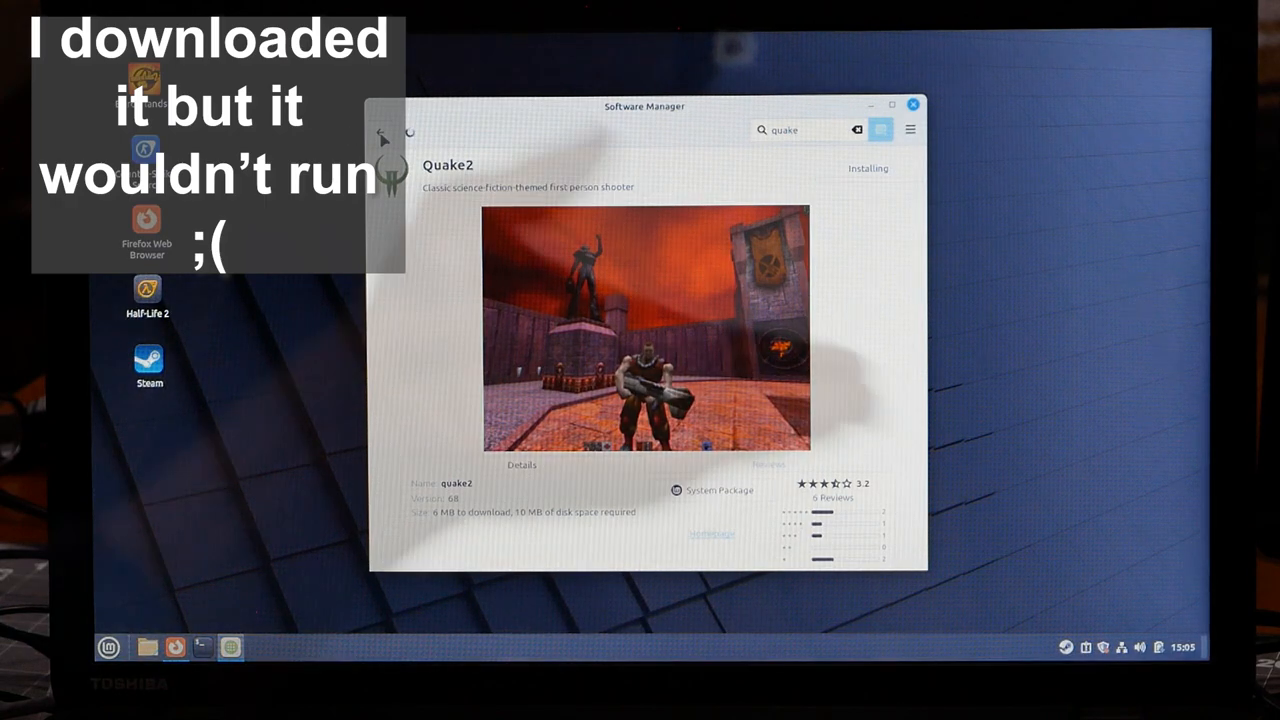
pyautogui.write('doom')
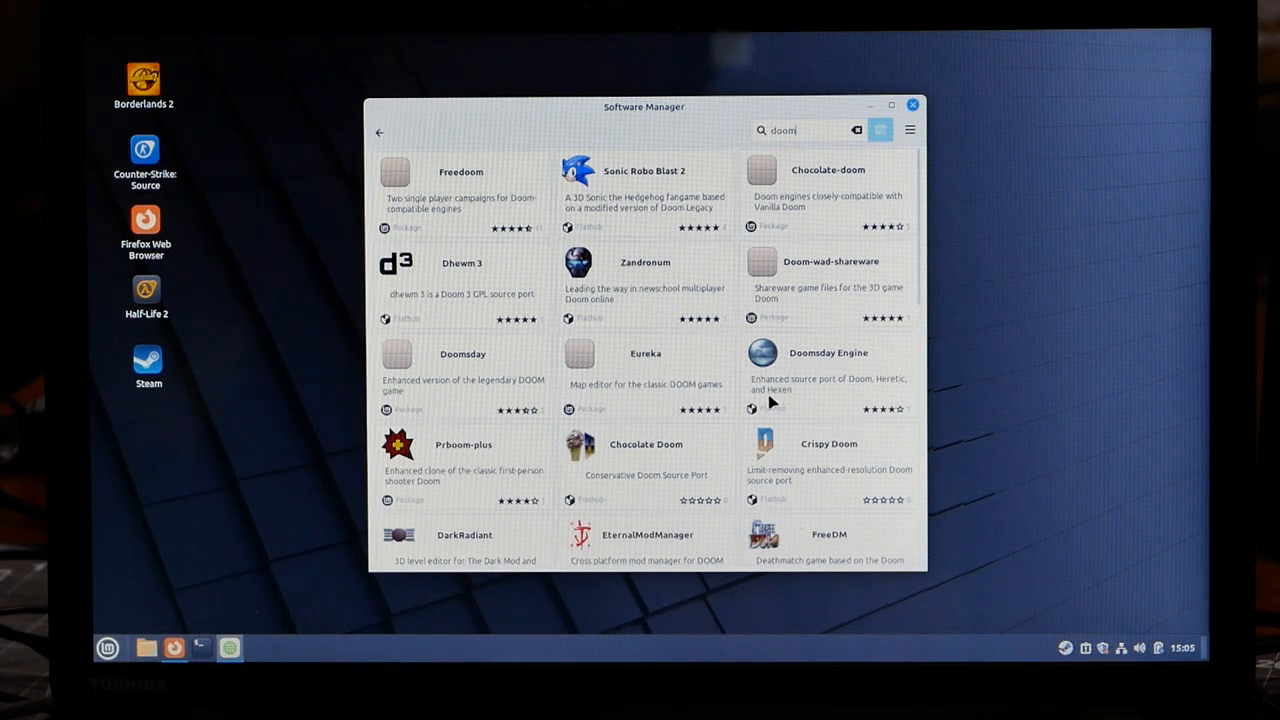
# Install Freedoom: Phase 2 from the Doom results and start a new catalogue search.
pyautogui.click(460, 185)
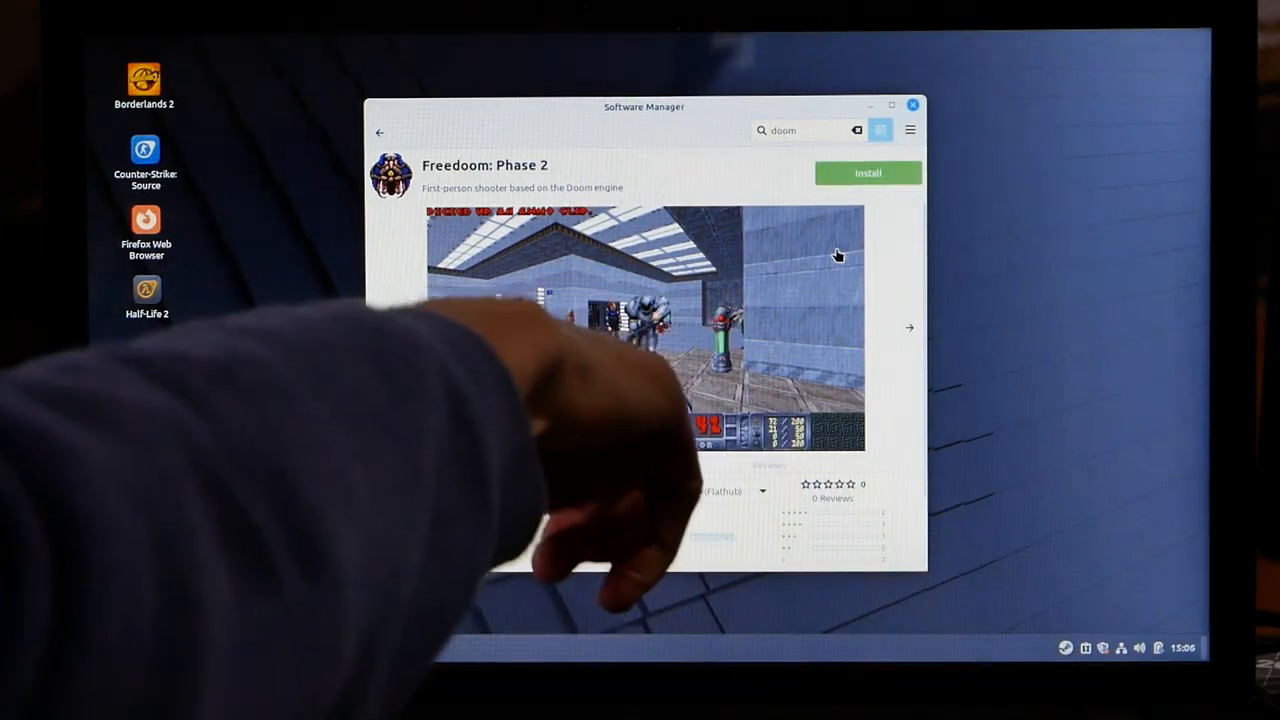
pyautogui.click(867, 172)
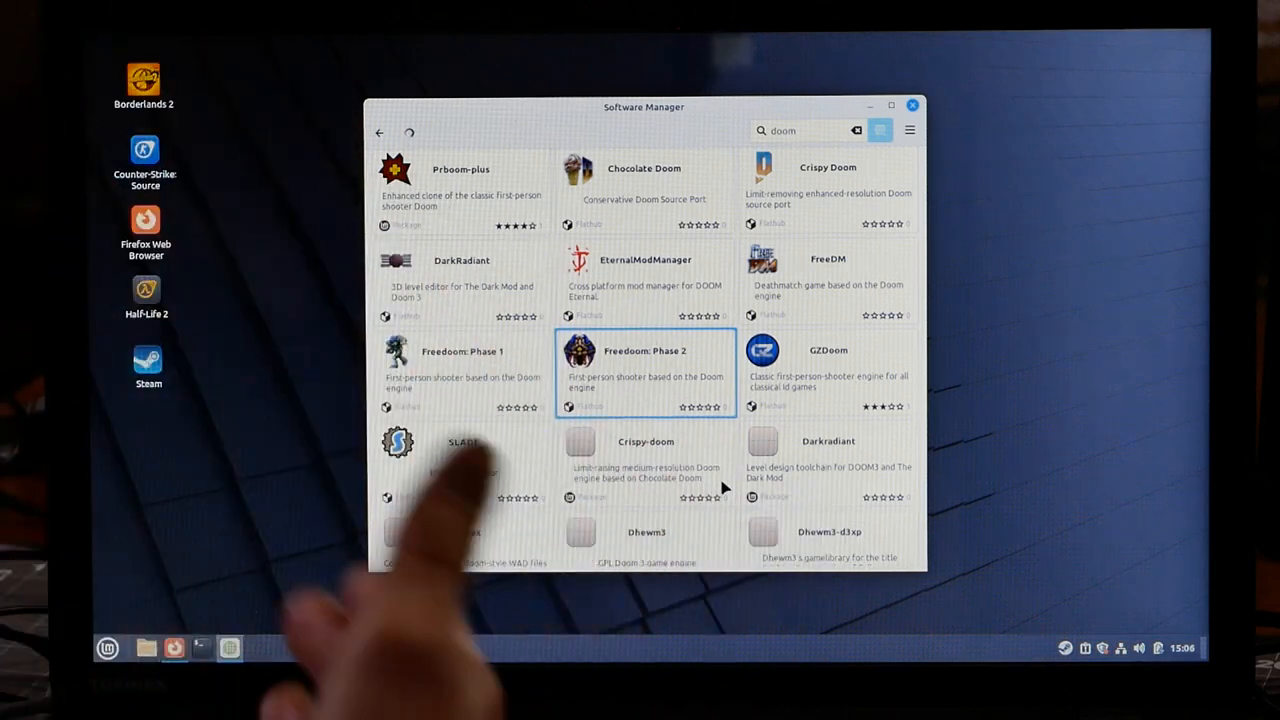
pyautogui.scroll(-3)
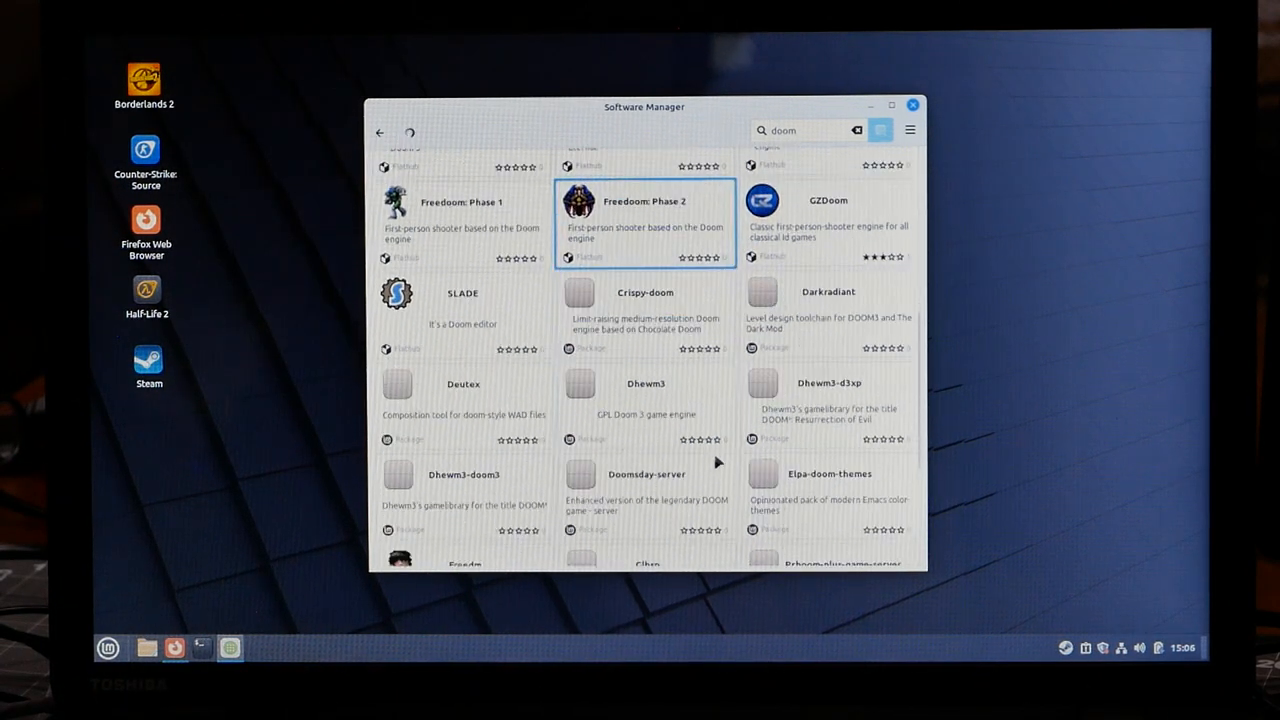
pyautogui.scroll(-3)
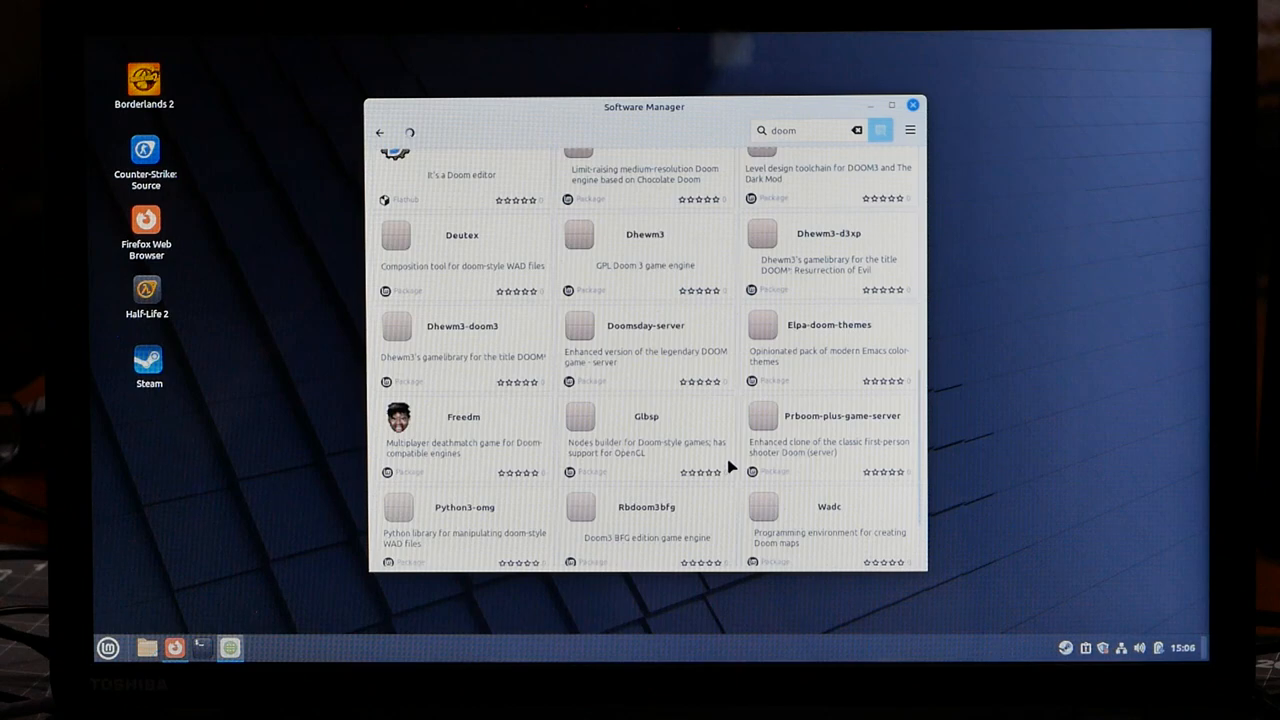
pyautogui.click(857, 130)
pyautogui.write('race')
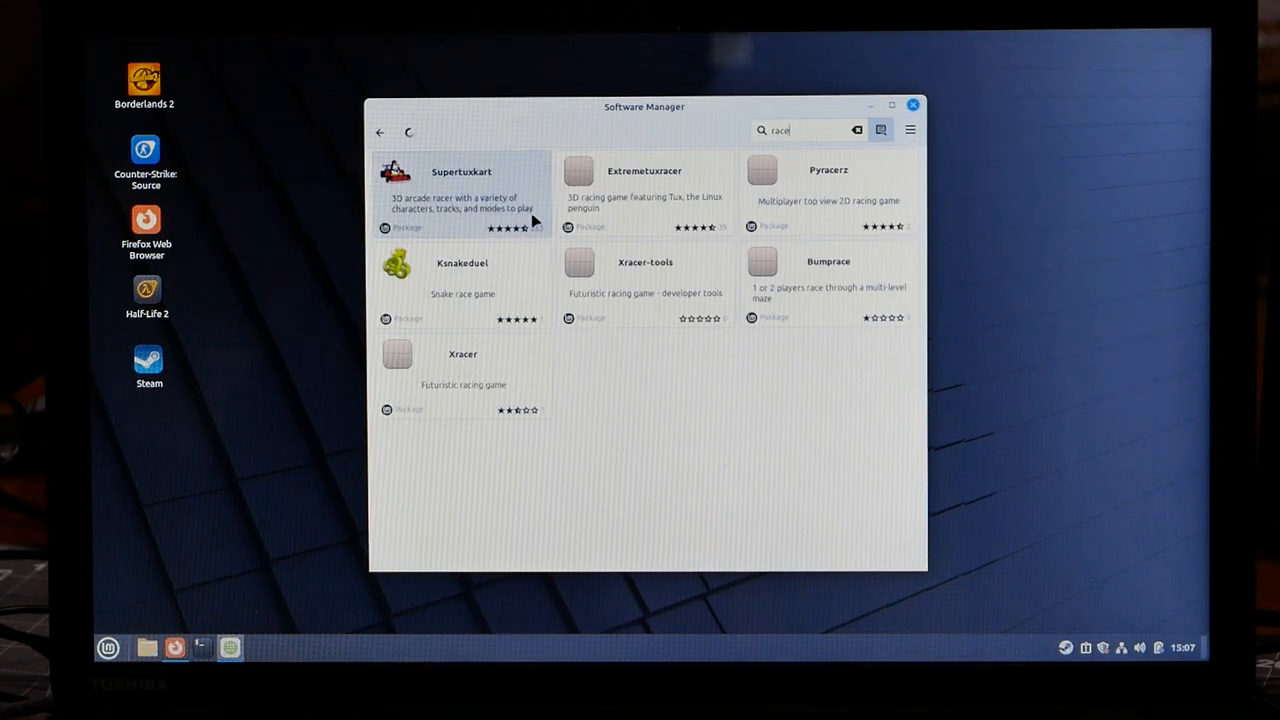
pyautogui.click(462, 190)
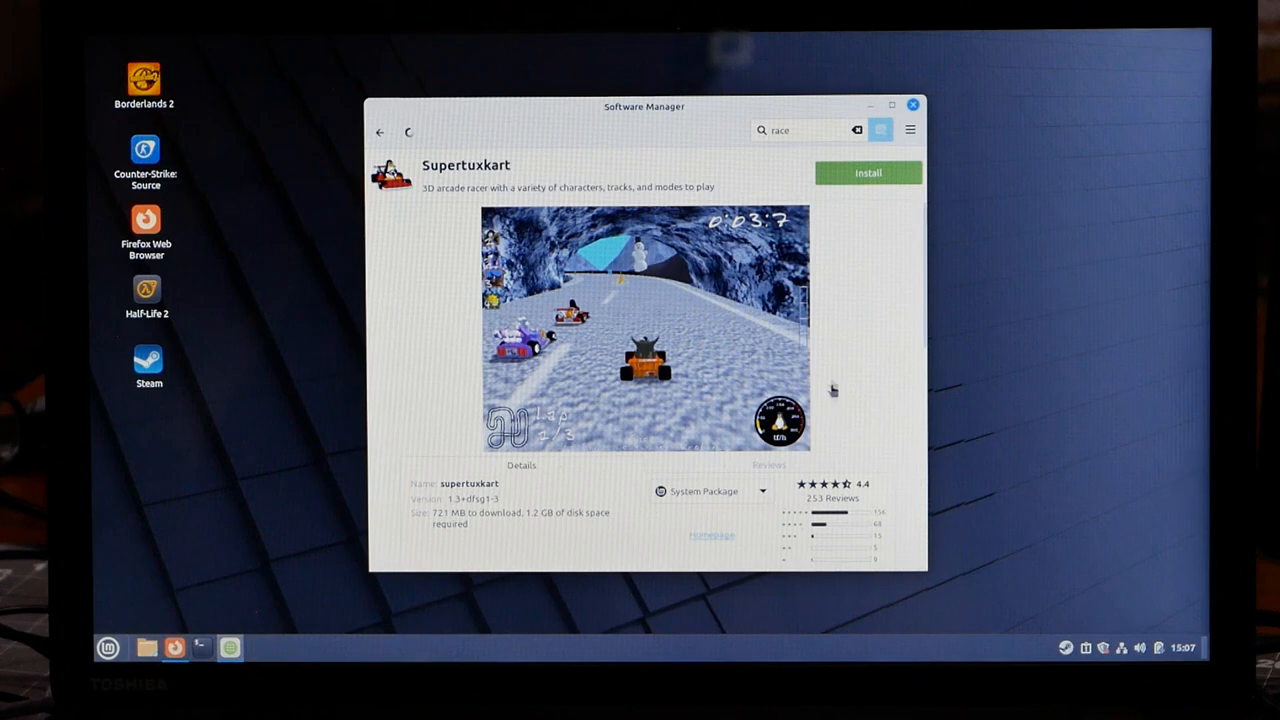
pyautogui.click(867, 172)
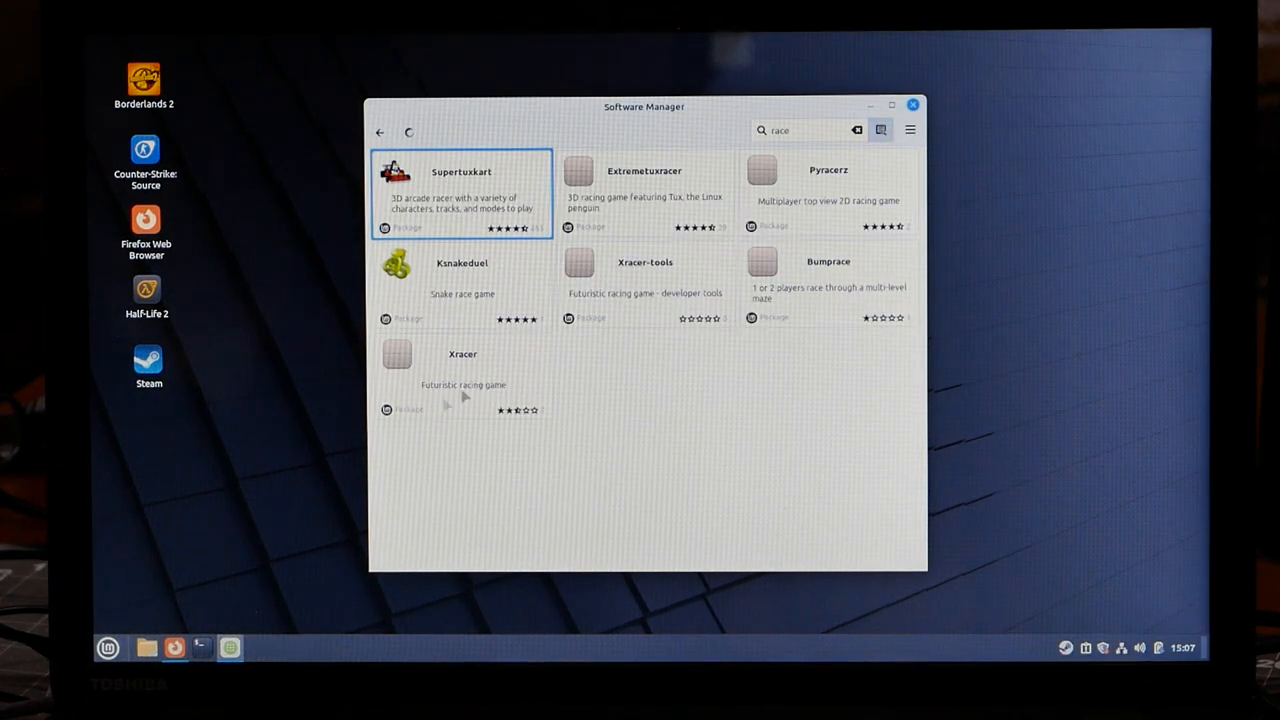
pyautogui.click(107, 647)
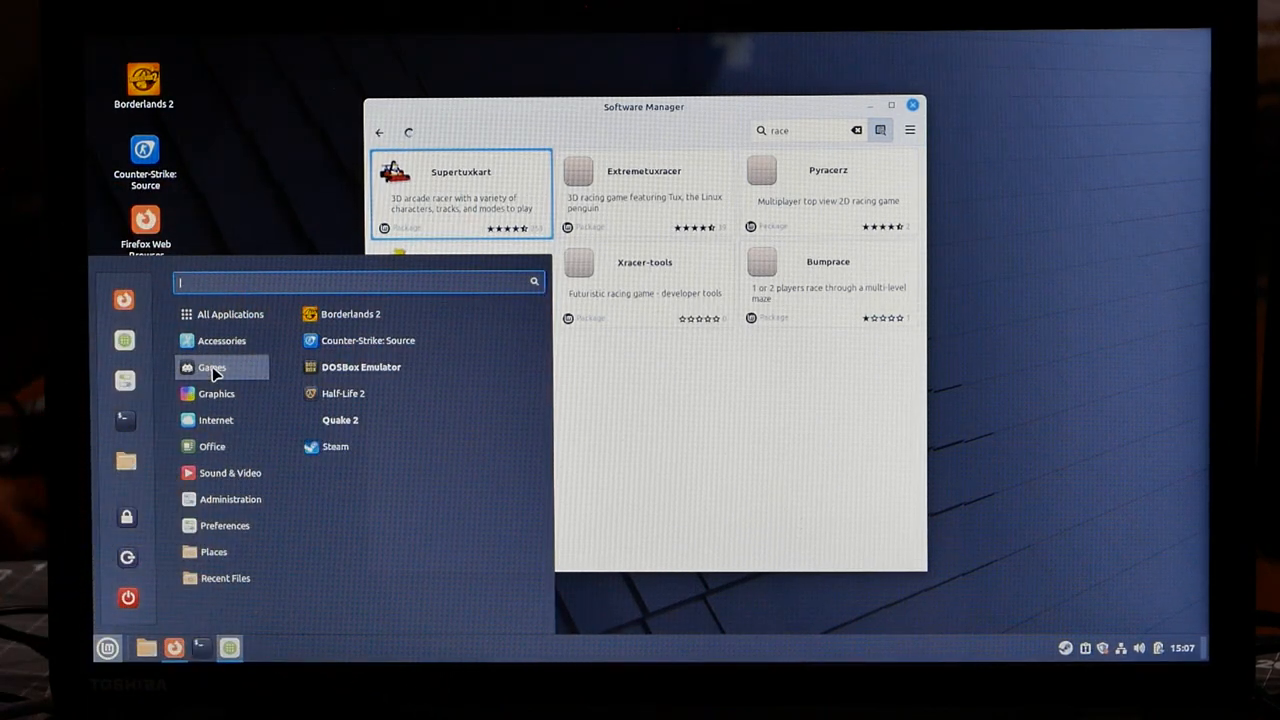
pyautogui.moveTo(340, 419)
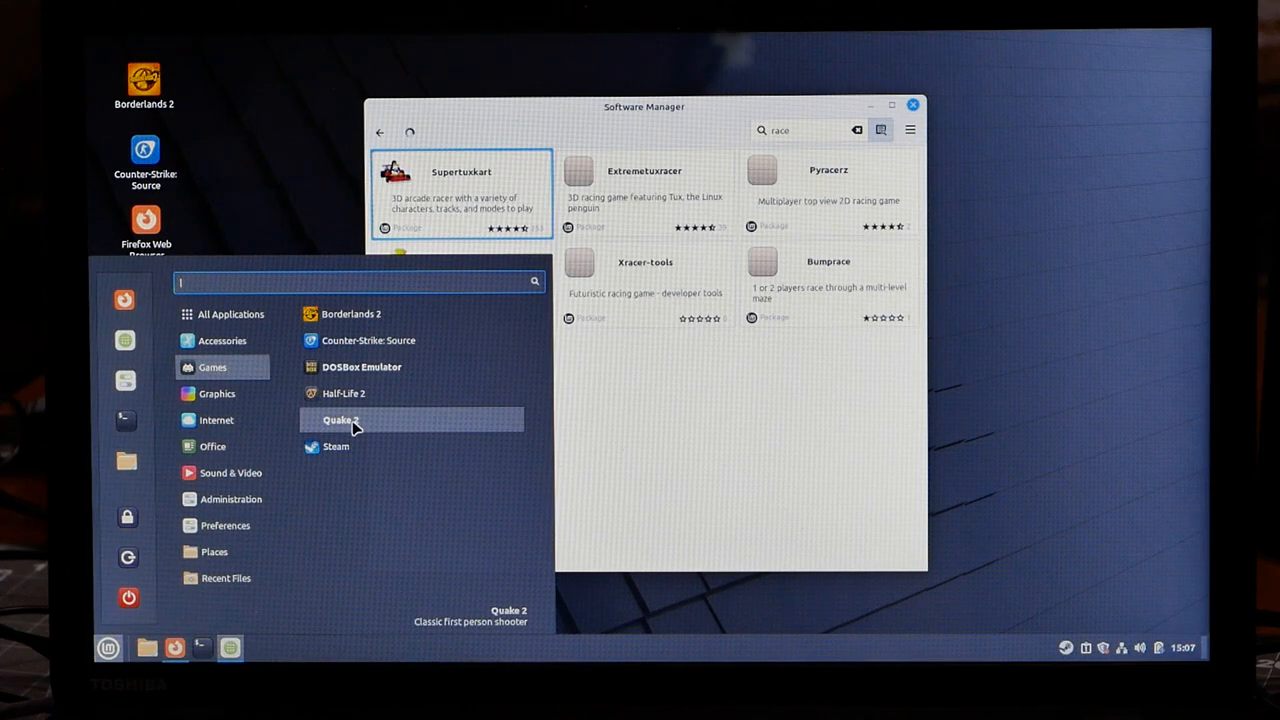
# Add Quake 2 from the Games menu to the desktop.
pyautogui.rightClick(341, 420)
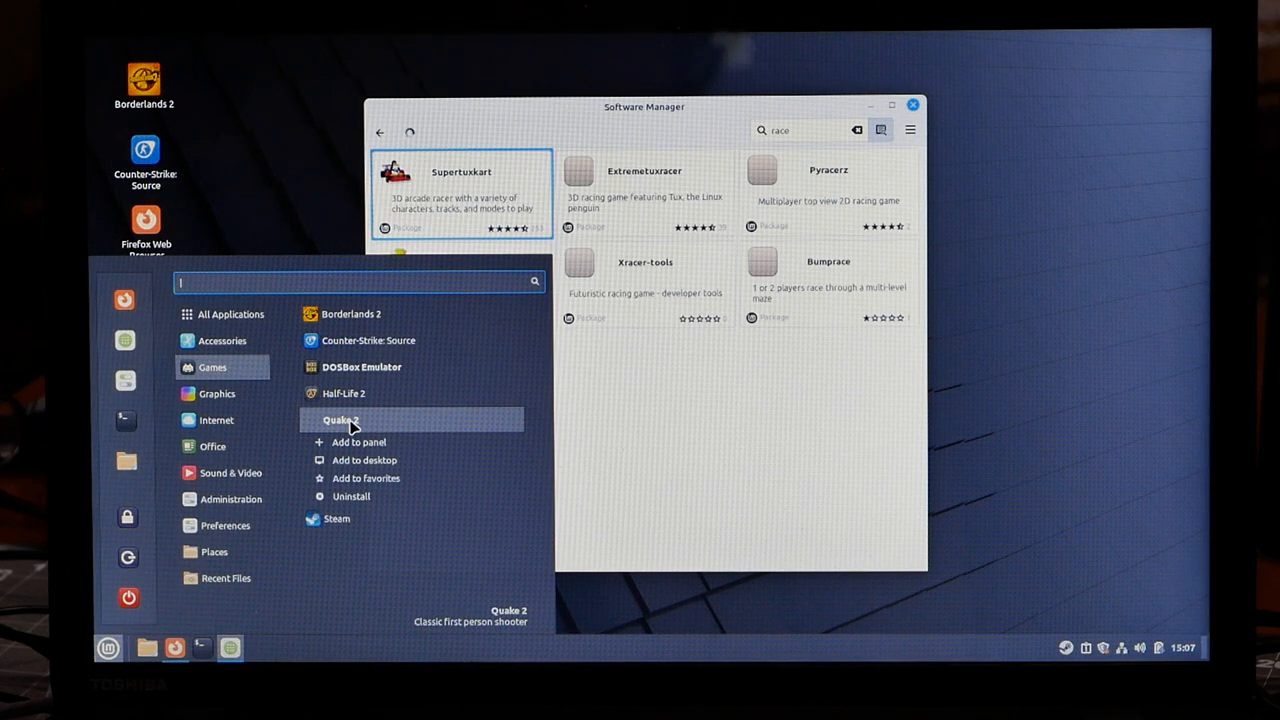
pyautogui.moveTo(375, 460)
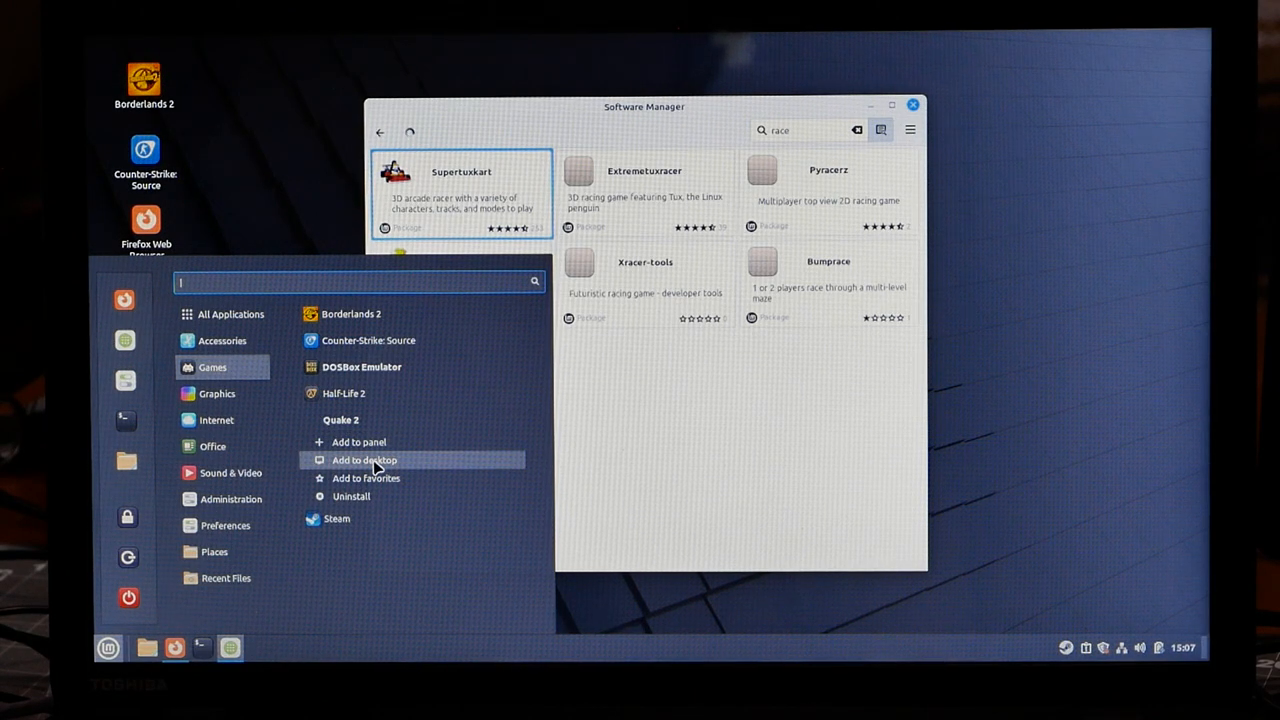
pyautogui.click(214, 551)
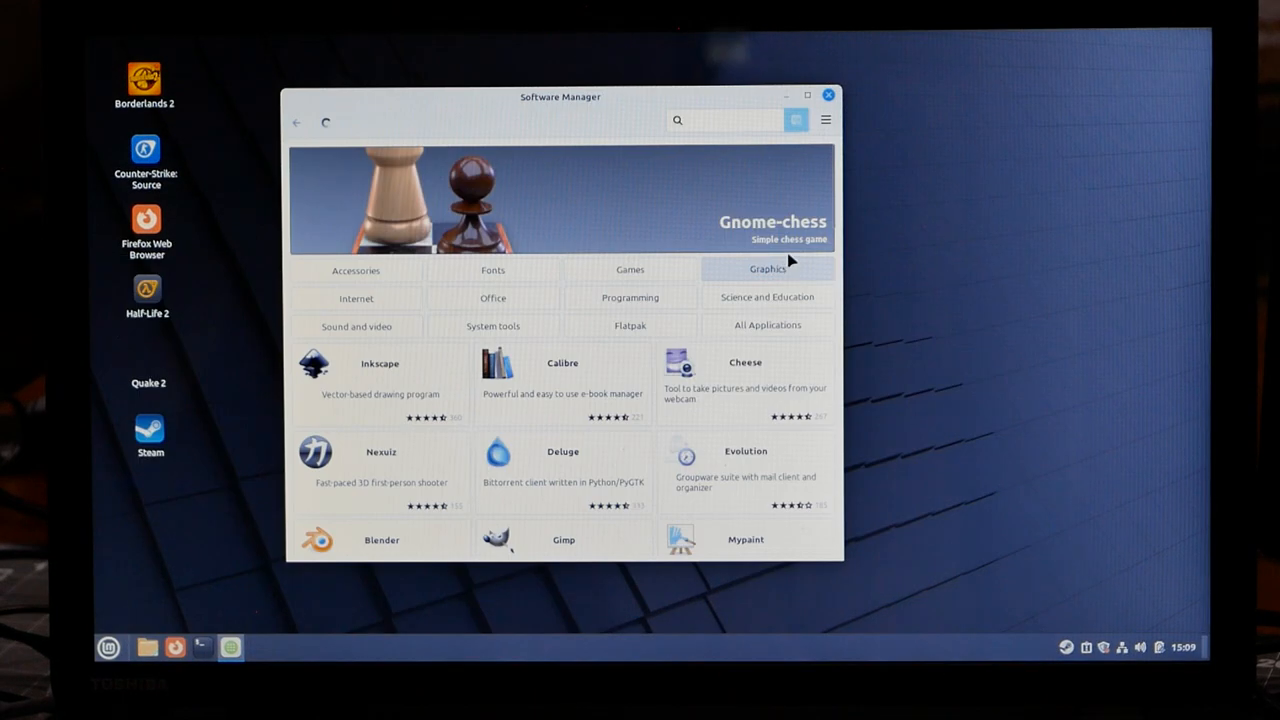
# Open the Graphics category and scroll through its applications.
pyautogui.click(767, 270)
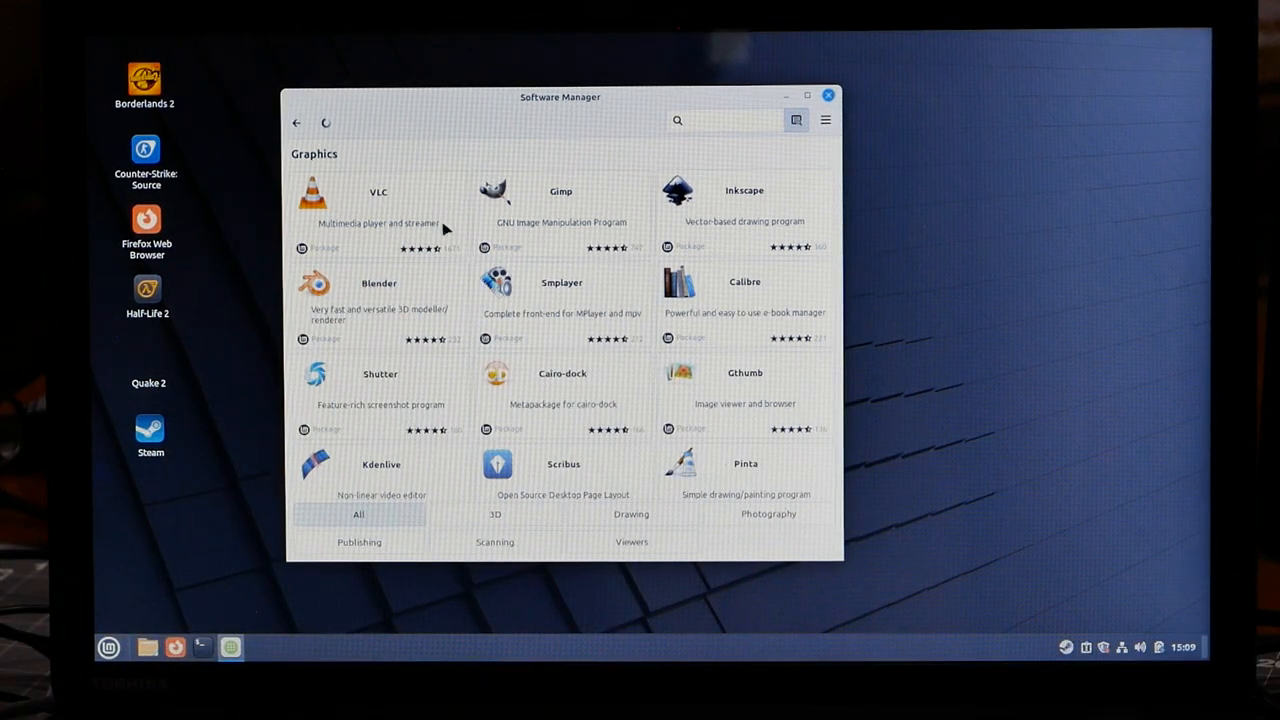
pyautogui.scroll(-3)
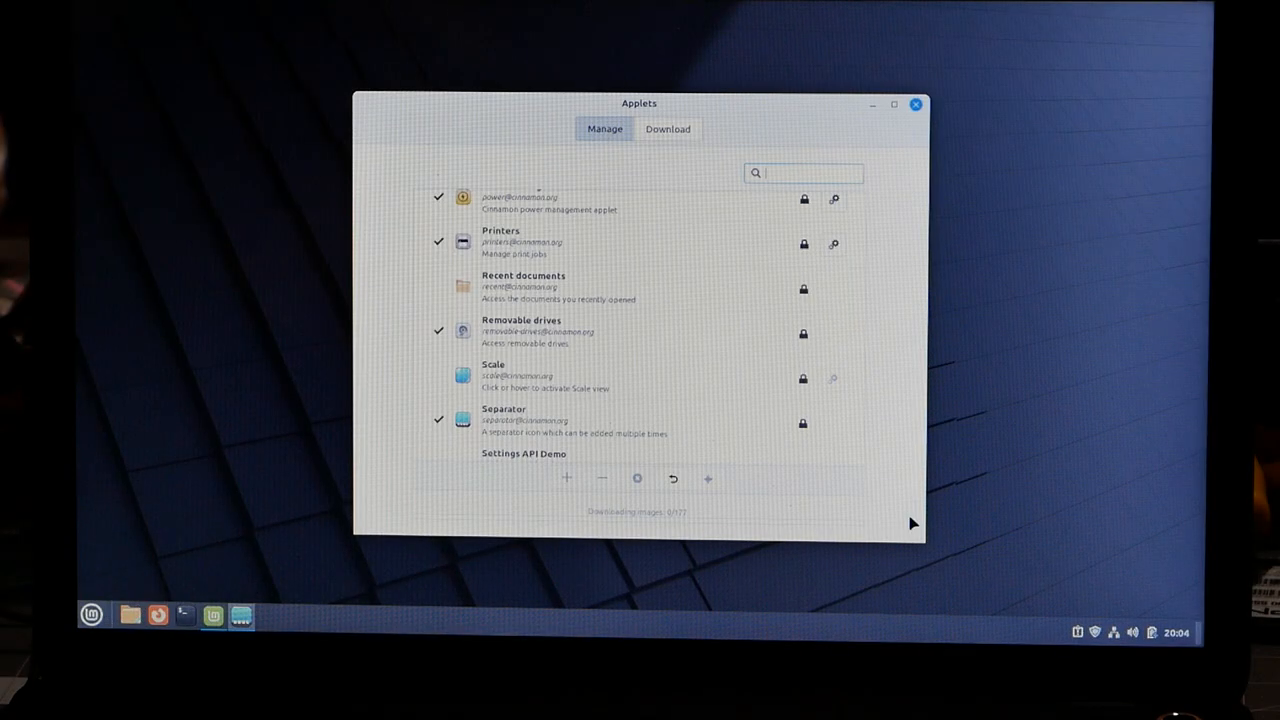
# Search installed applets for 'steam', then bring up the applications menu.
pyautogui.click(800, 172)
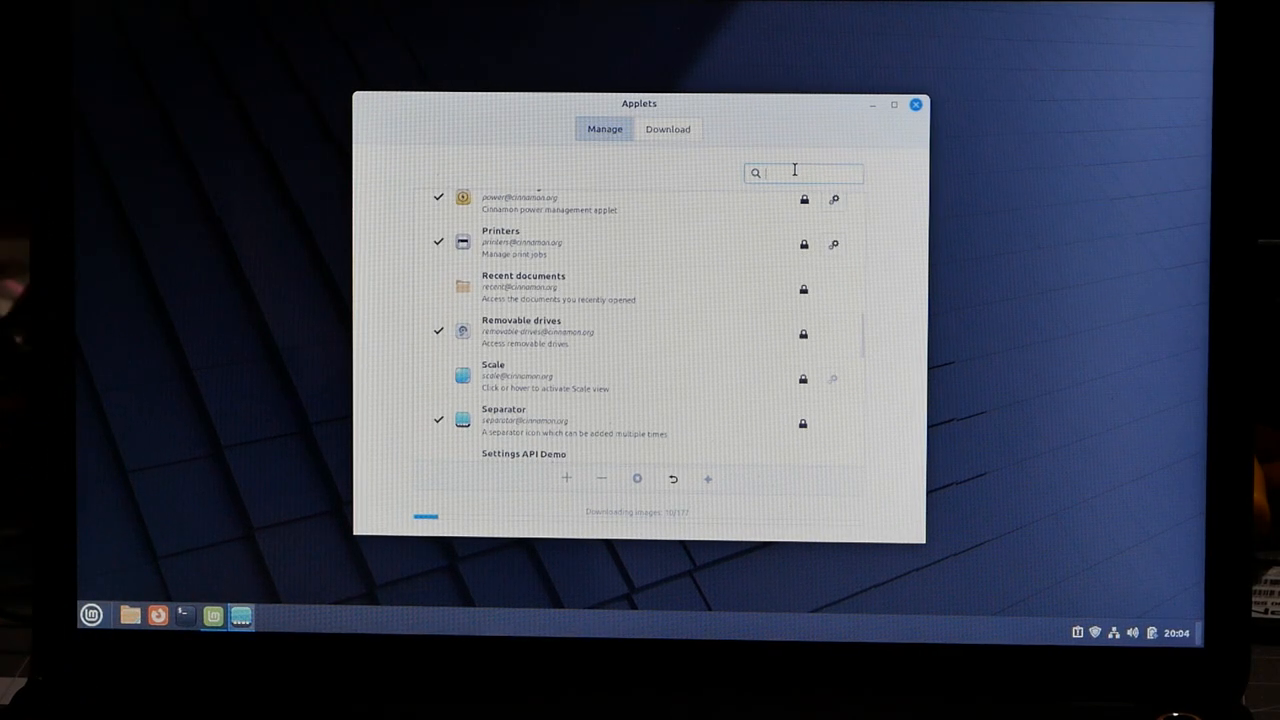
pyautogui.write('steam')
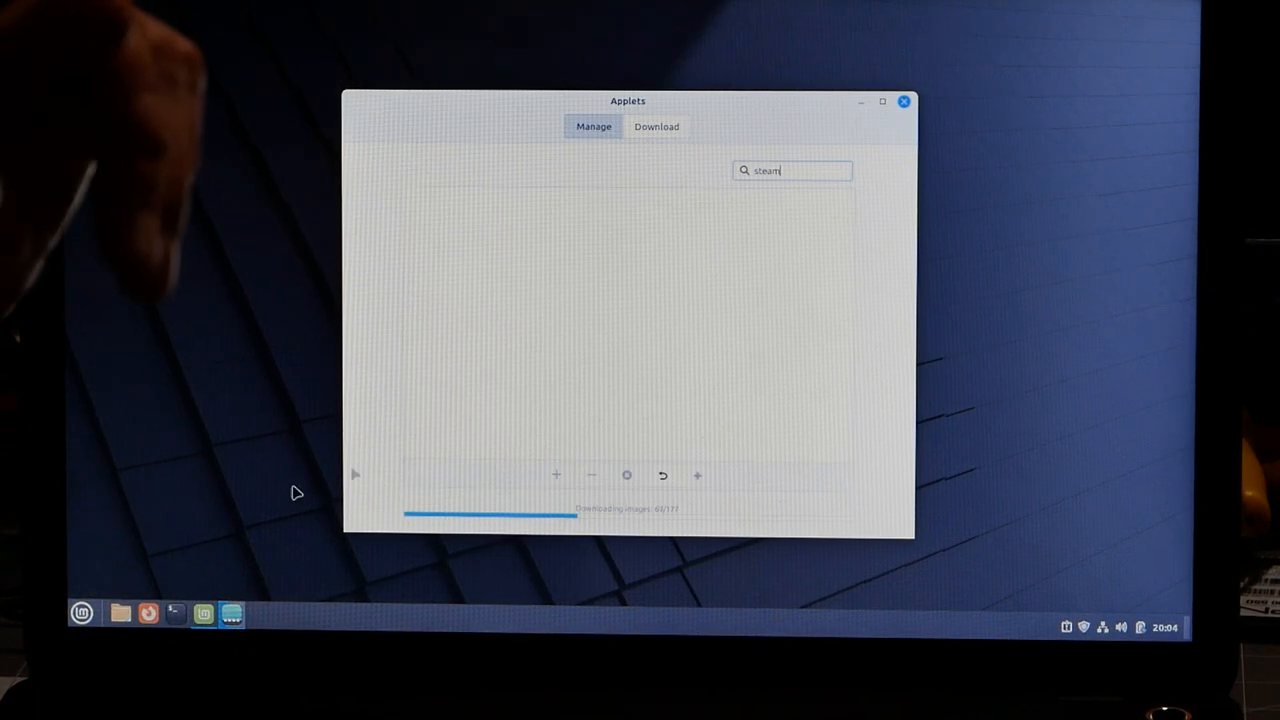
pyautogui.click(81, 613)
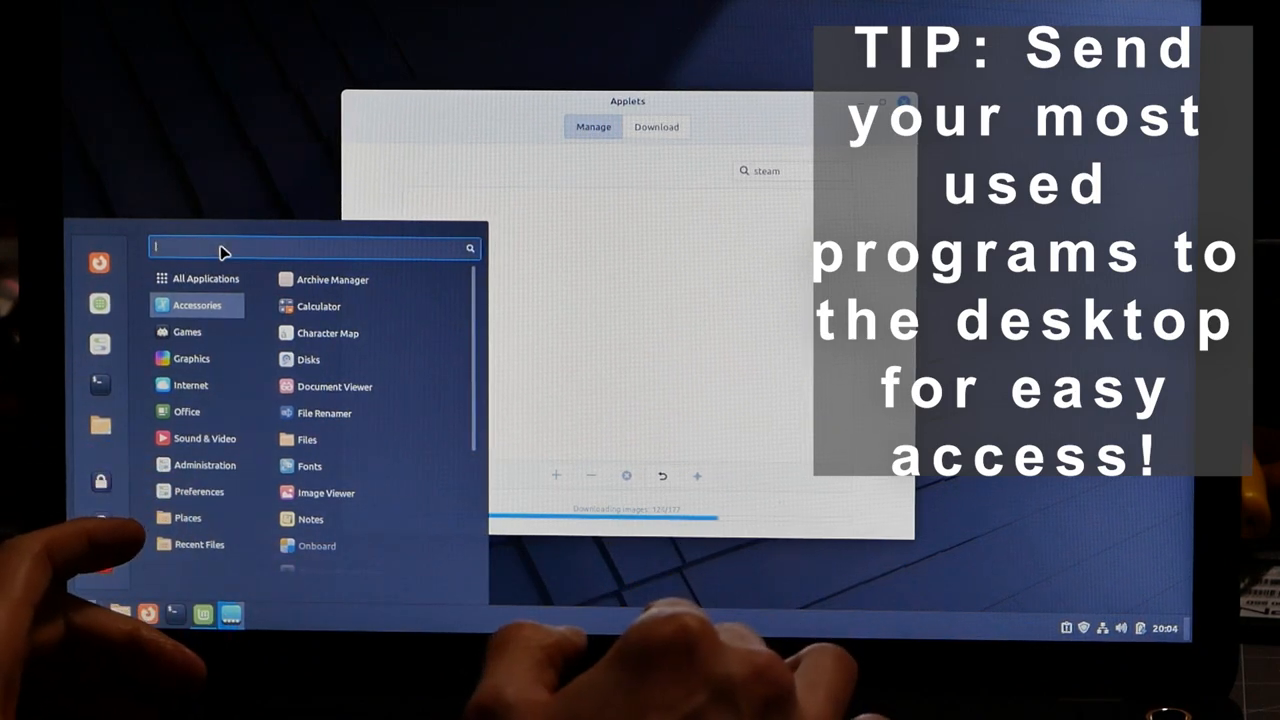
# Add Steam and Firefox Web Browser to the desktop via menu searches 'steam' and 'fire'.
pyautogui.write('steam')
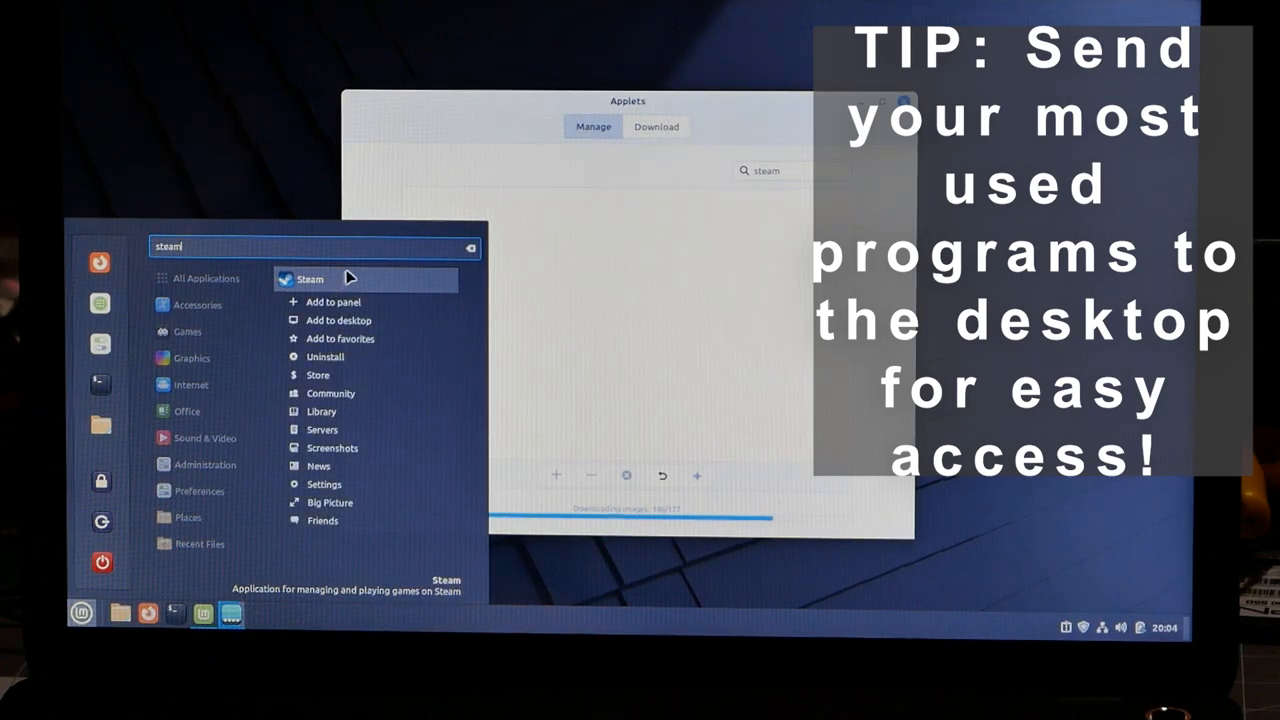
pyautogui.moveTo(366, 320)
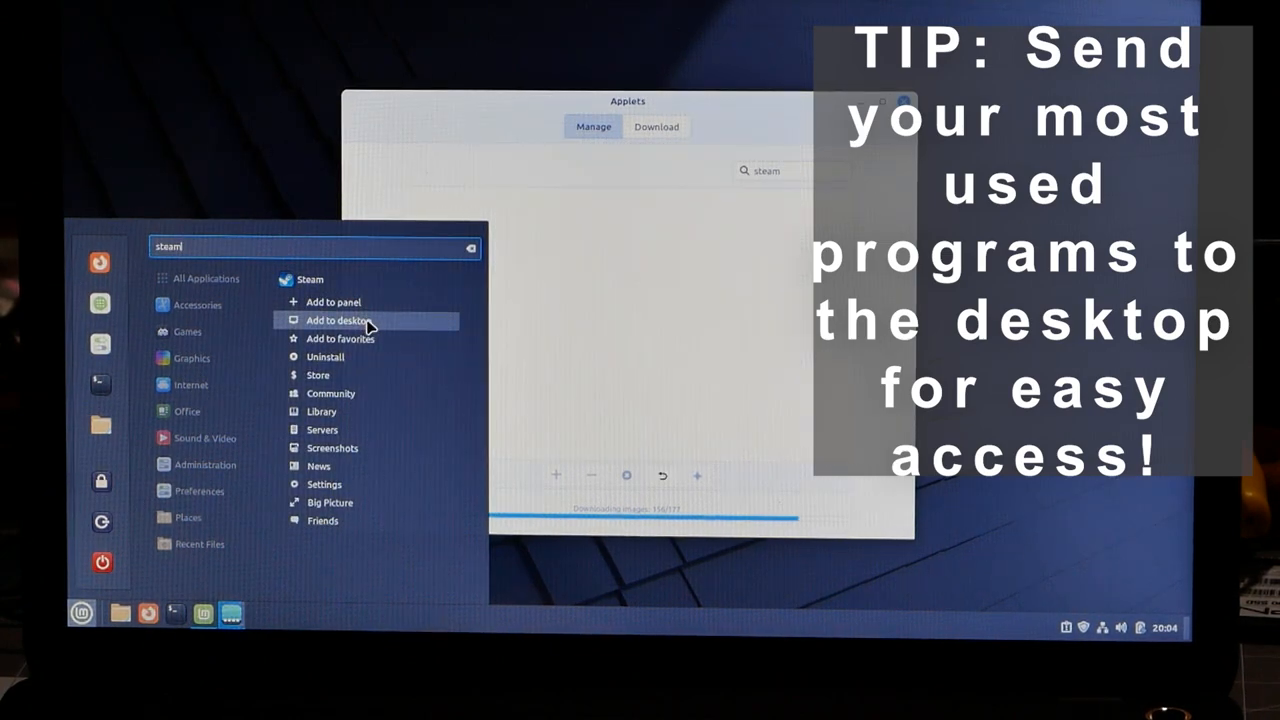
pyautogui.click(340, 320)
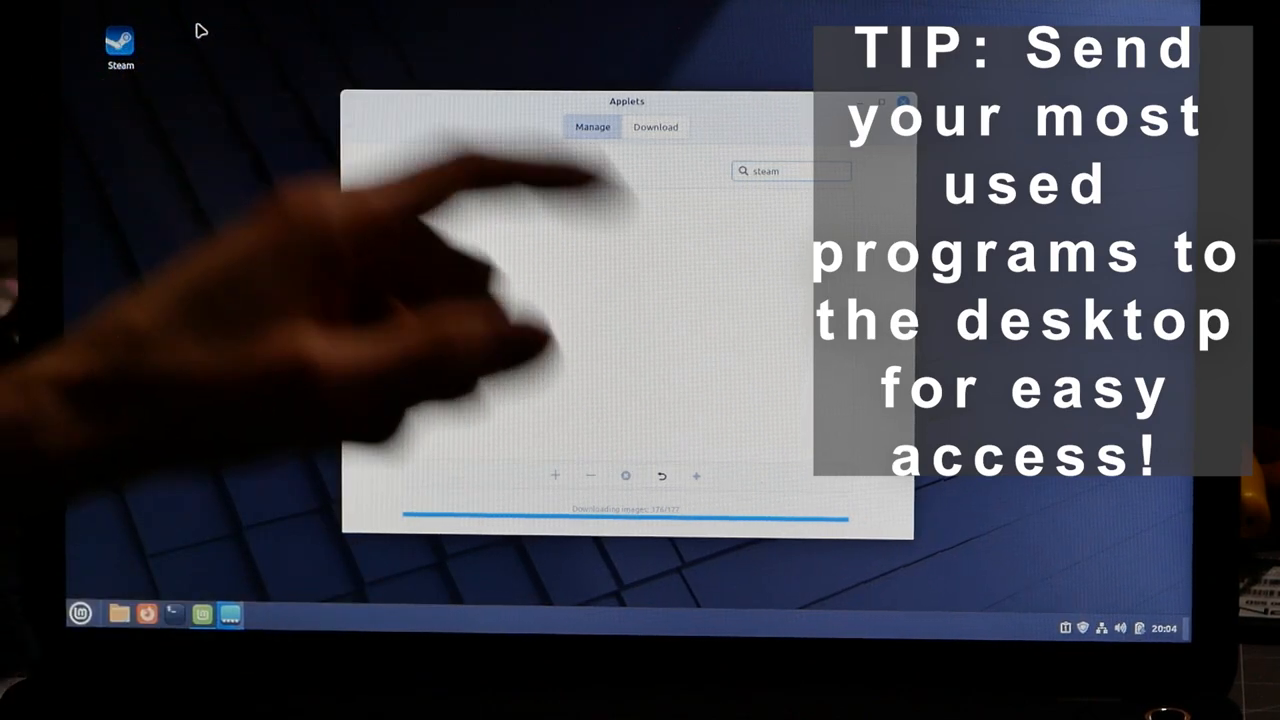
pyautogui.click(80, 613)
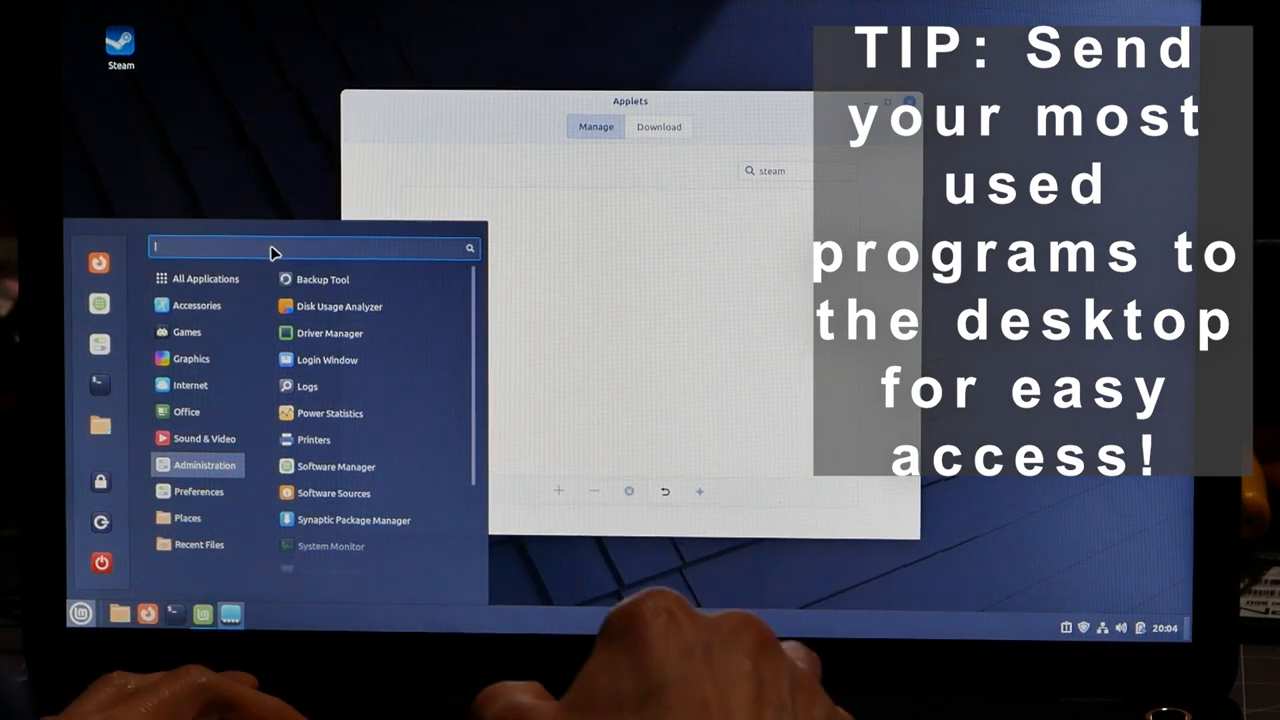
pyautogui.write('fire')
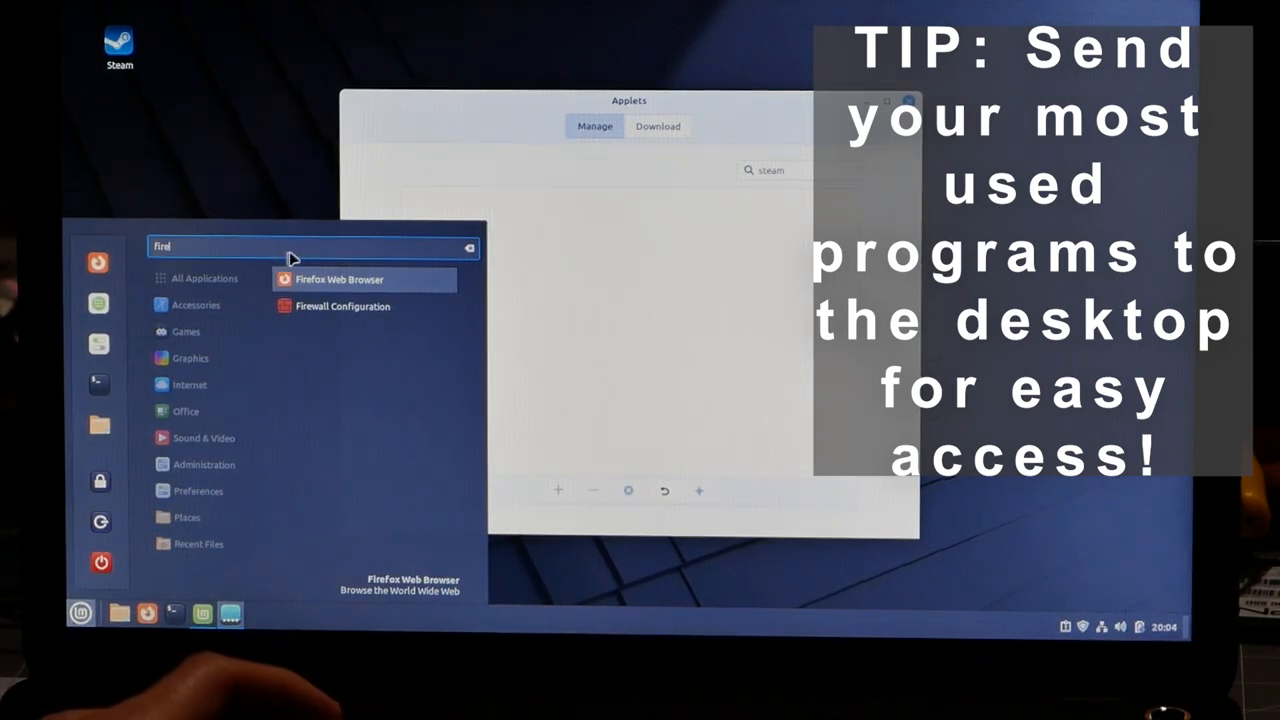
pyautogui.rightClick(339, 279)
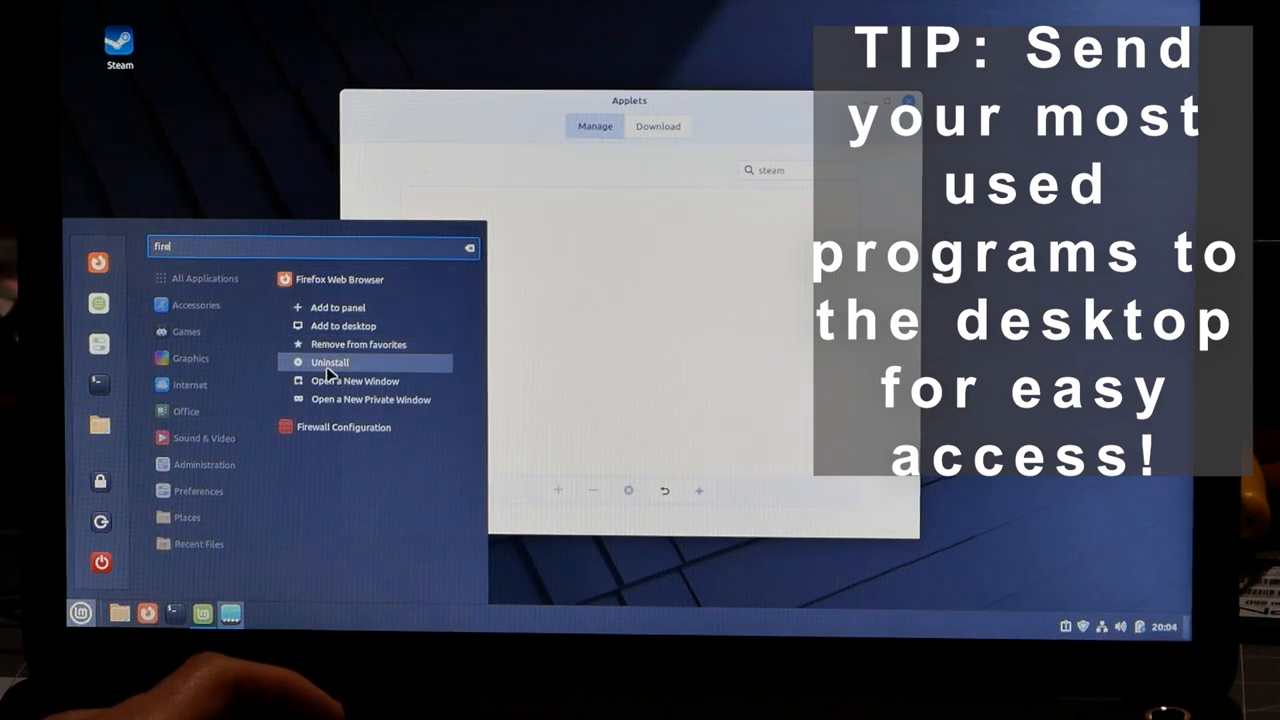
pyautogui.click(344, 326)
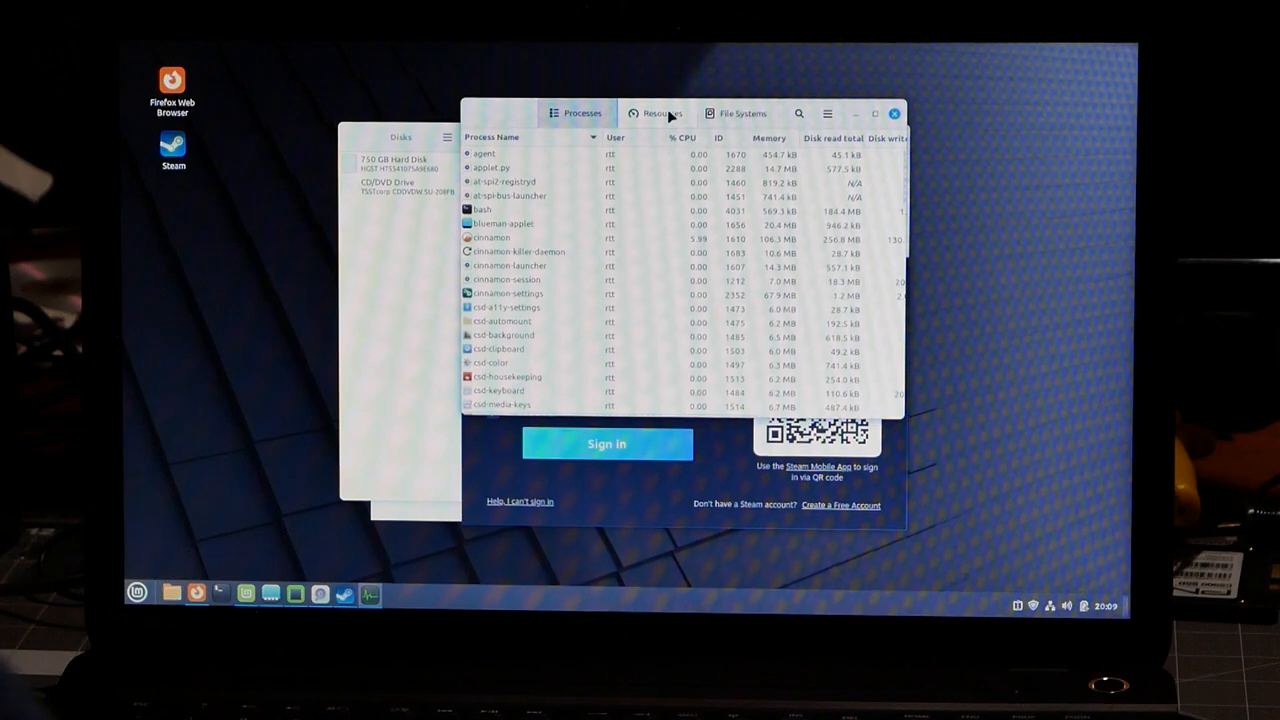
# Switch System Monitor to the Resources tab showing CPU, memory and network graphs.
pyautogui.click(662, 113)
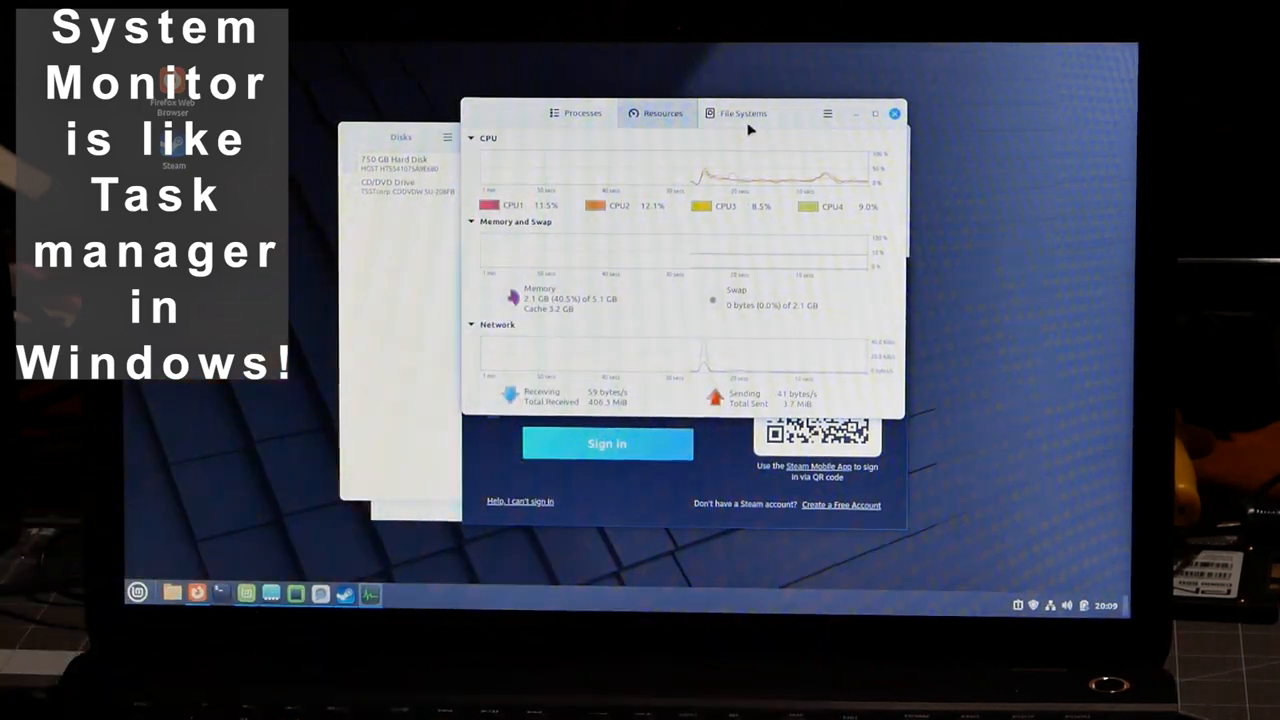
# View mounted drives' total, available and used space, then switch to another tab.
pyautogui.click(742, 113)
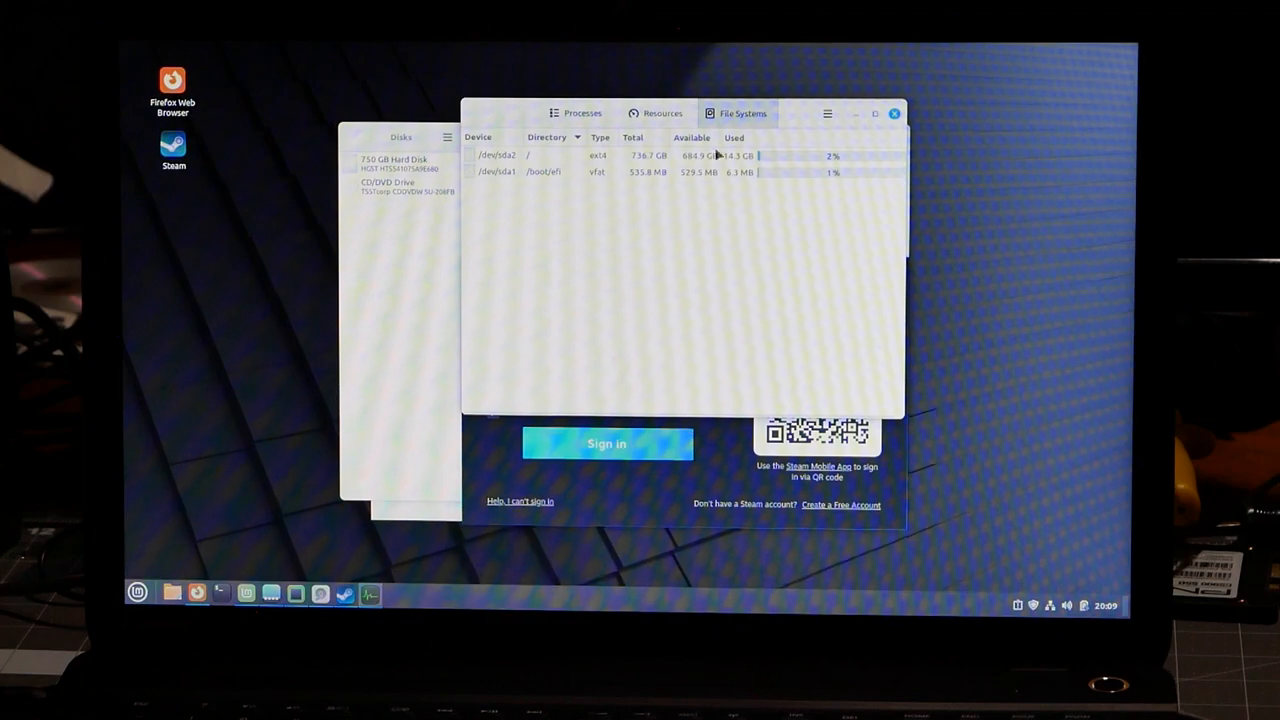
pyautogui.click(581, 113)
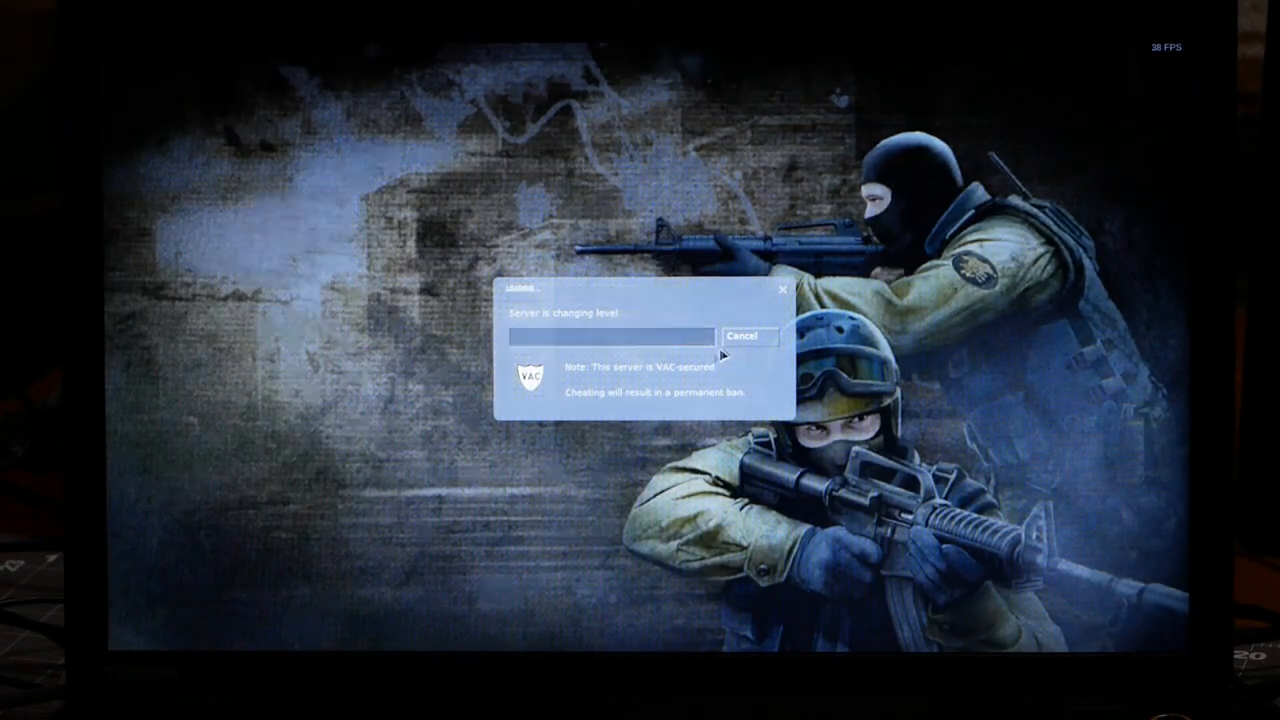
# Cancel connecting to the VAC-secured server that is changing level.
pyautogui.click(748, 336)
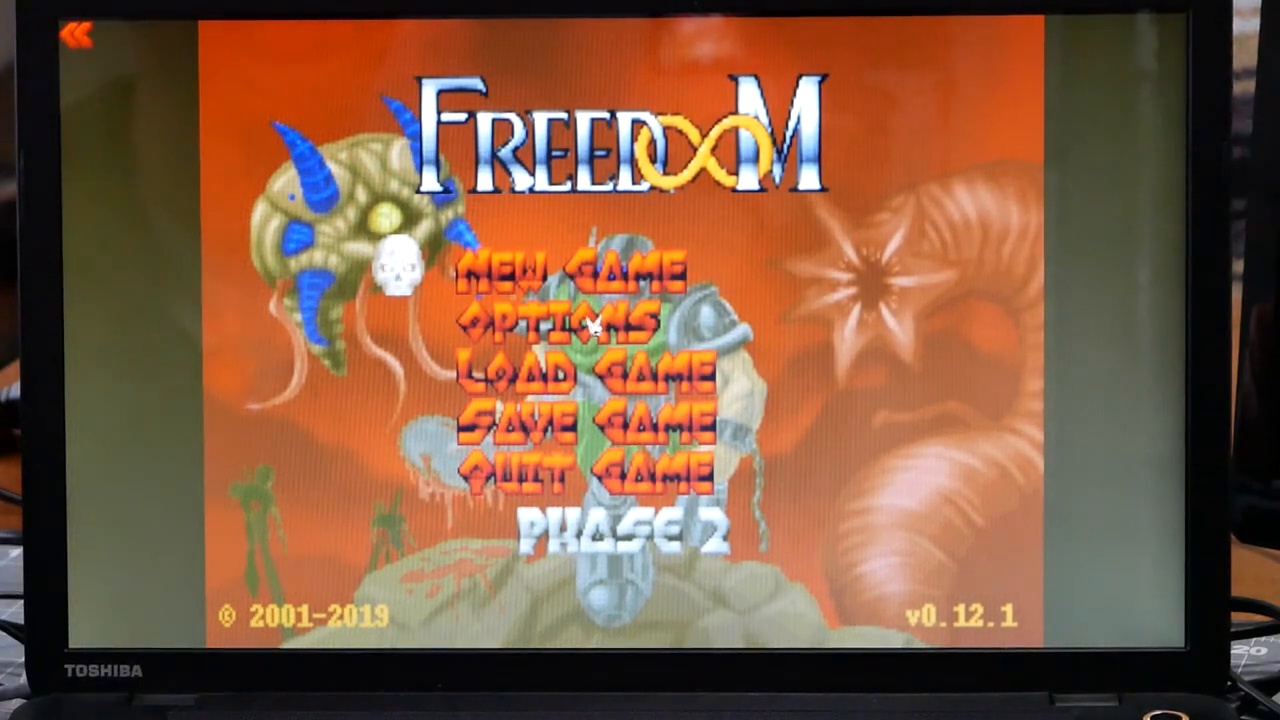
# Peek at Freedoom's Options, return to the main menu, and open the New Game skill levels.
pyautogui.click(565, 317)
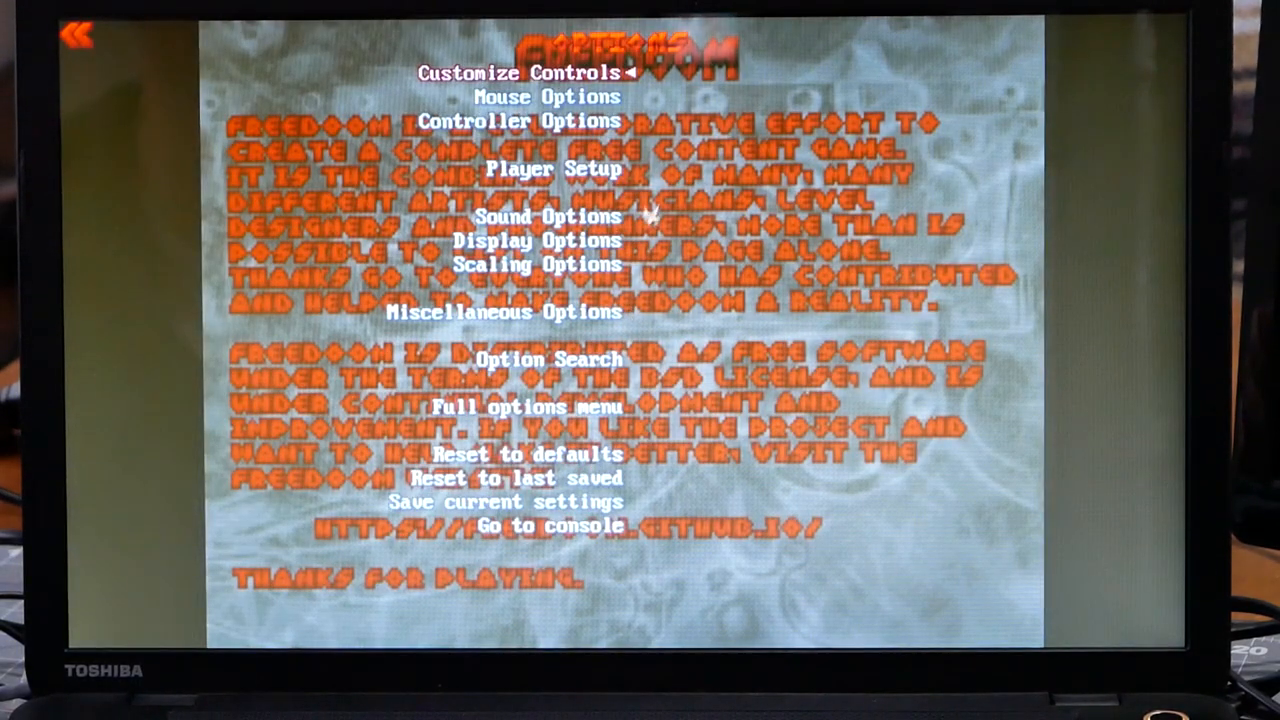
pyautogui.click(539, 240)
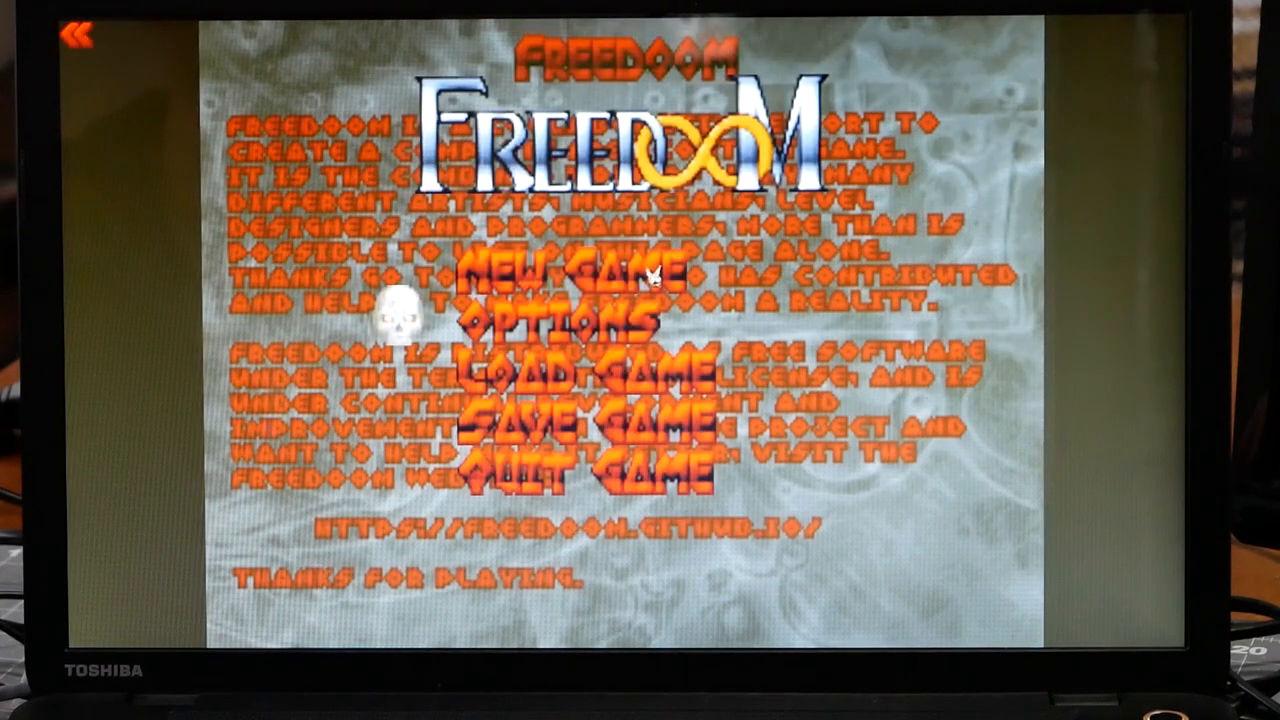
pyautogui.click(585, 270)
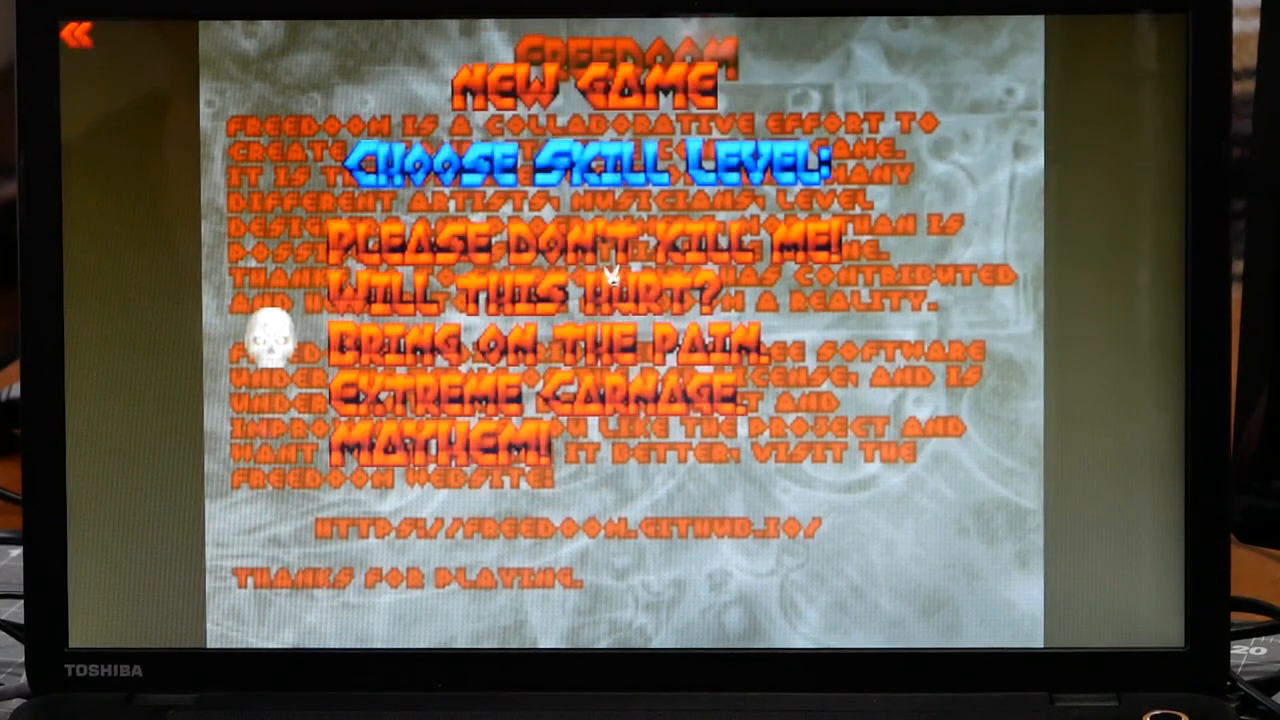